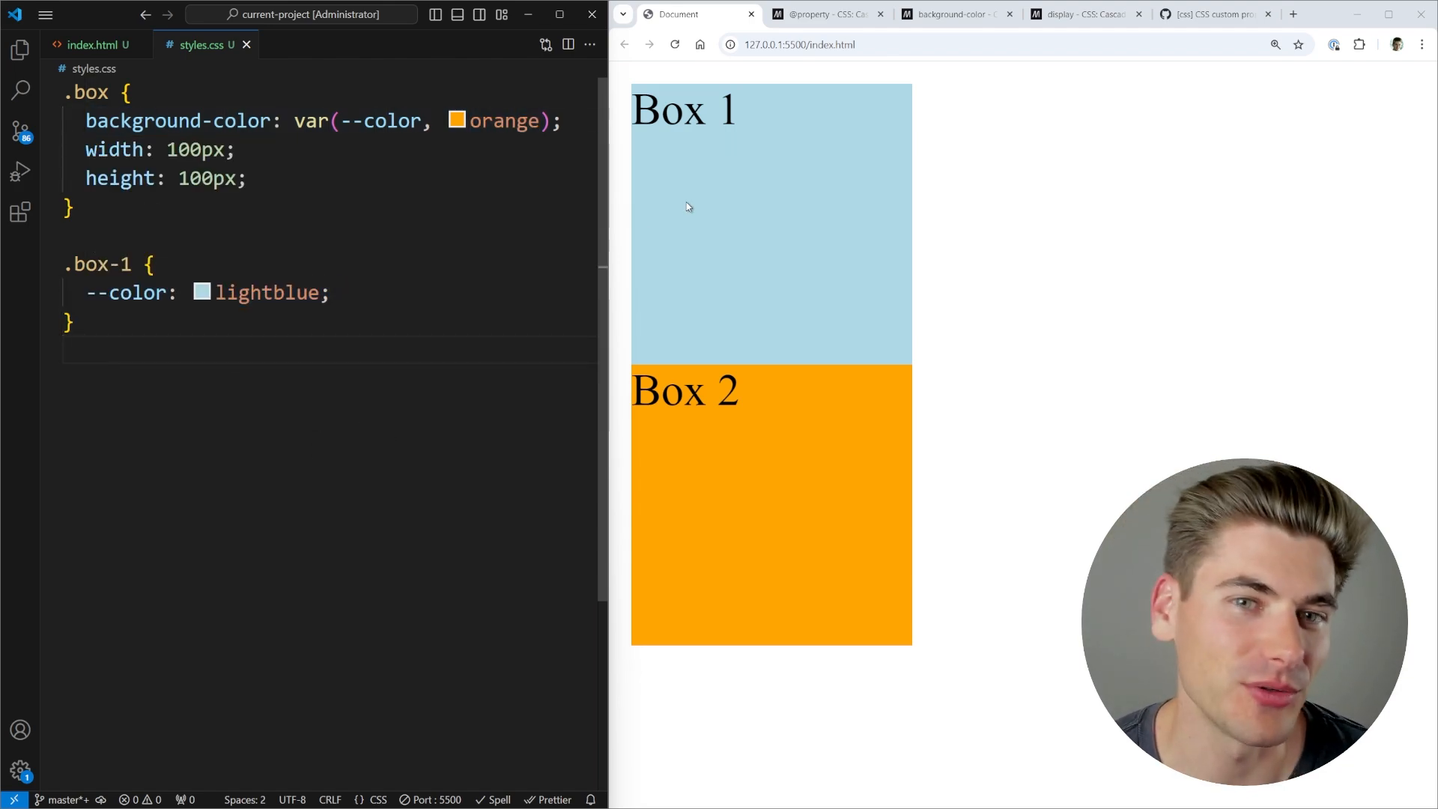
- Replace Box 1's --color value lightblue with the invalid value 10px
double_click(696, 391)
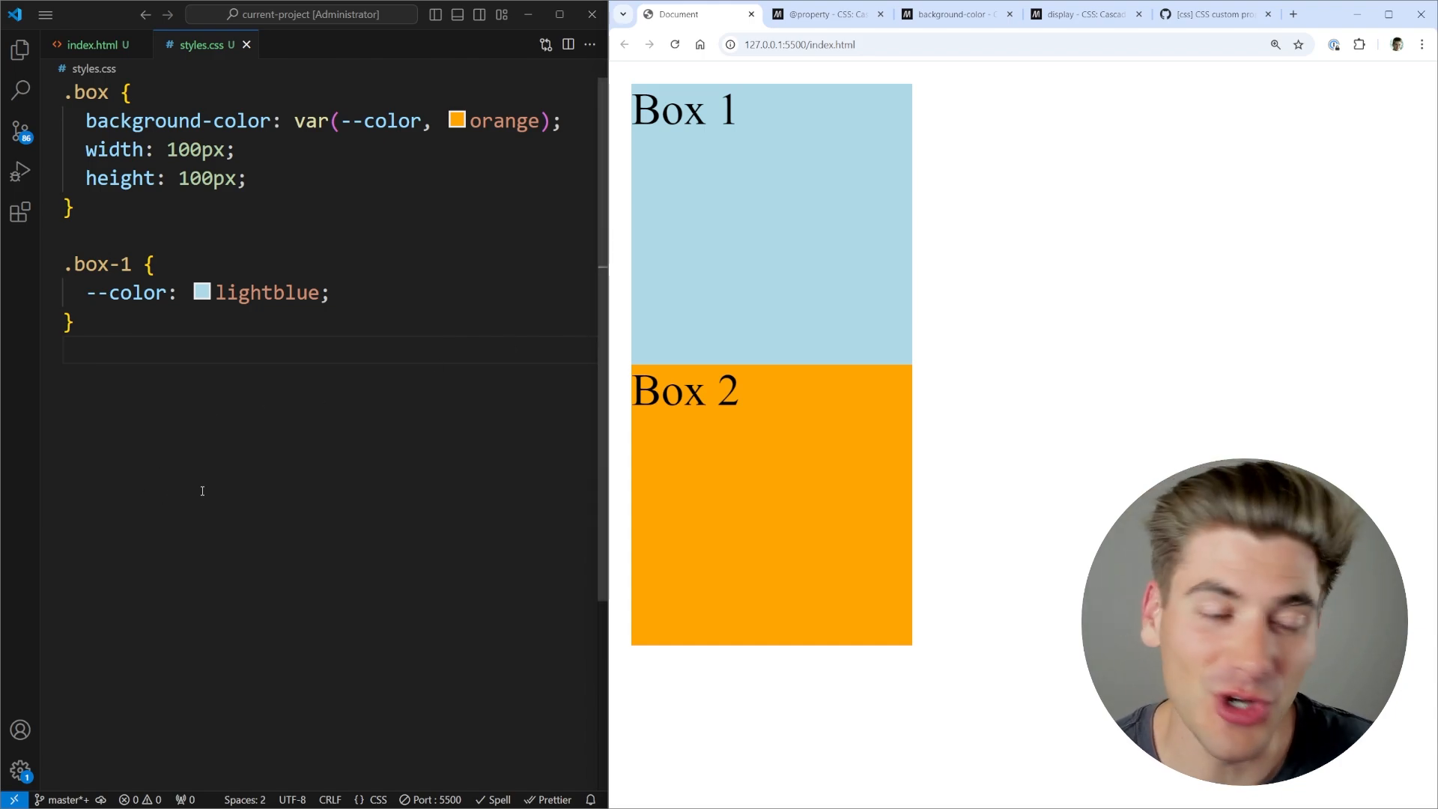
click(247, 292)
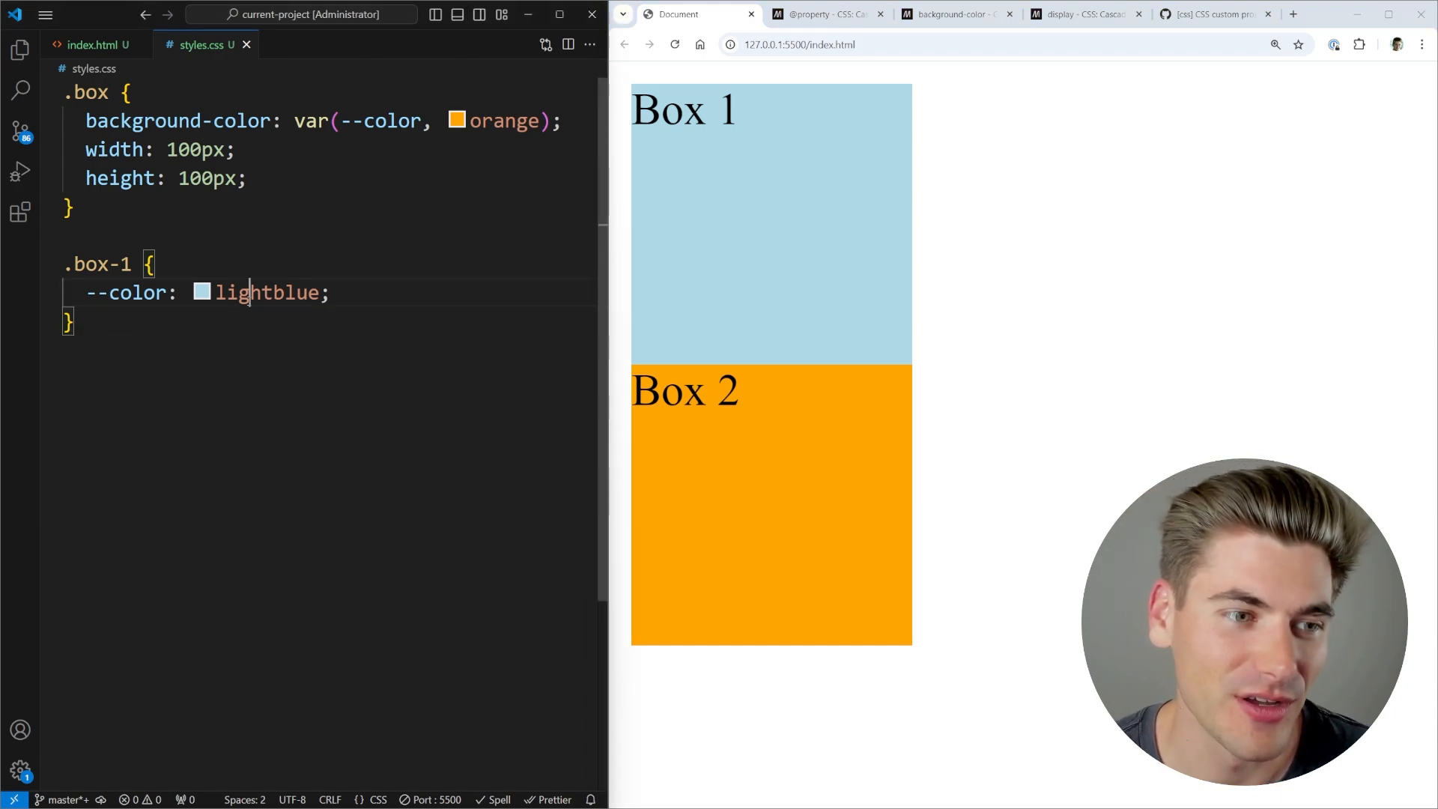
text(10px)
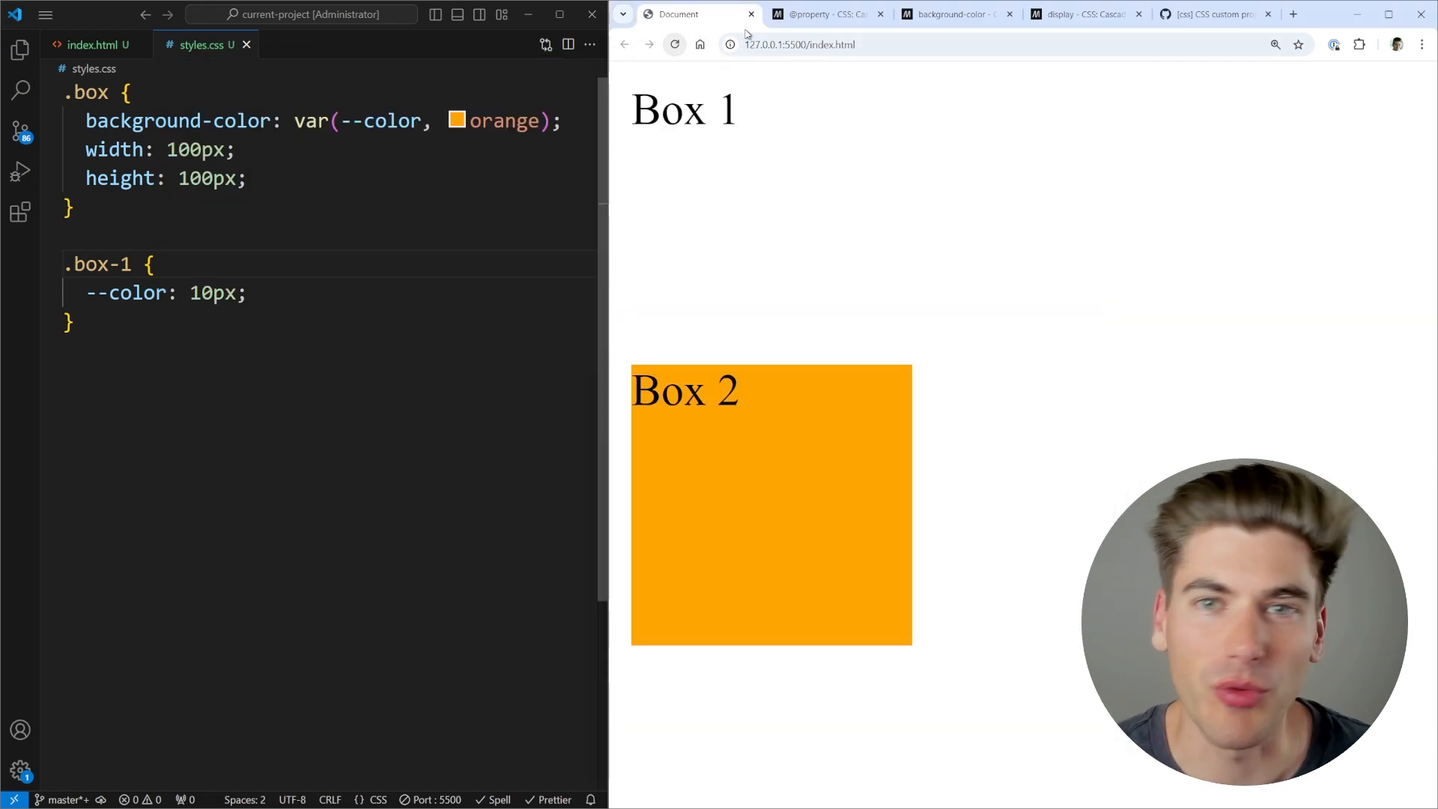
click(825, 13)
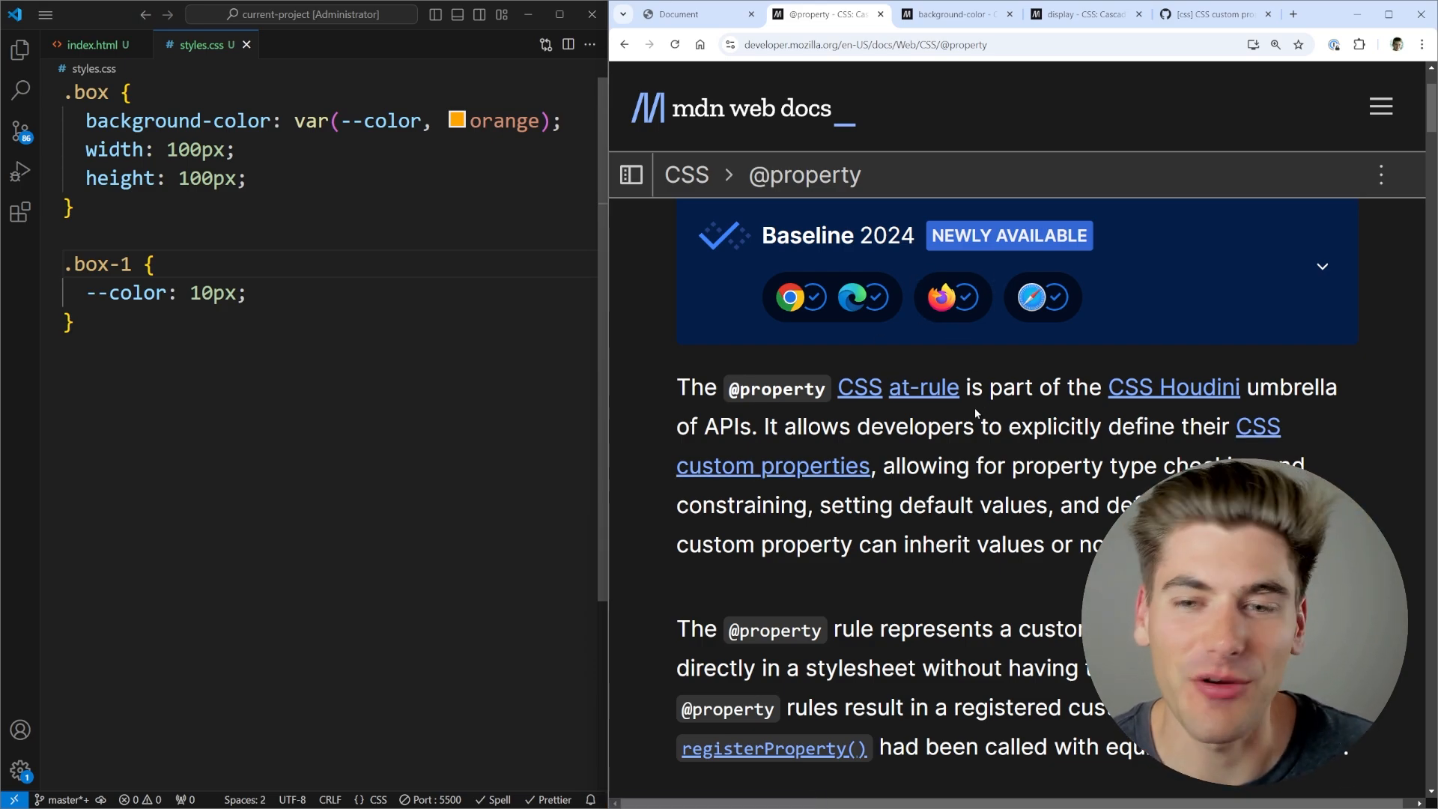
scroll(down, 3)
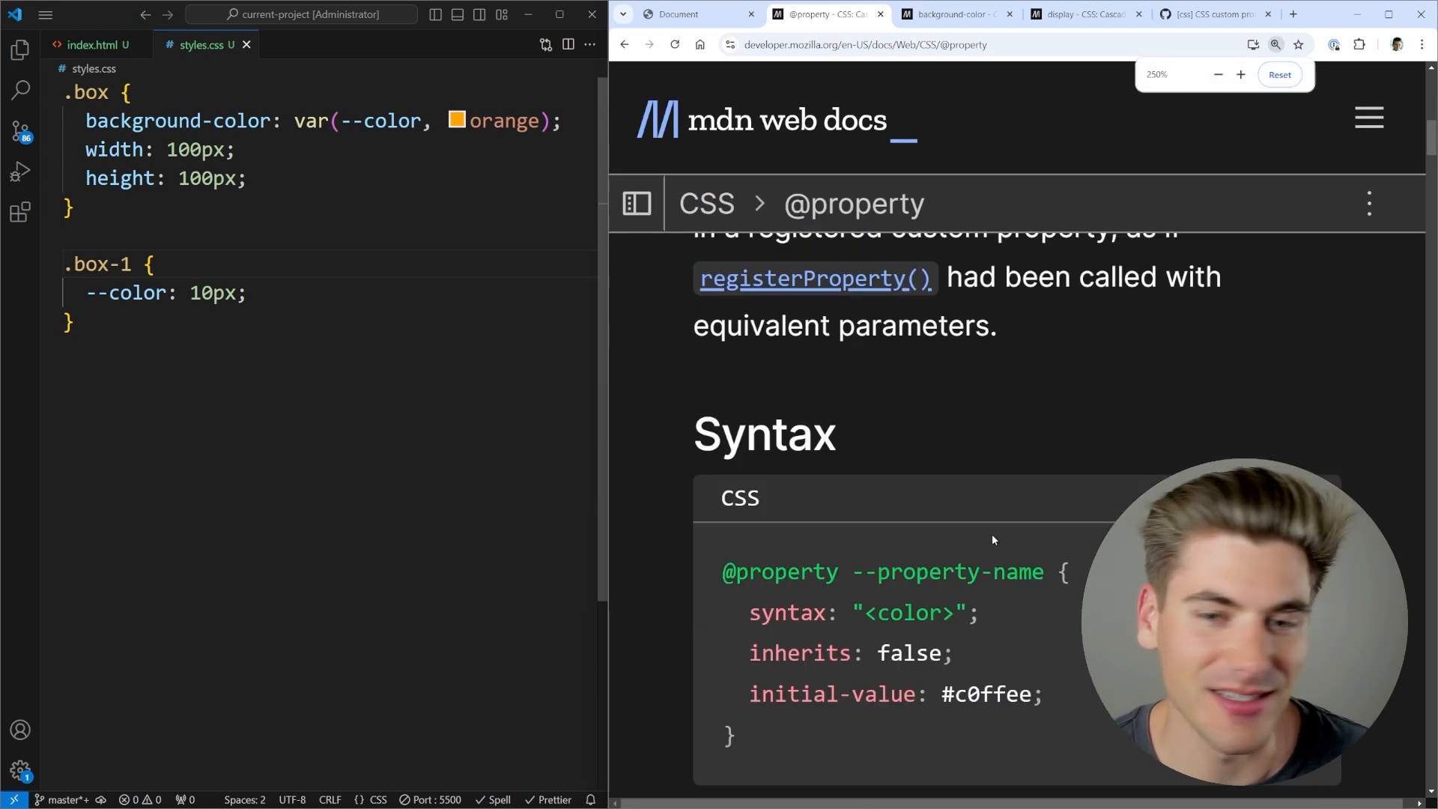
scroll(down, 3)
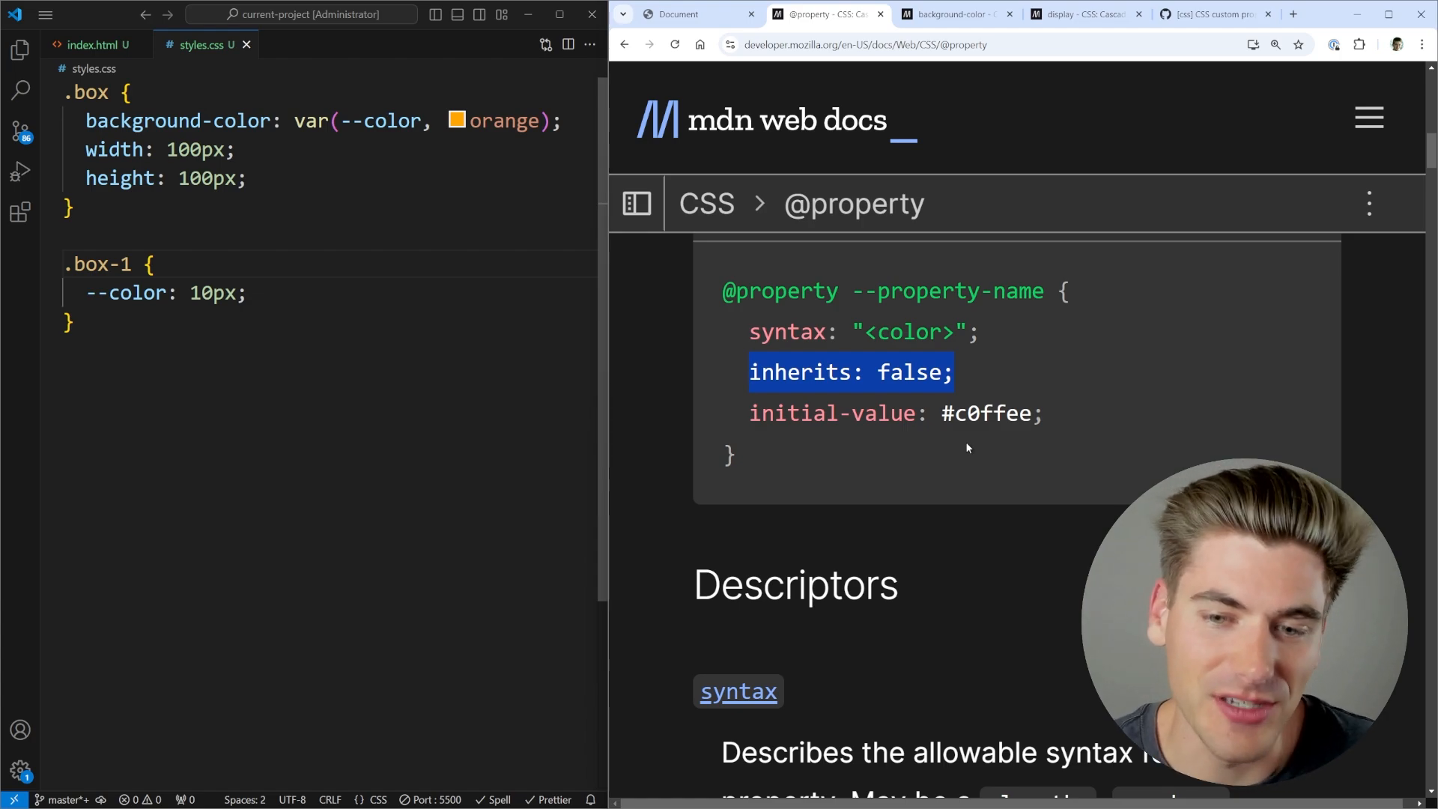
mouse_move(943, 488)
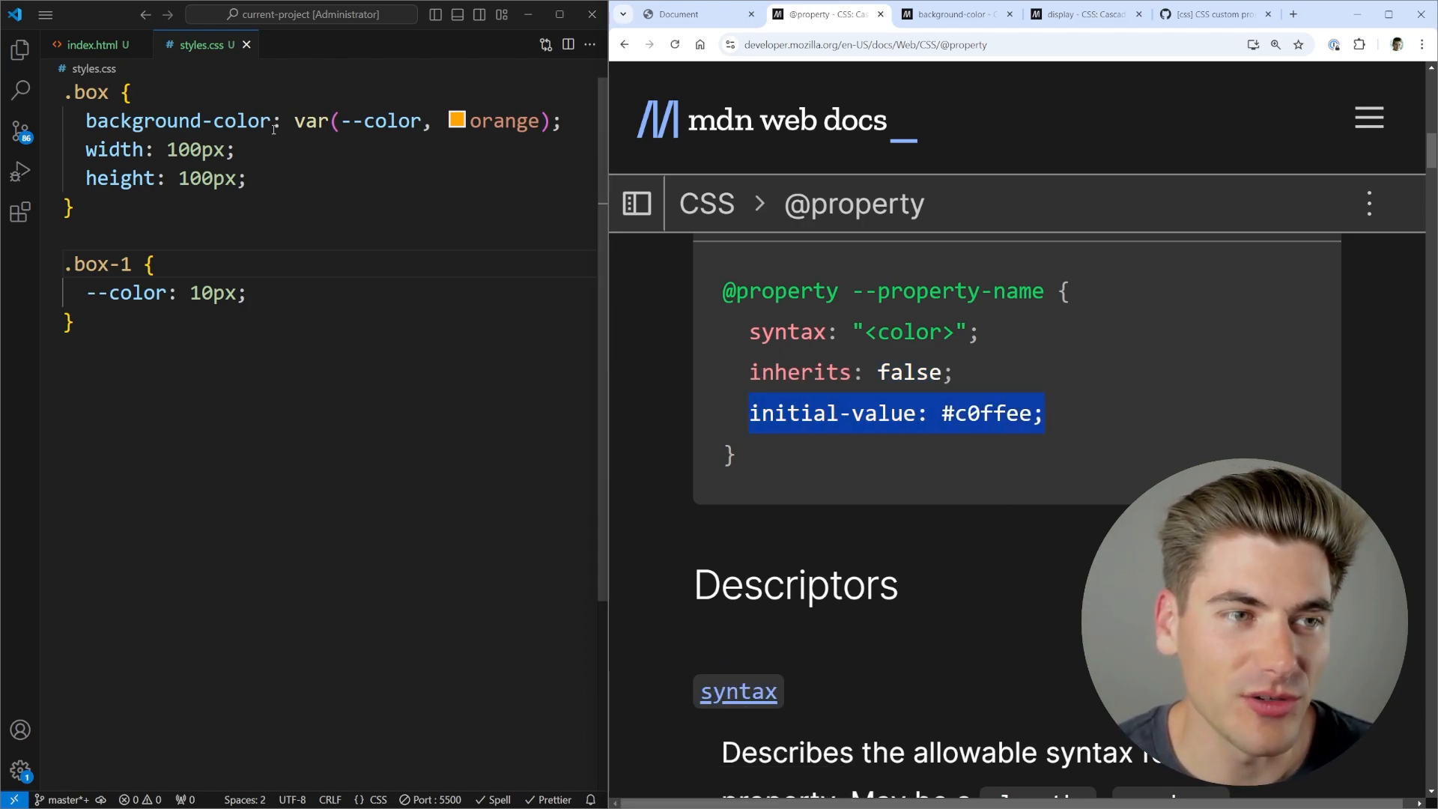
key(Enter)
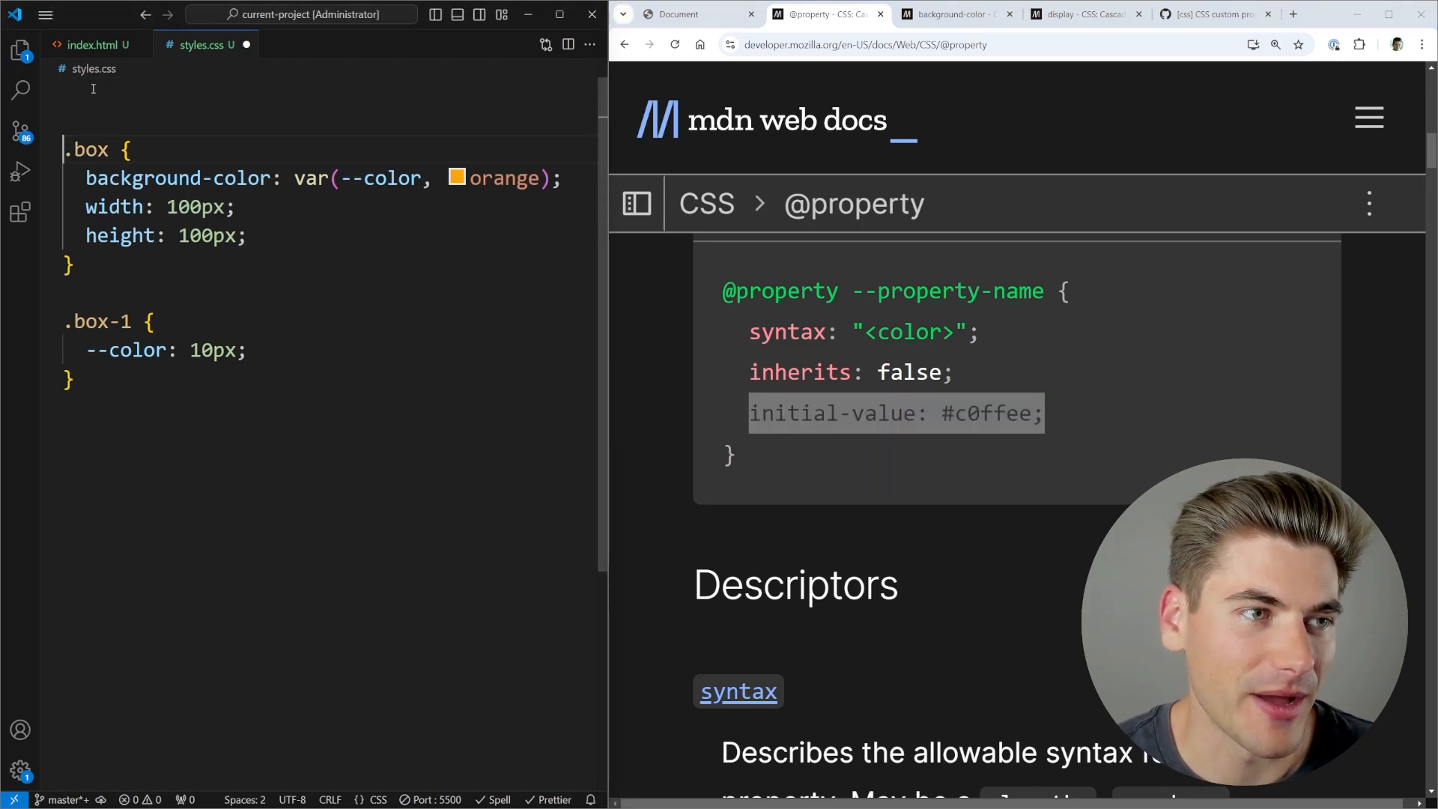
text(@property)
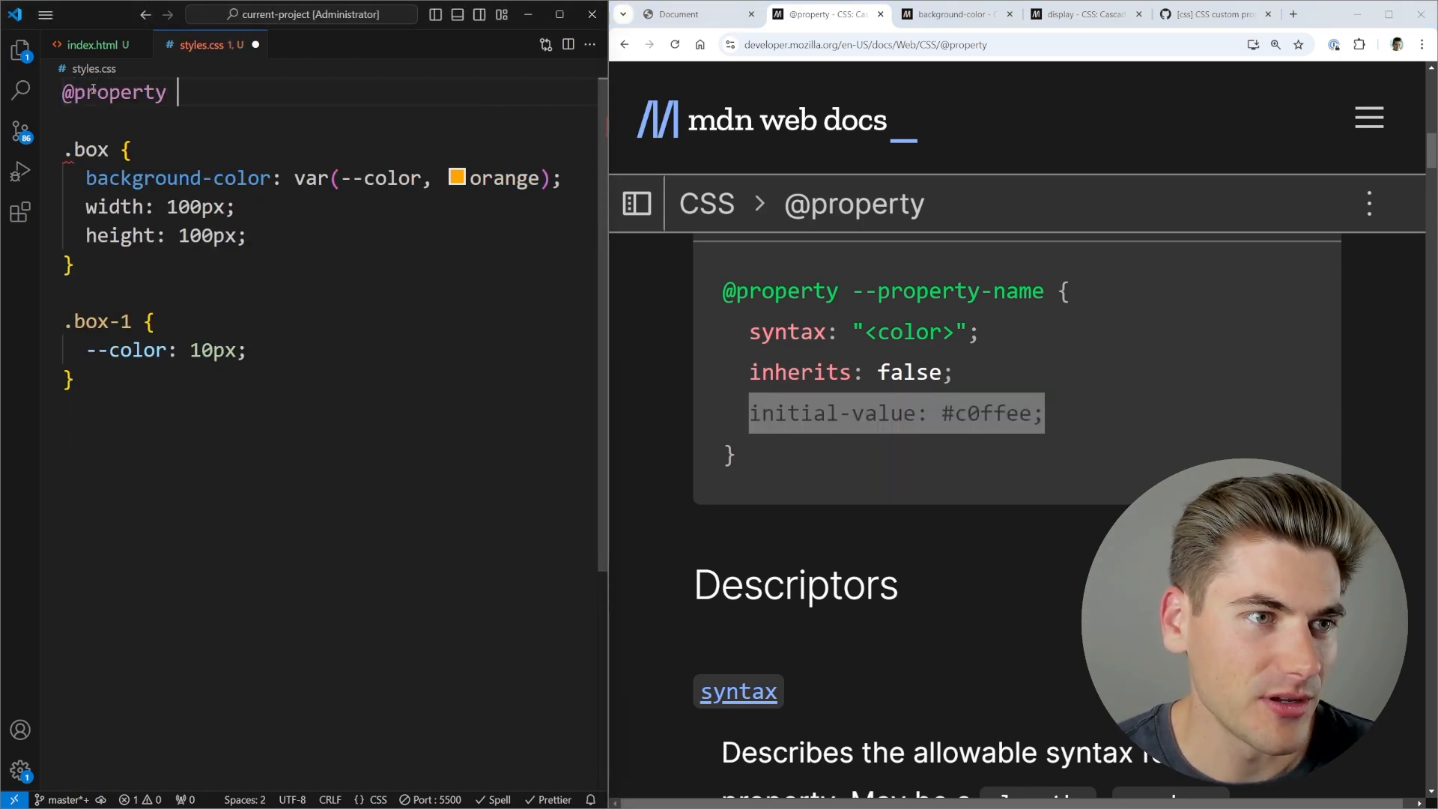
text(--box-color {)
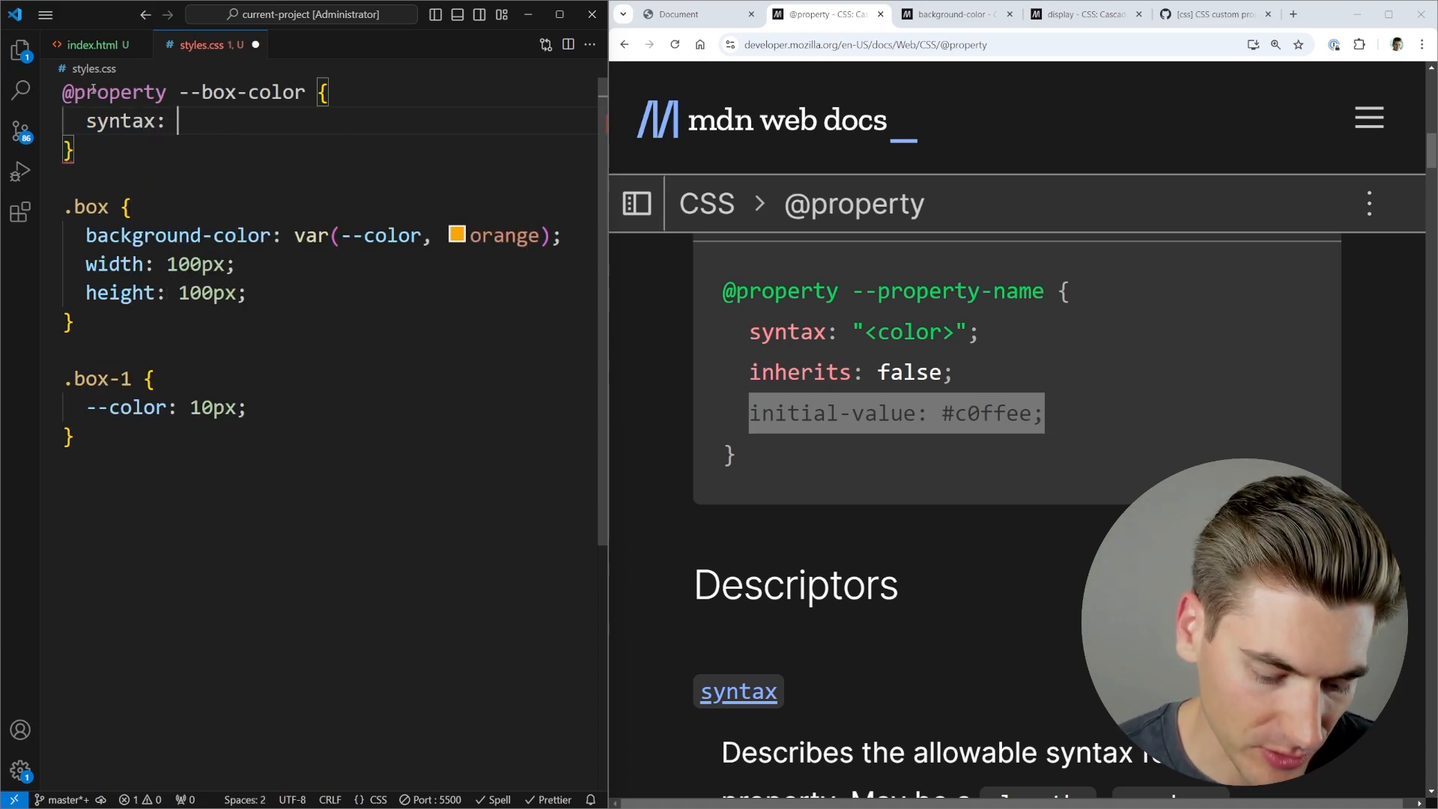
text("<color>")
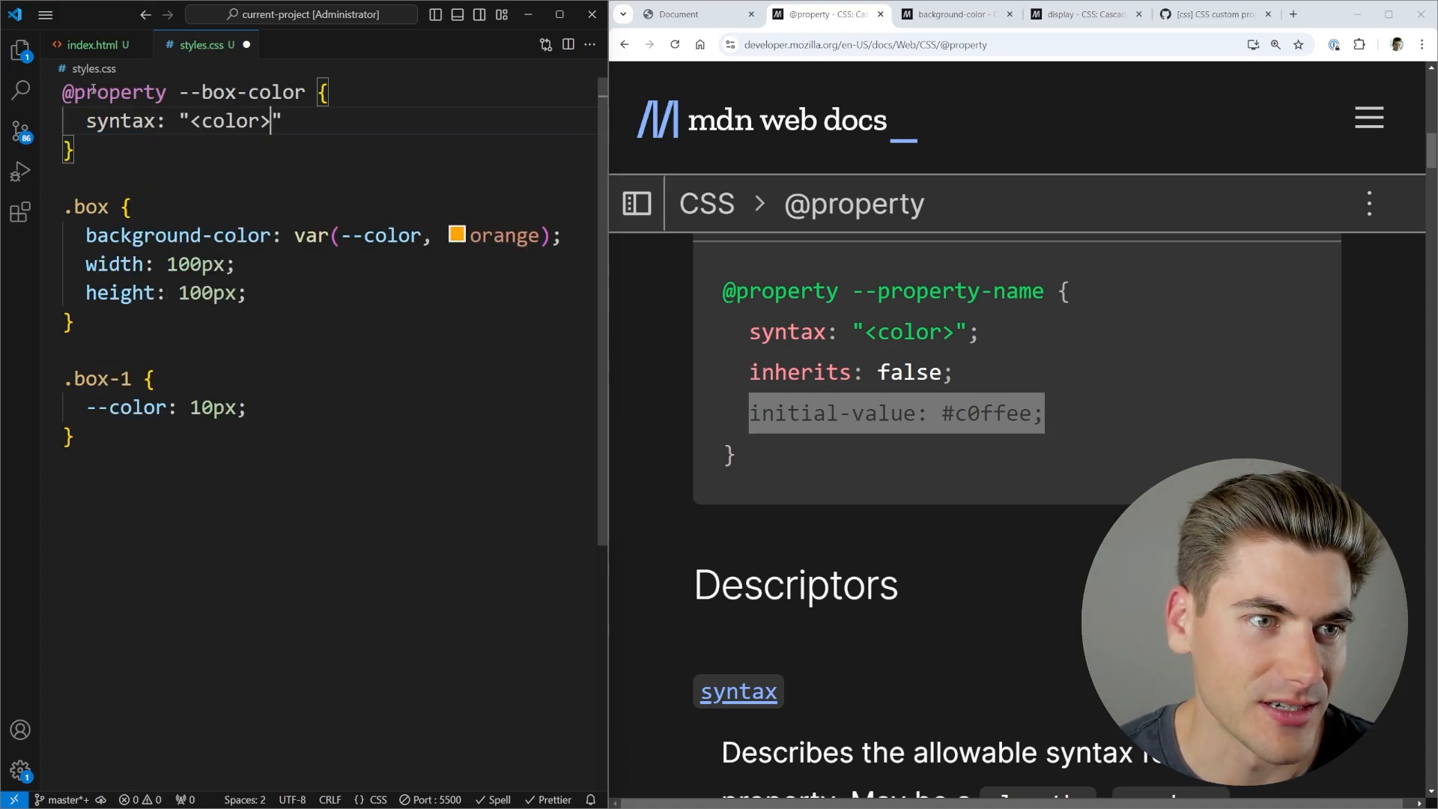
key(Enter)
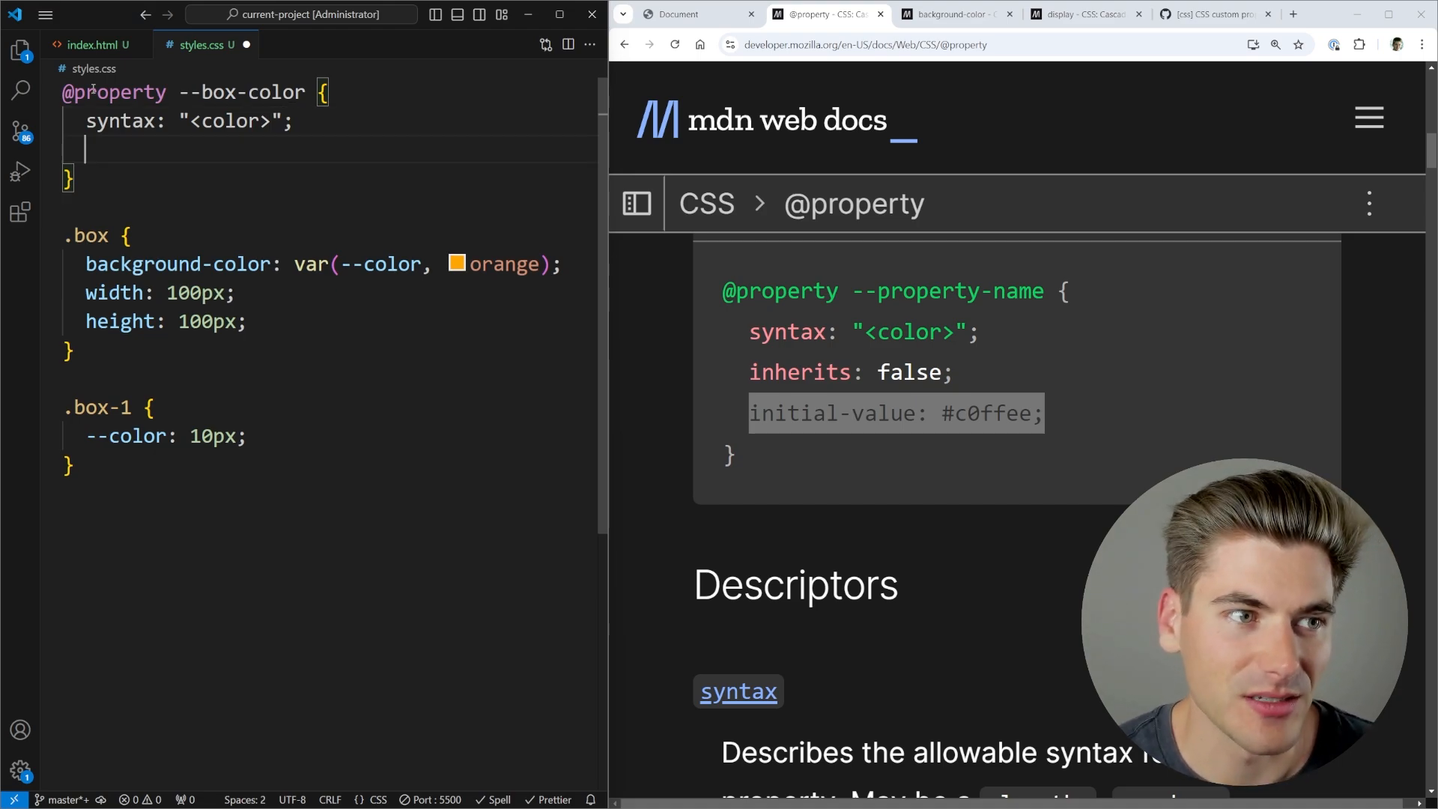
text(inherits: false)
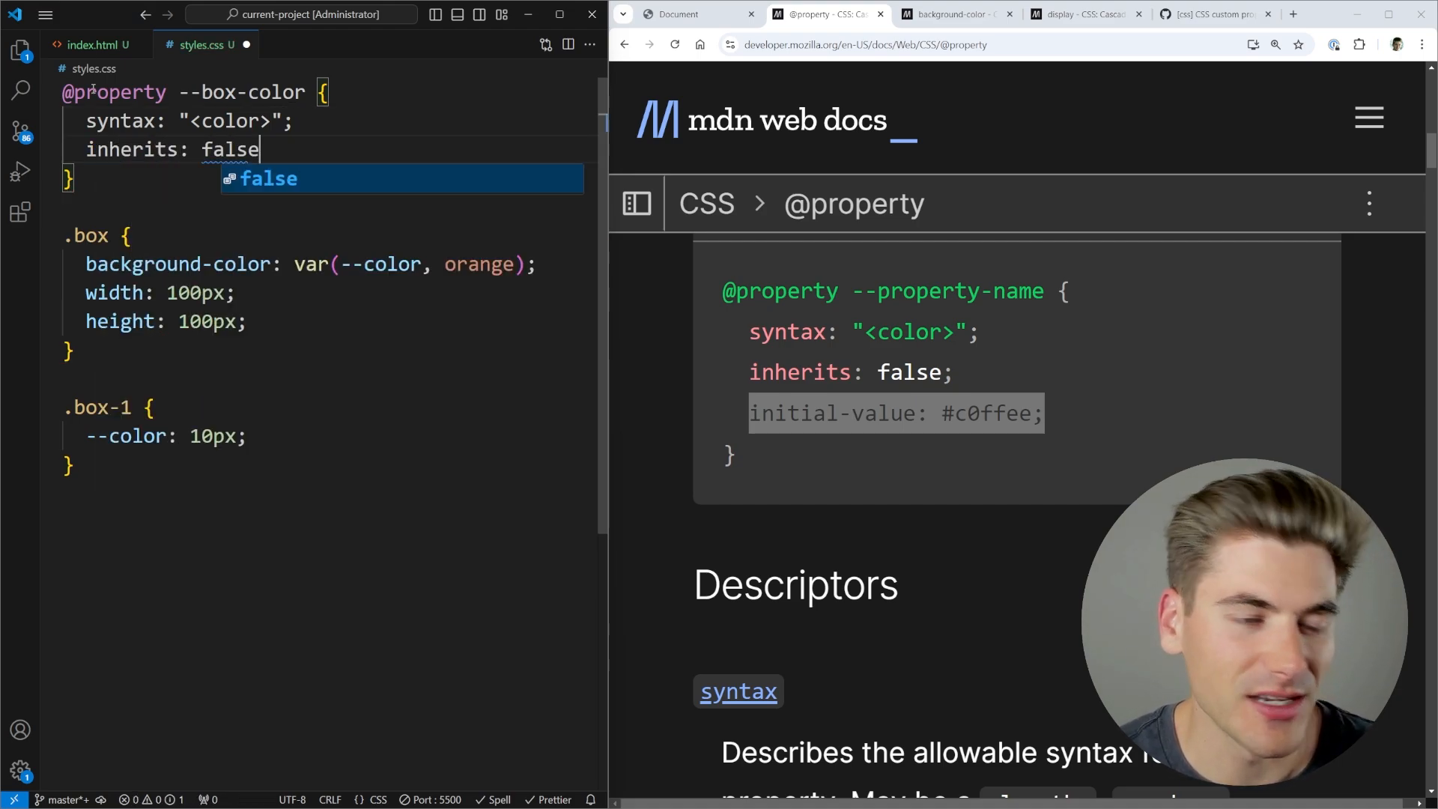
key(Enter)
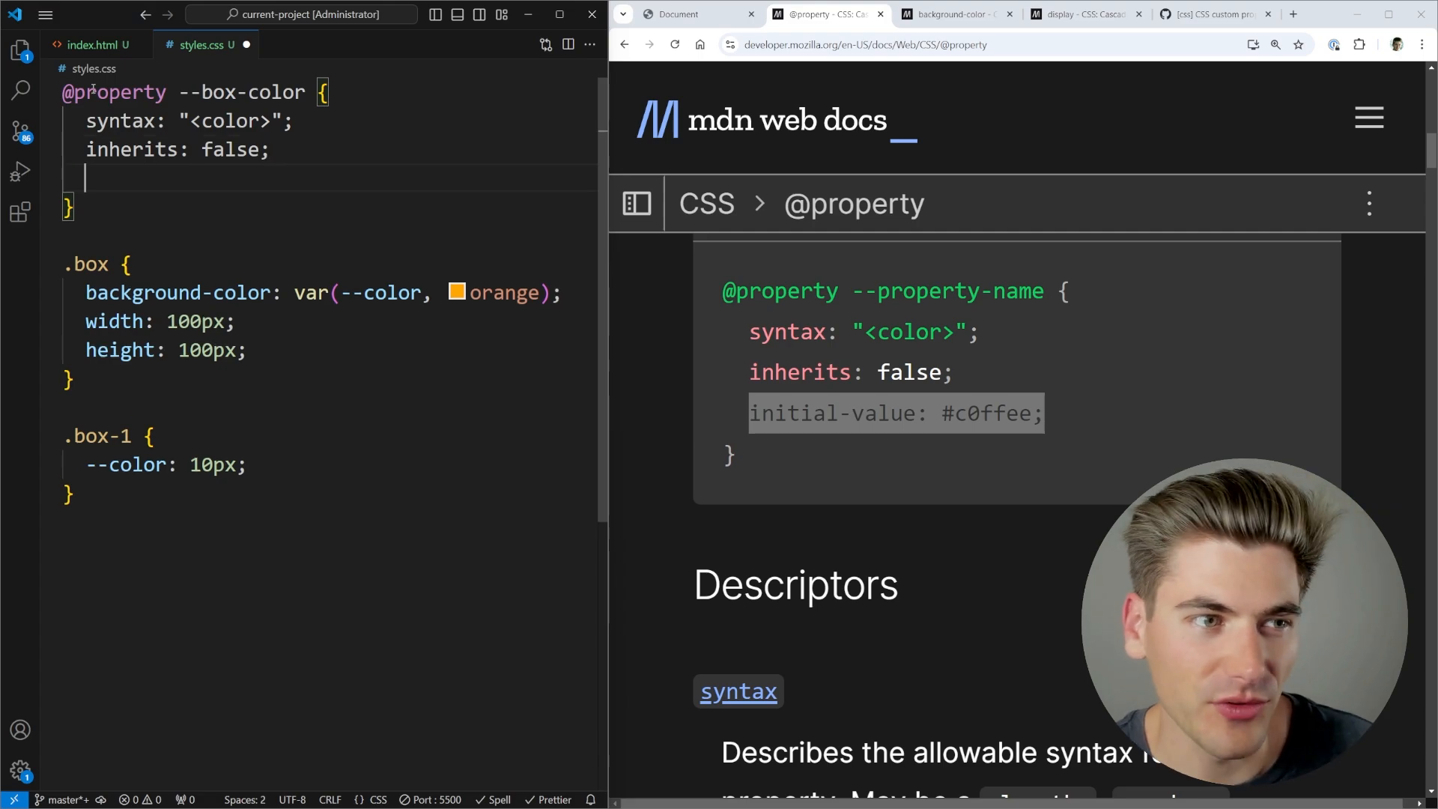
text(initial-value:)
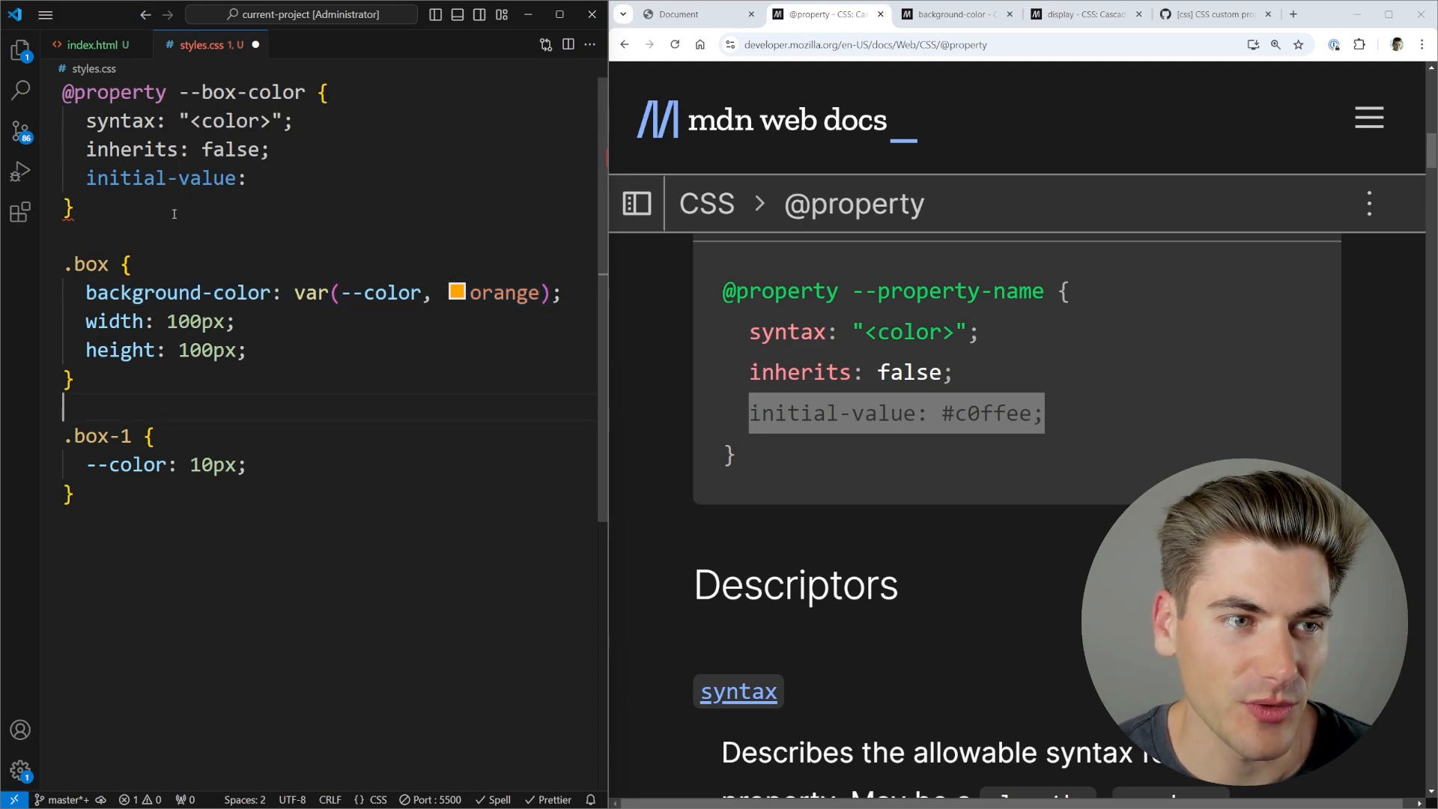
text(orange;)
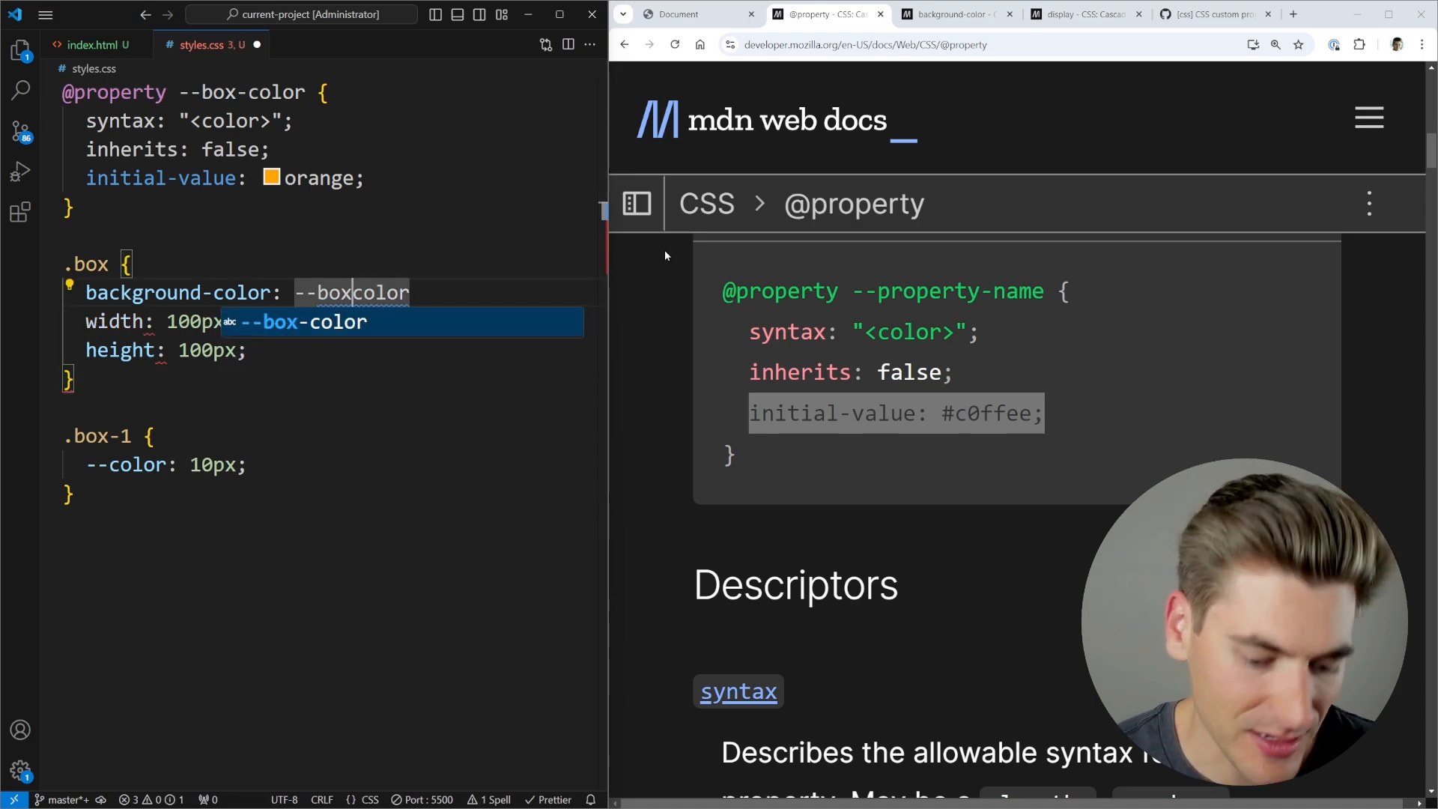
- Use var(--box-color) for the .box background and set Box 1's --box-color to lightblue
text(var()
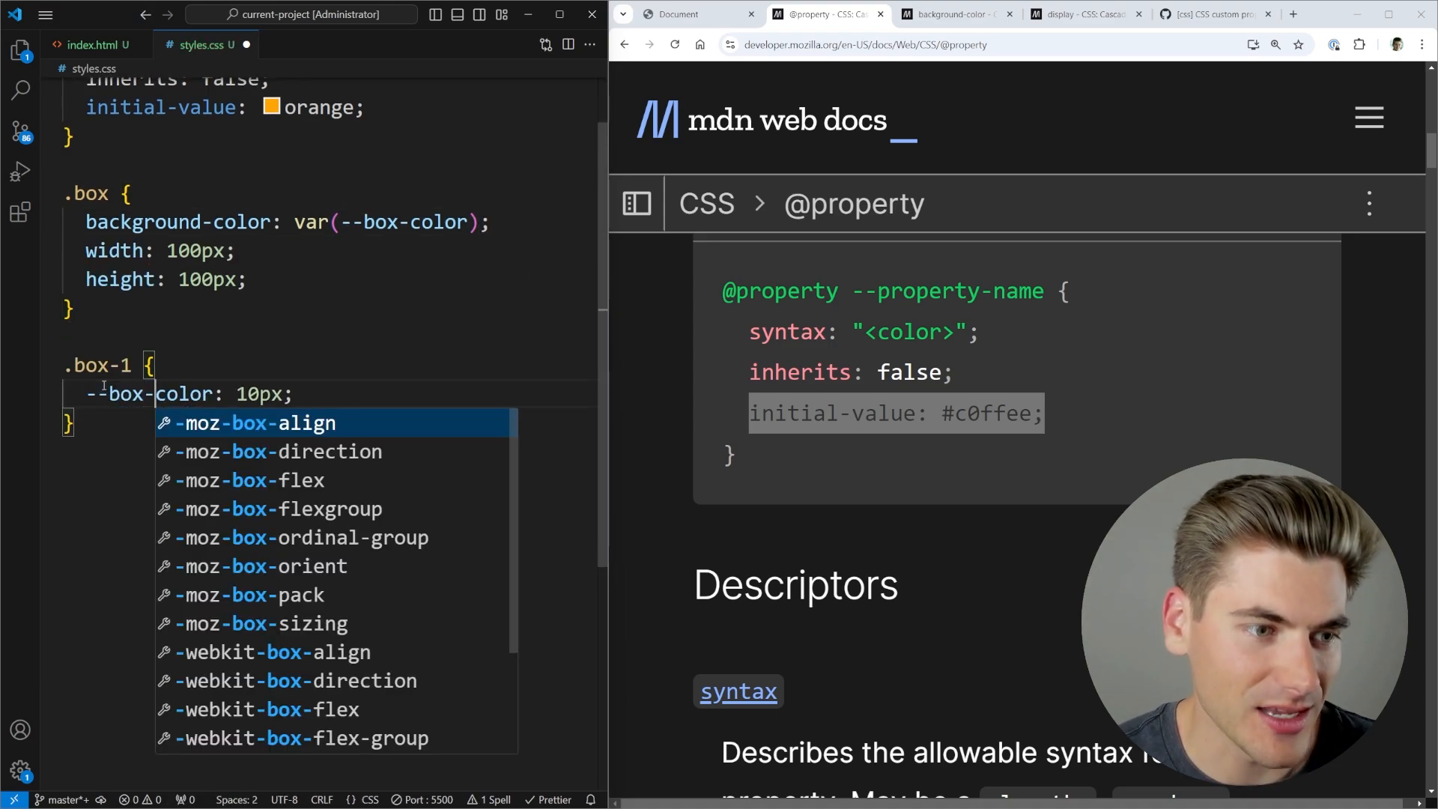
text(lightbl)
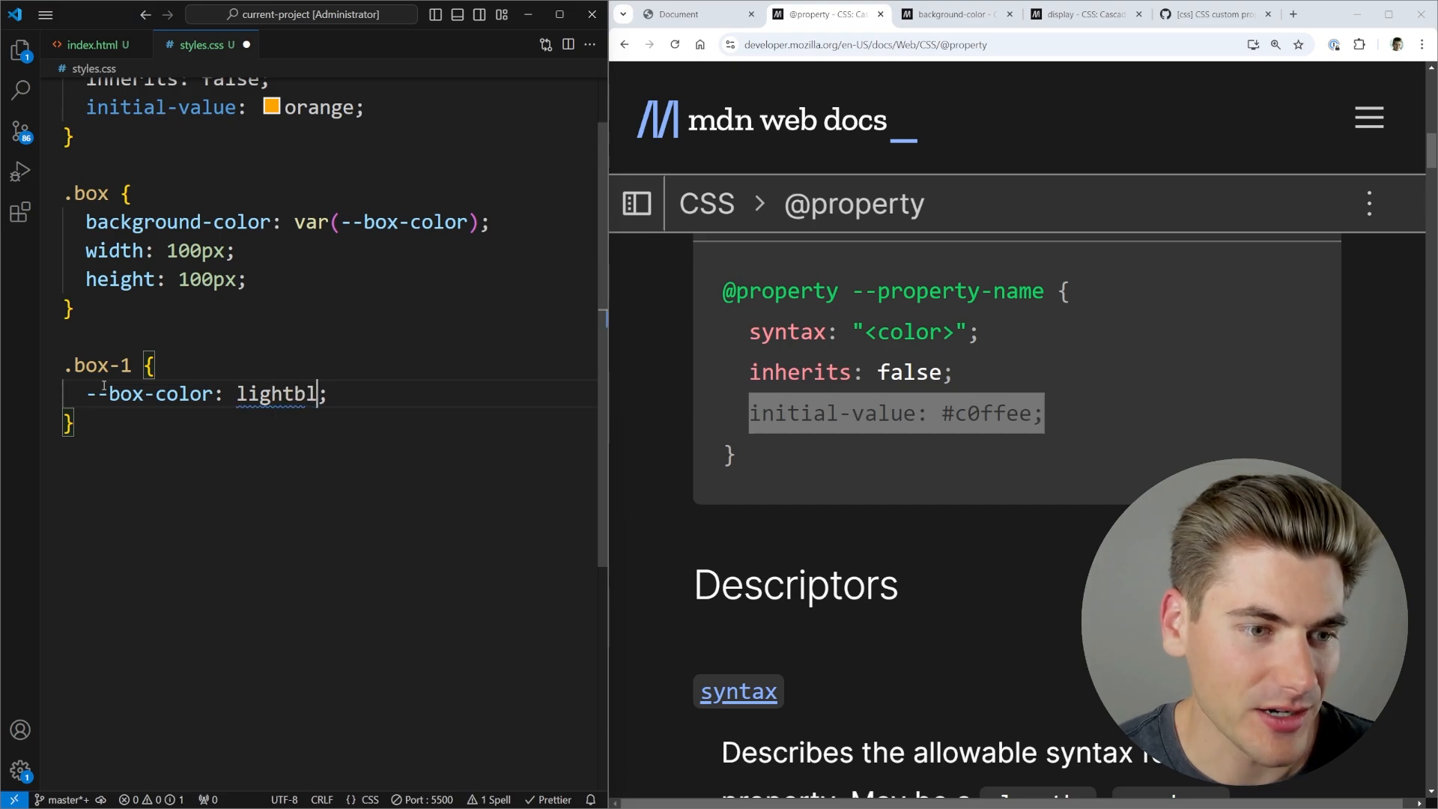
text(ue)
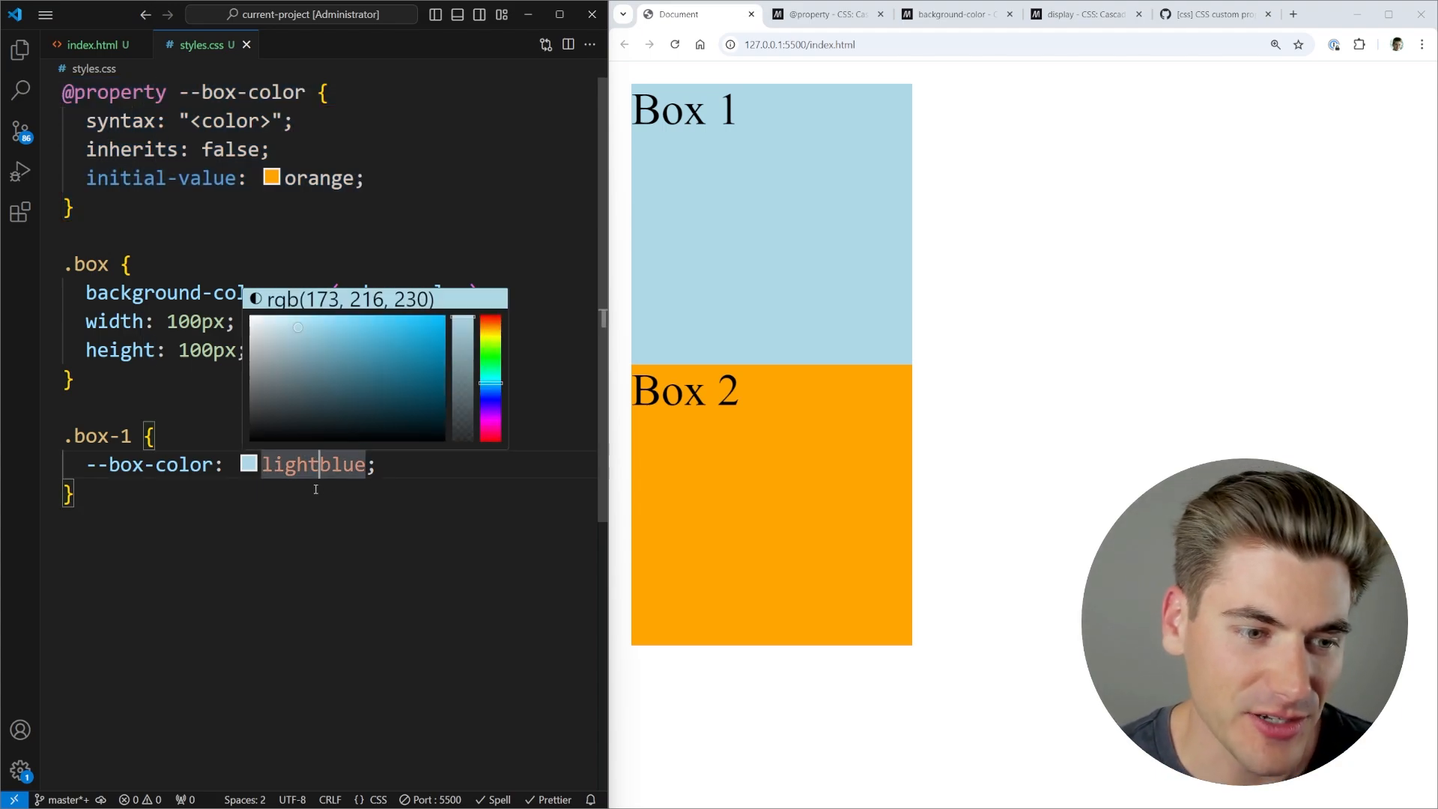
- Set Box 1's --box-color to 10px so it falls back to orange in the preview
text(10px)
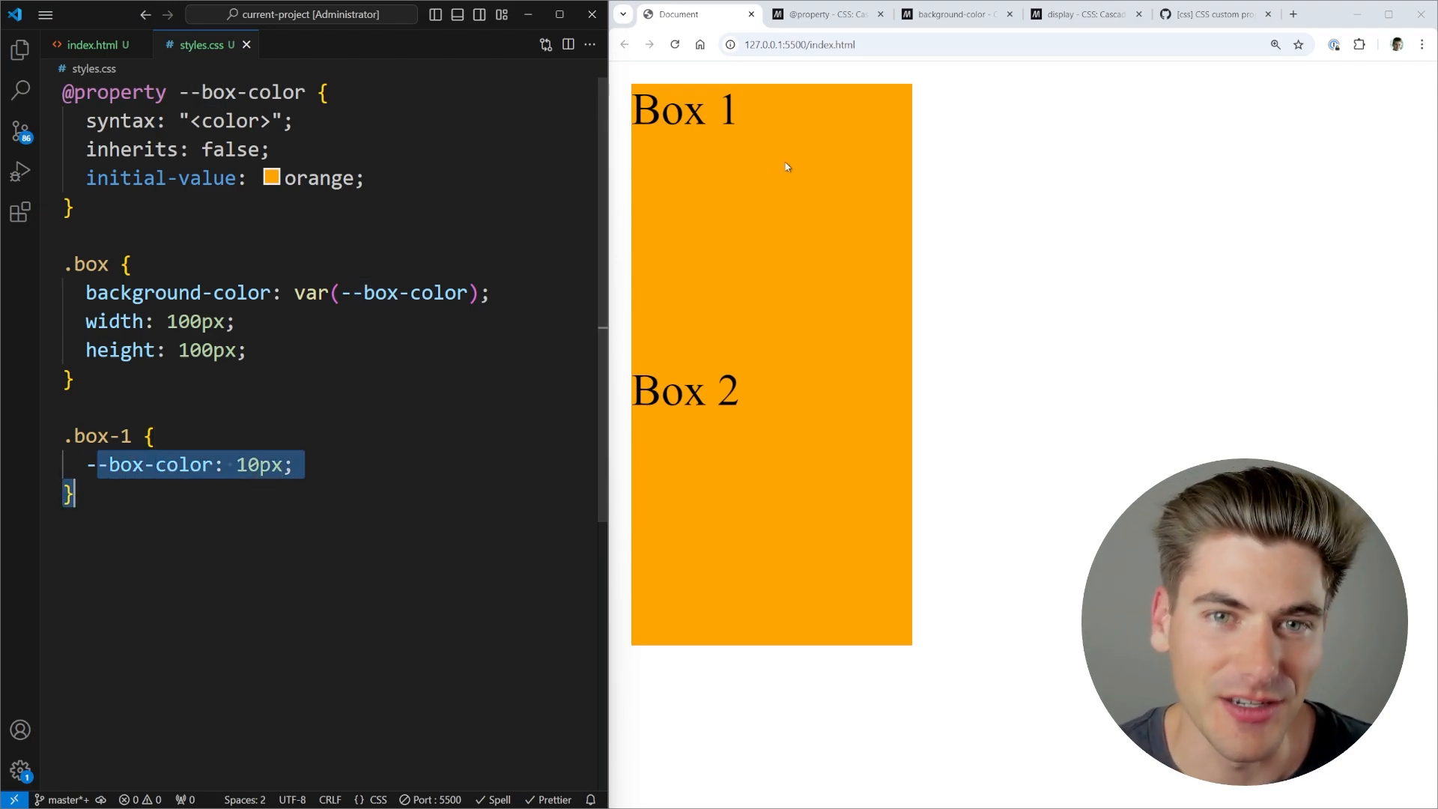
click(300, 529)
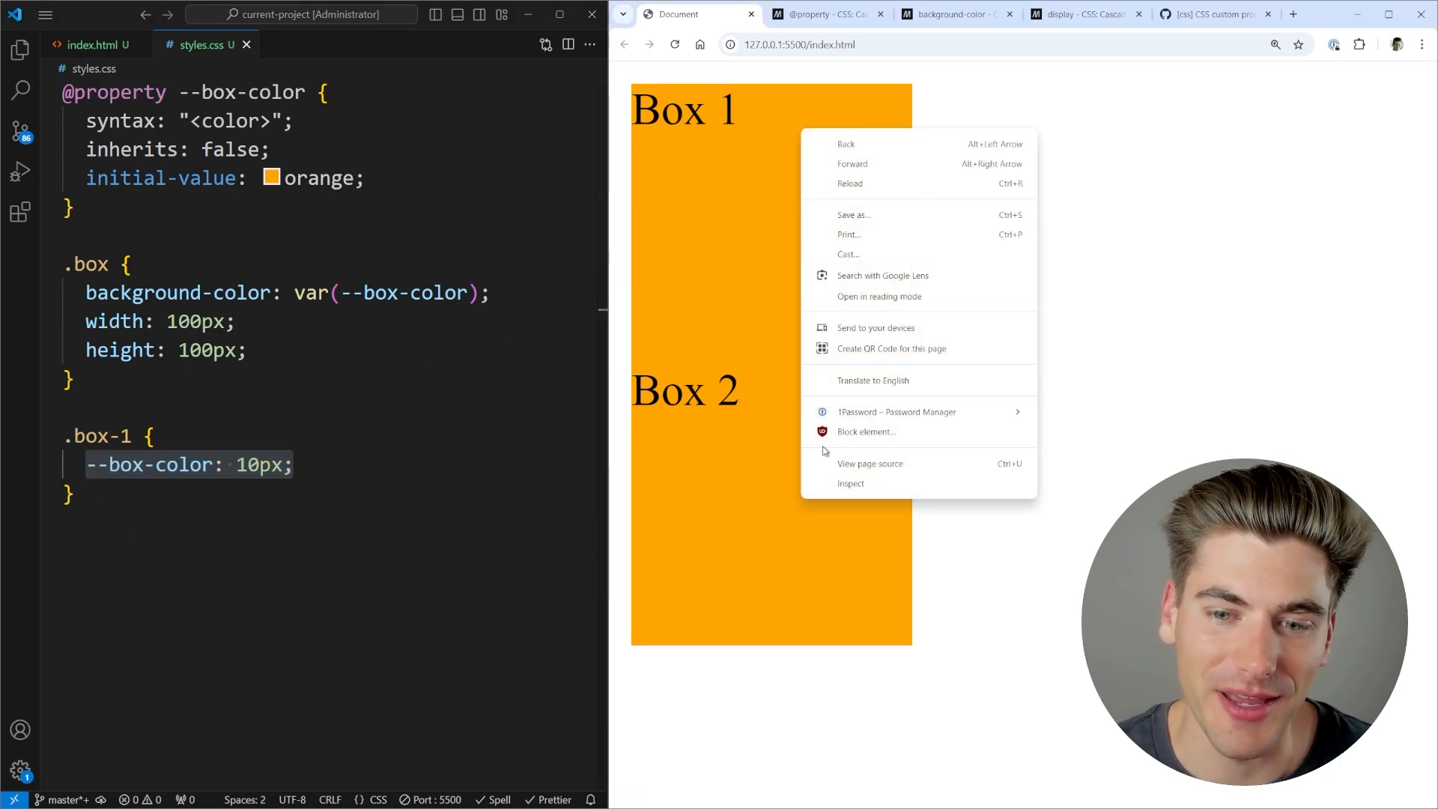
- Inspect Box 1 and set its --box-color to darksalmon in the Styles pane, then close DevTools
click(849, 484)
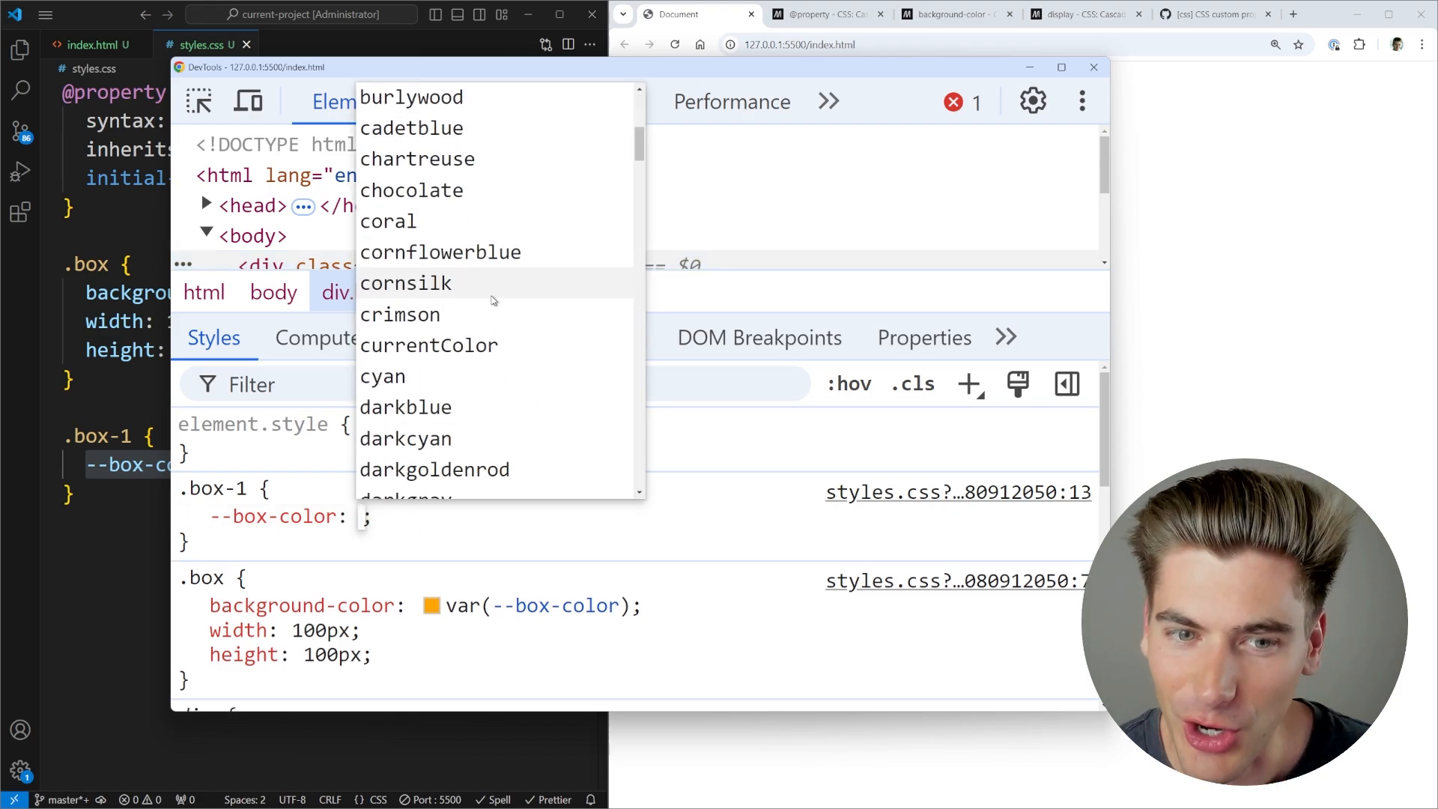
scroll(down, 3)
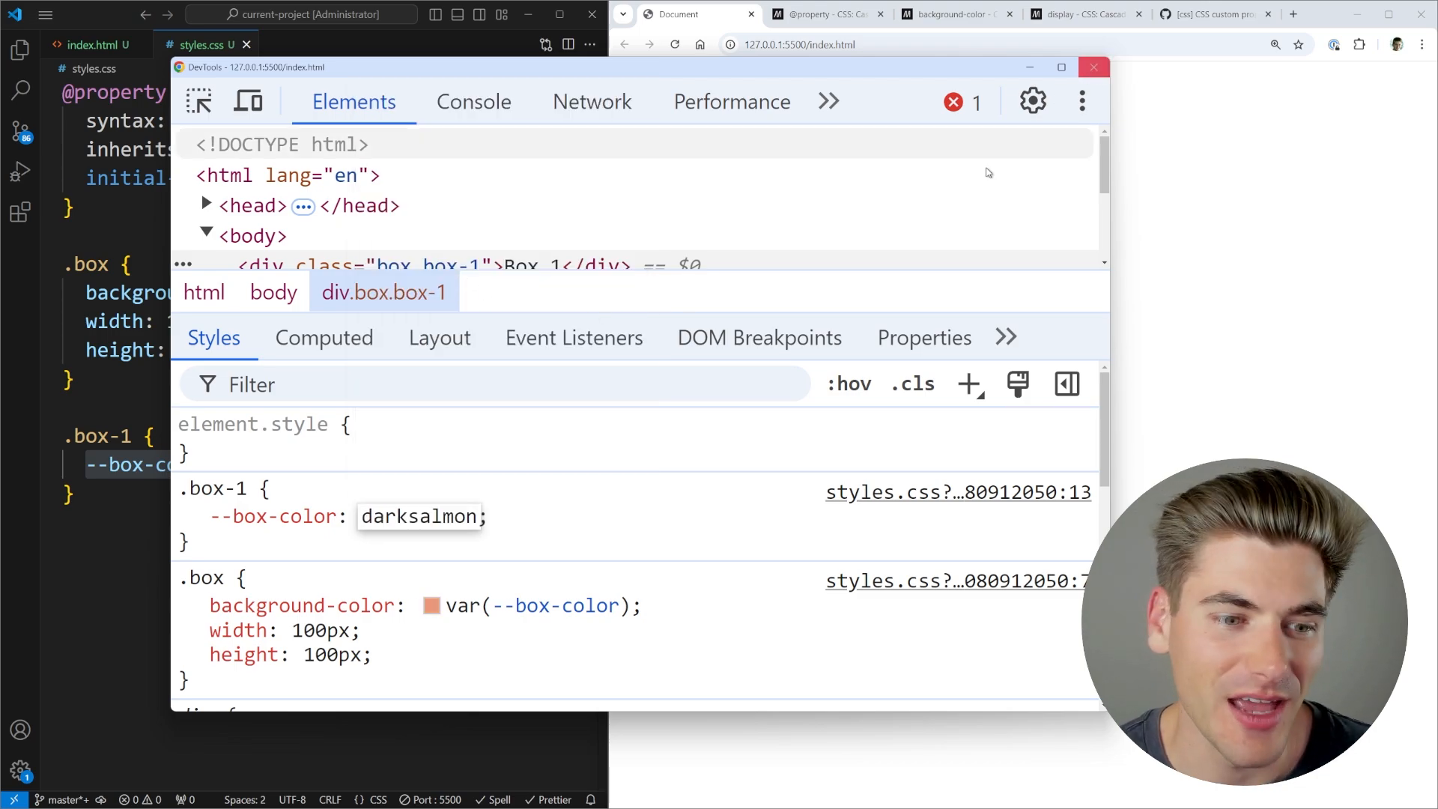
click(1093, 65)
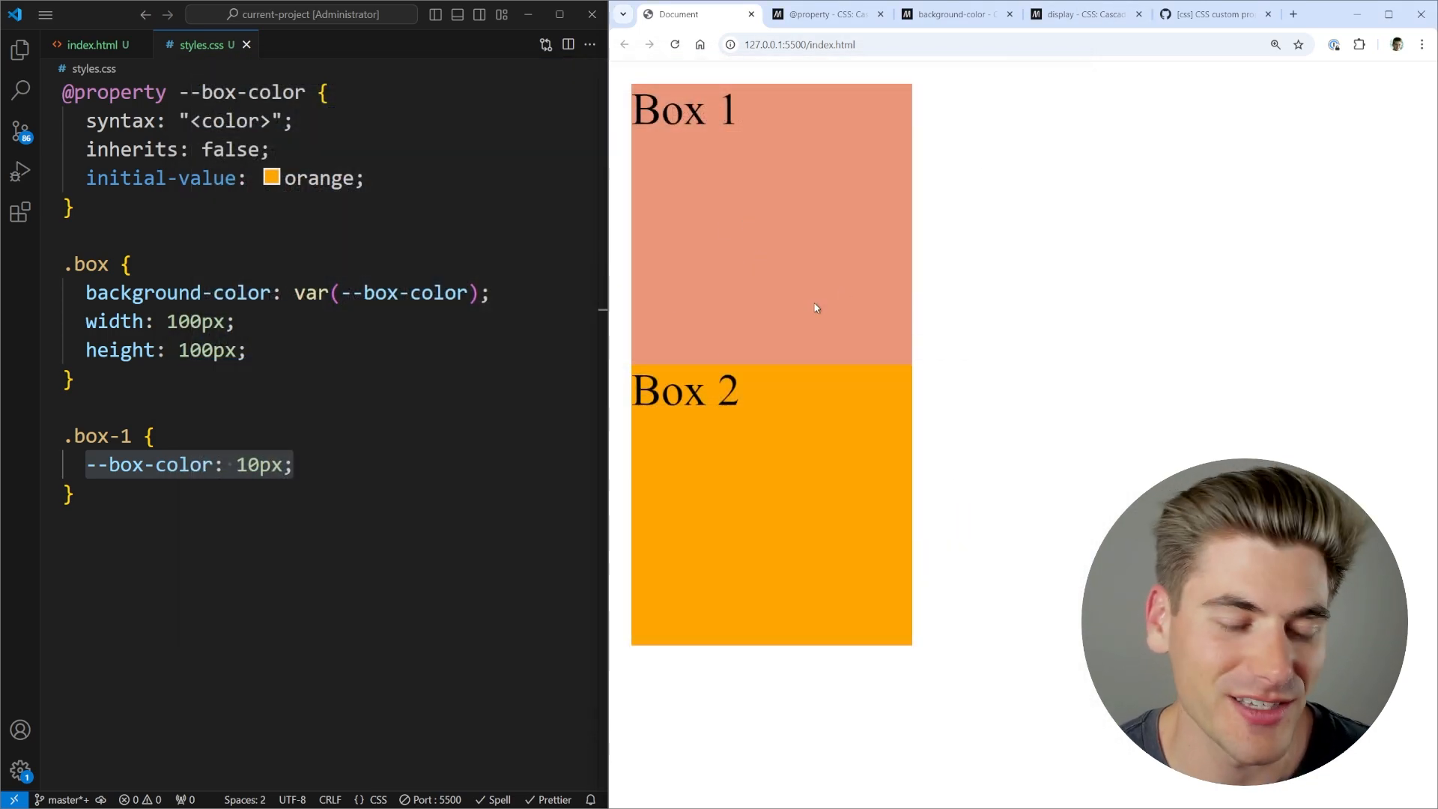
mouse_move(1009, 379)
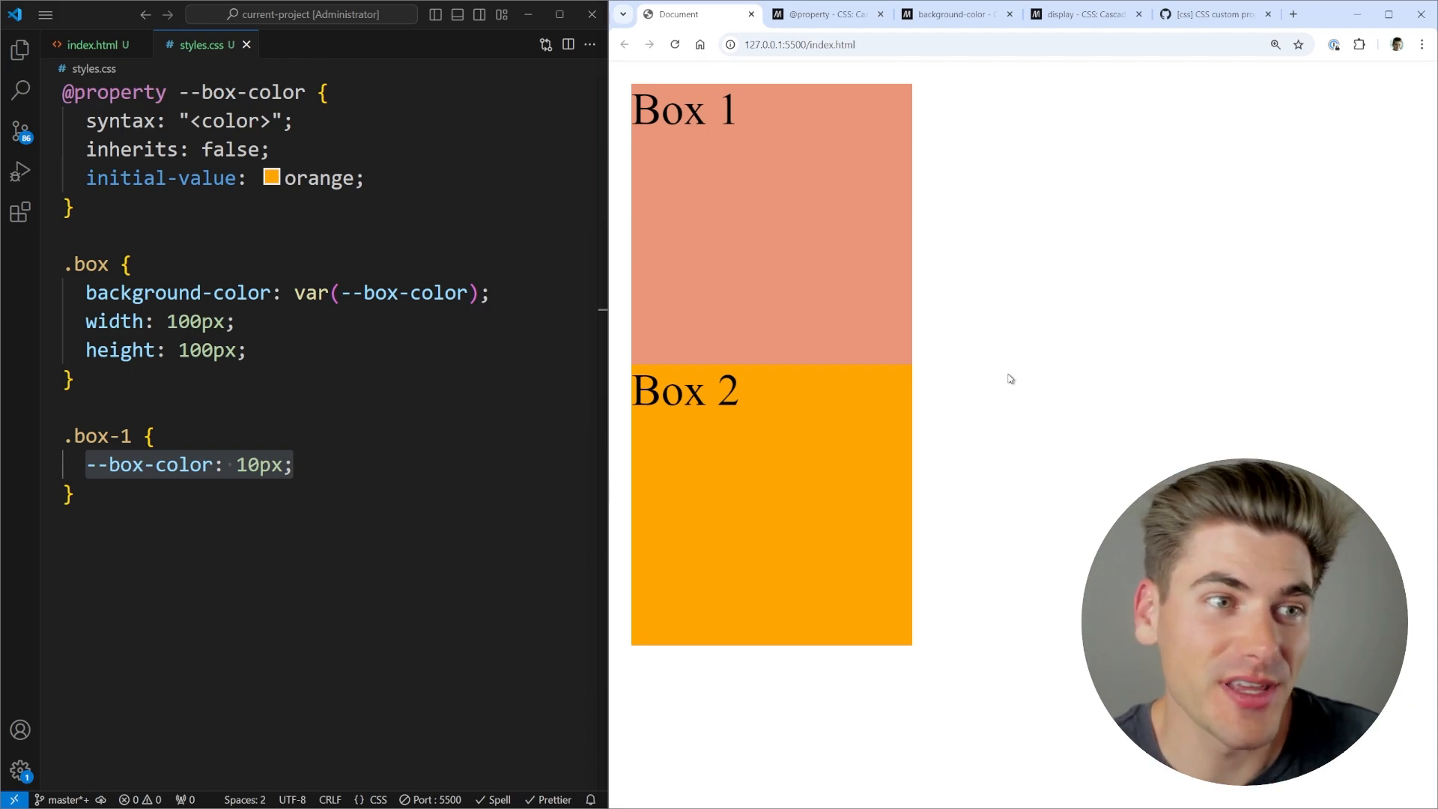
mouse_move(1007, 377)
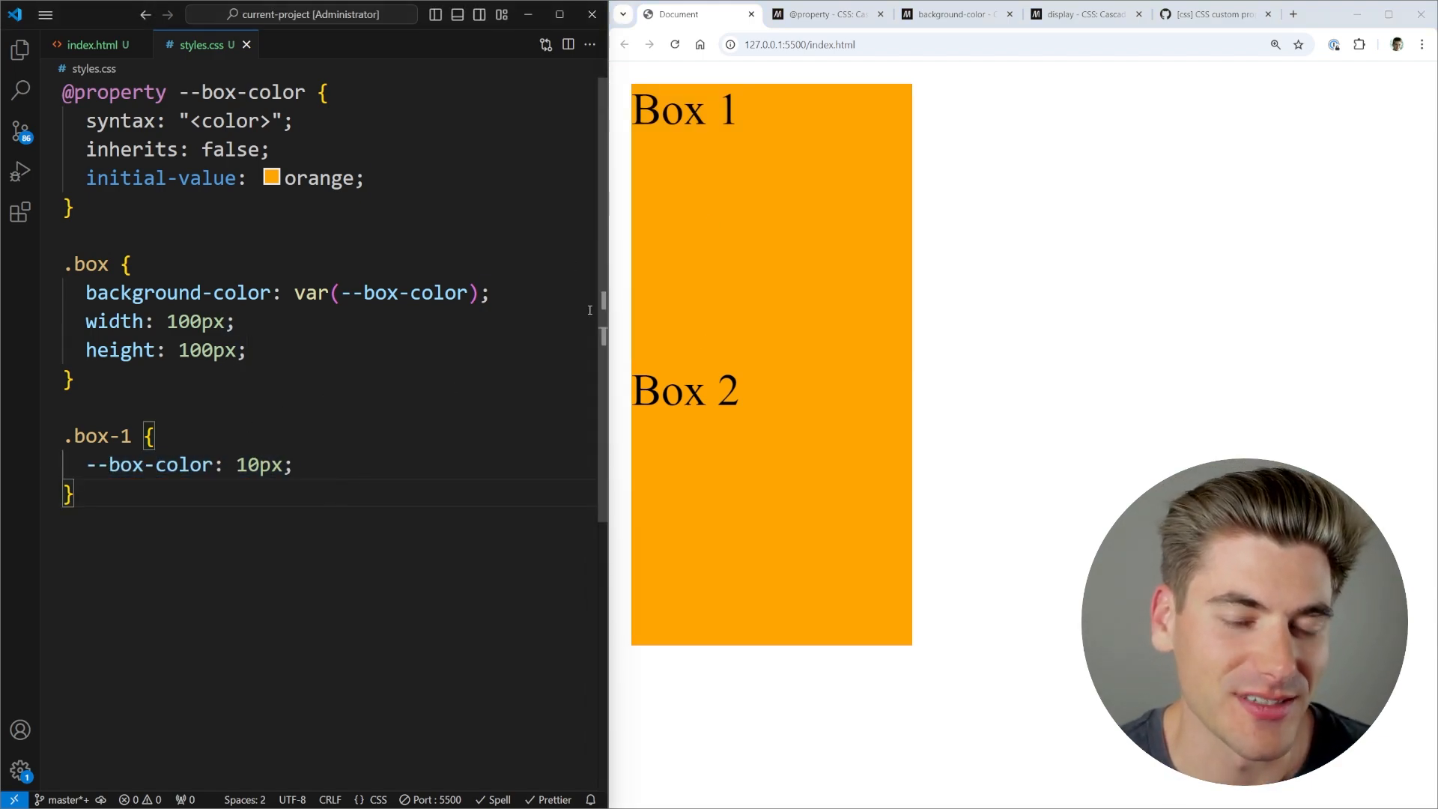
mouse_move(408, 182)
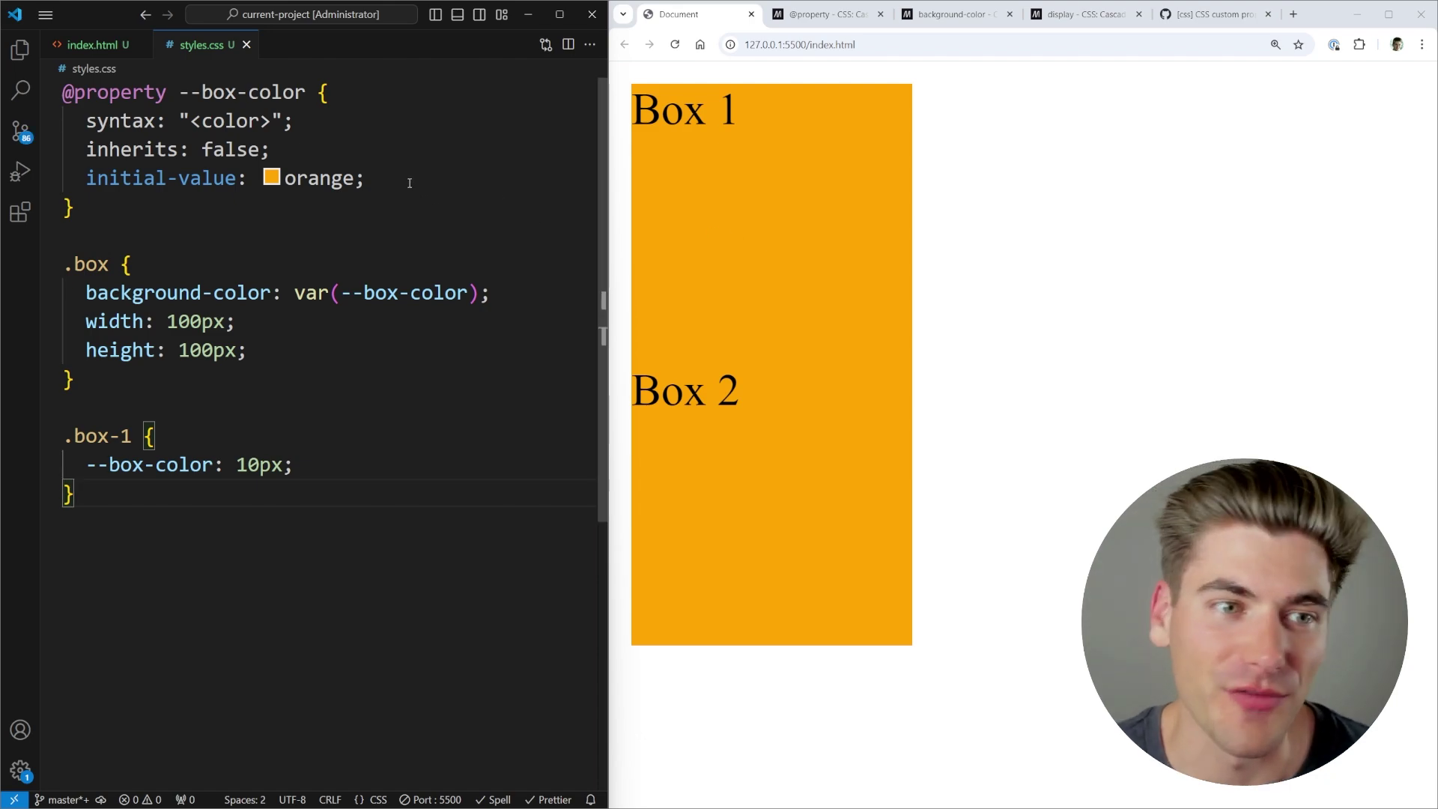
click(271, 149)
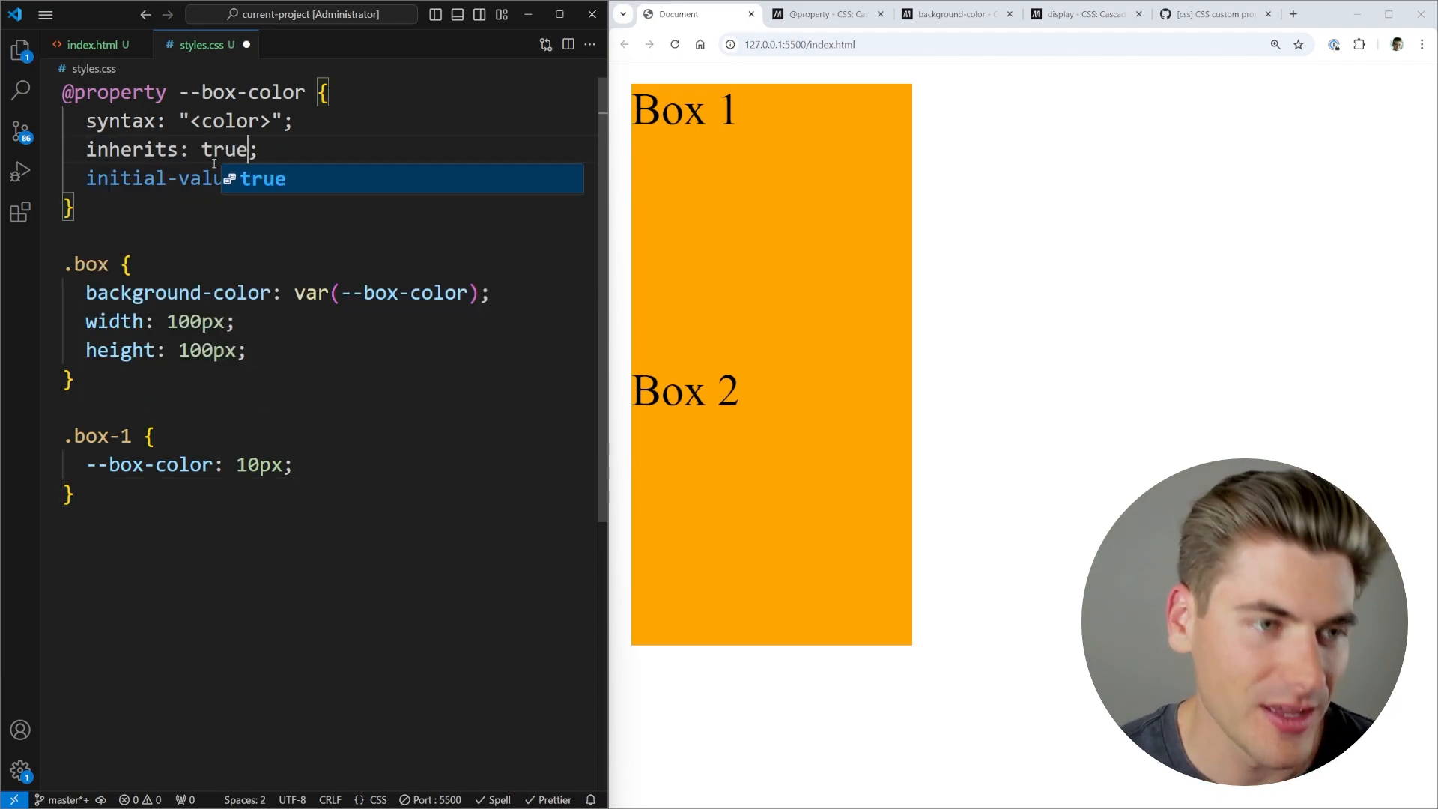
text(orange;)
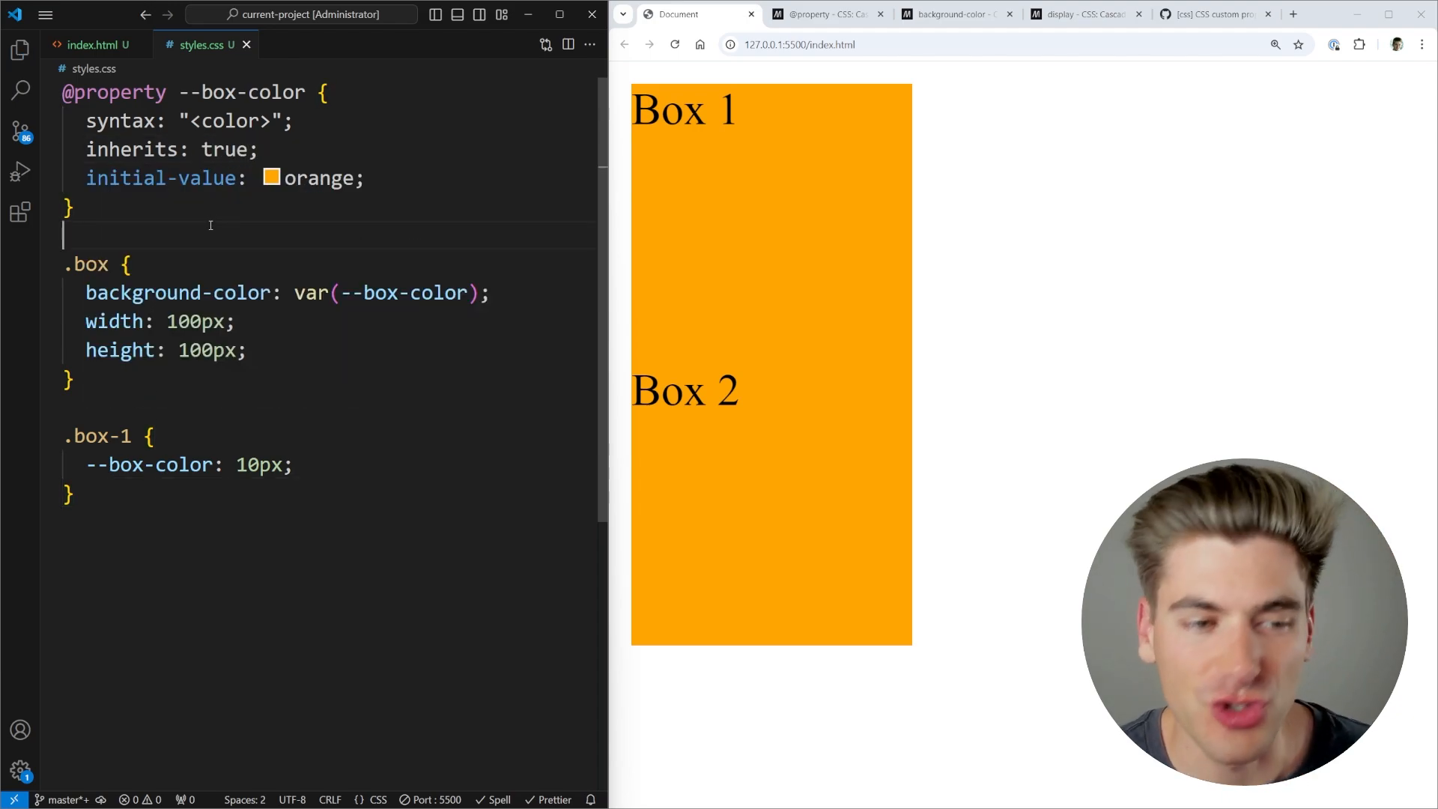
text(light)
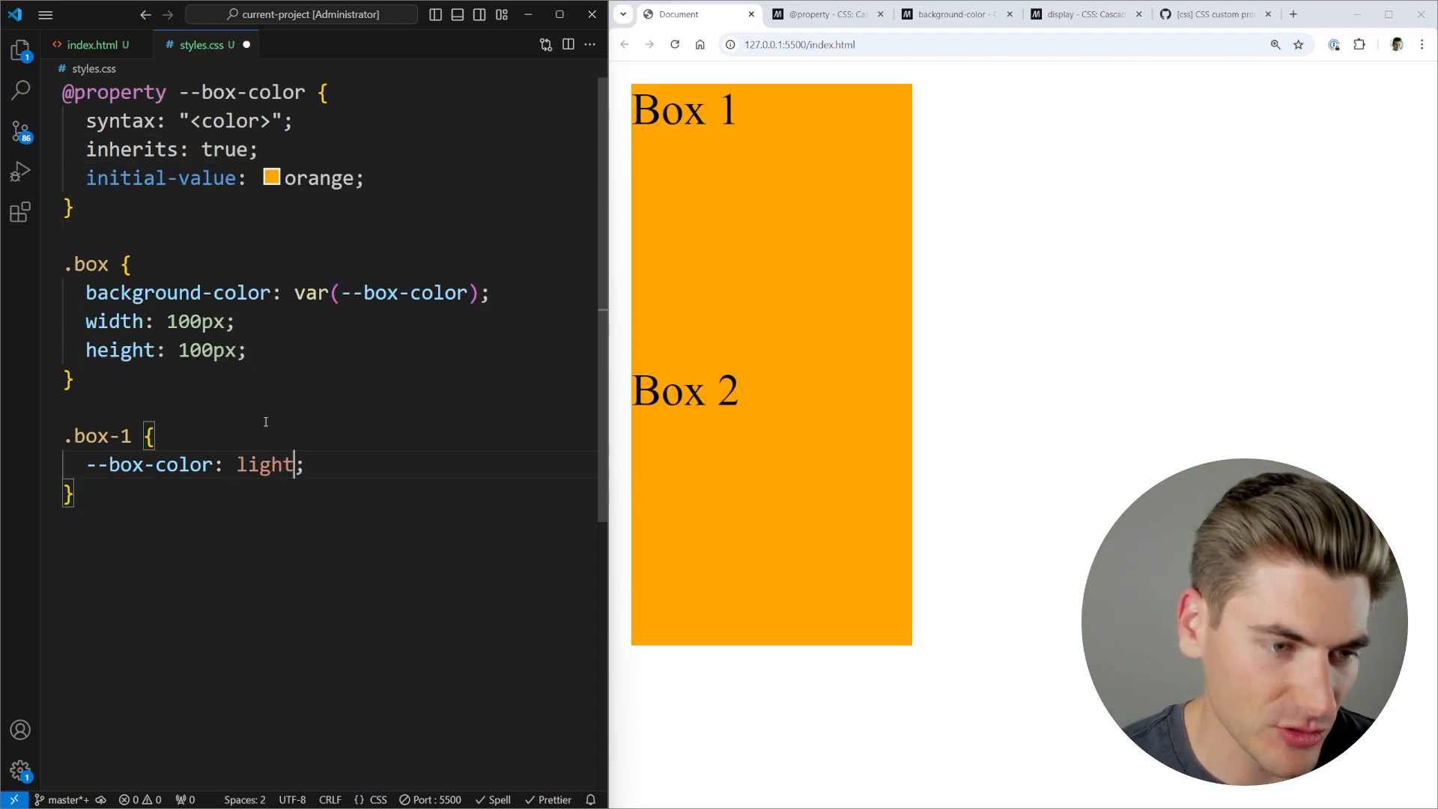
- Finish --box-color: lightblue and add <div class="child">Child</div> inside box-2 in index.html
click(91, 44)
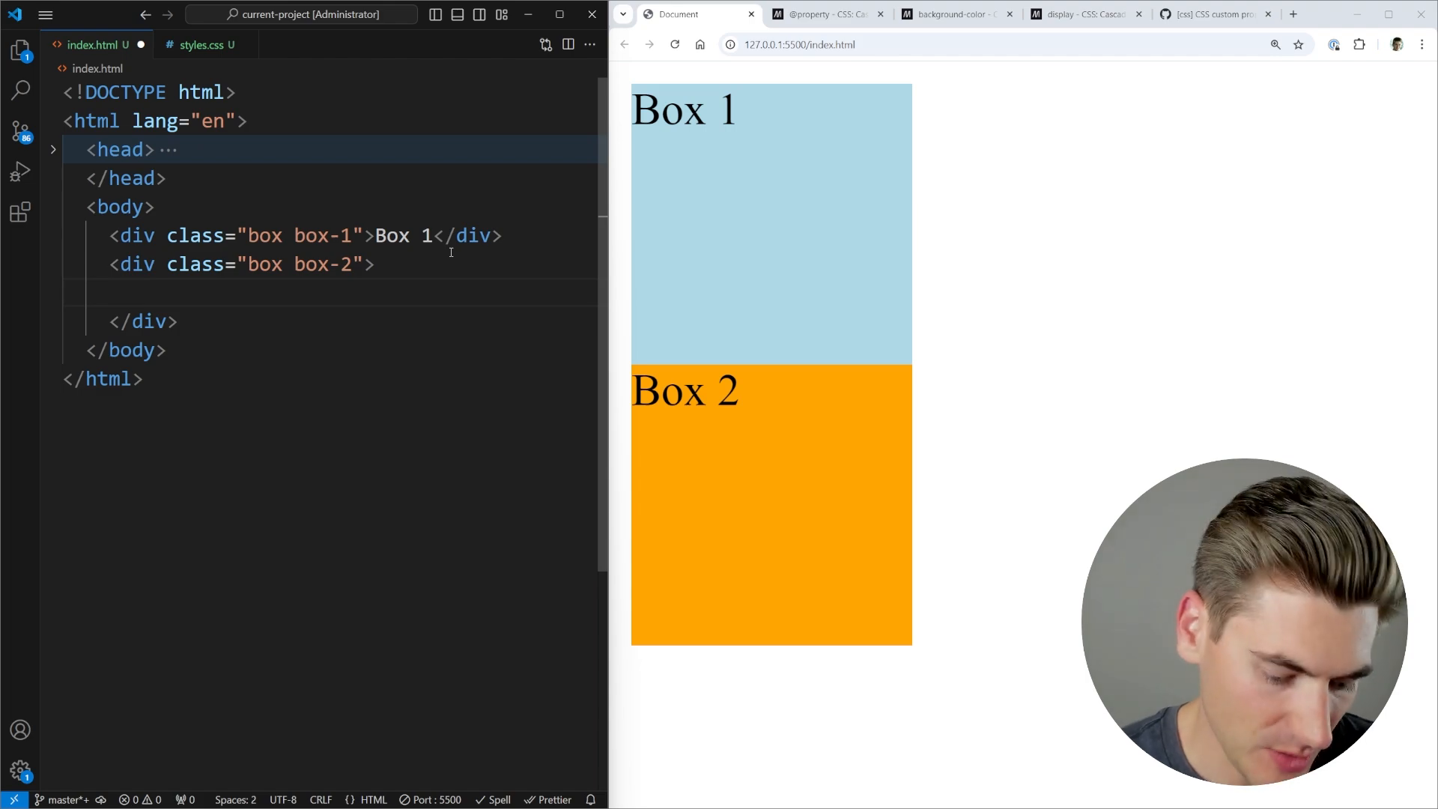
text(<div class="child">Child</div>)
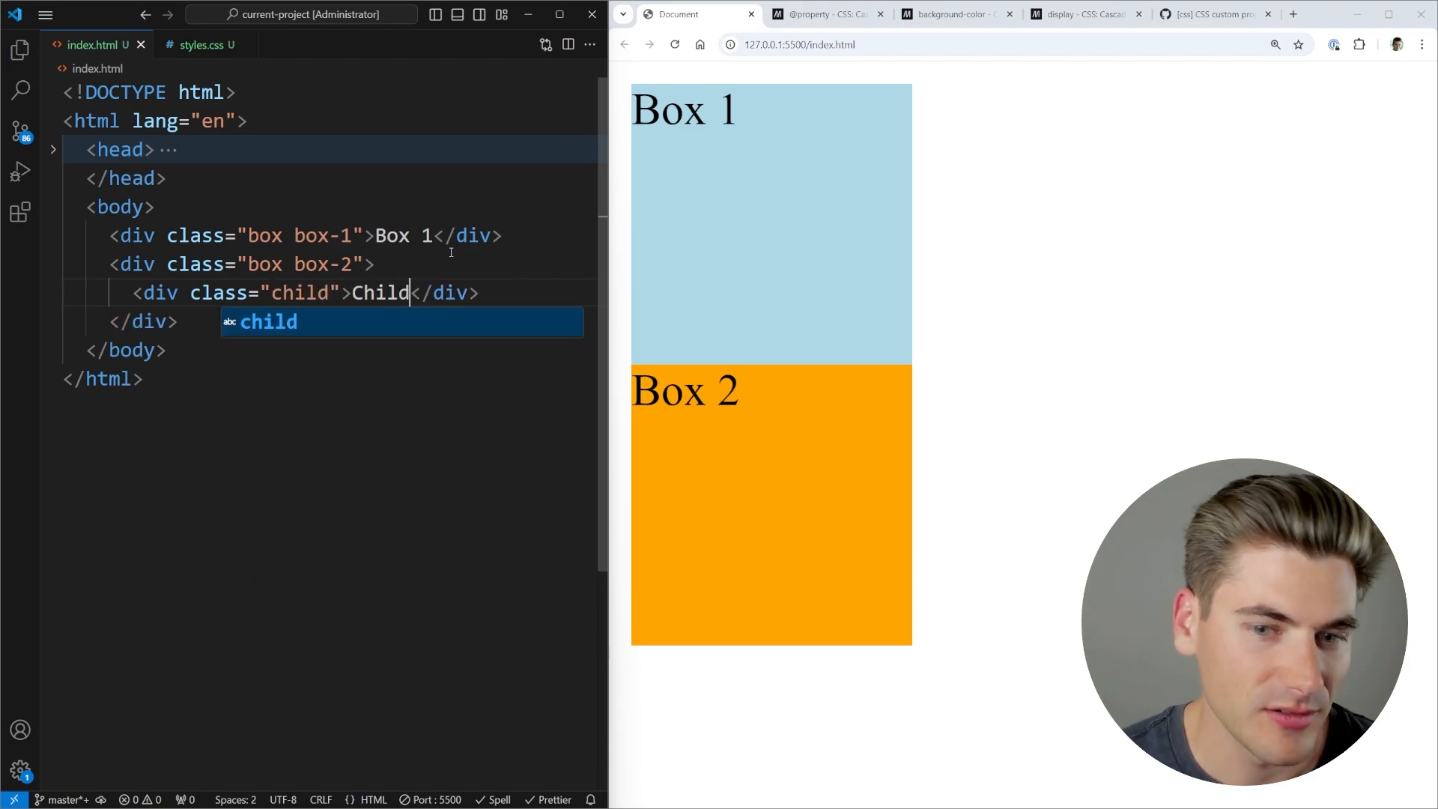
click(199, 44)
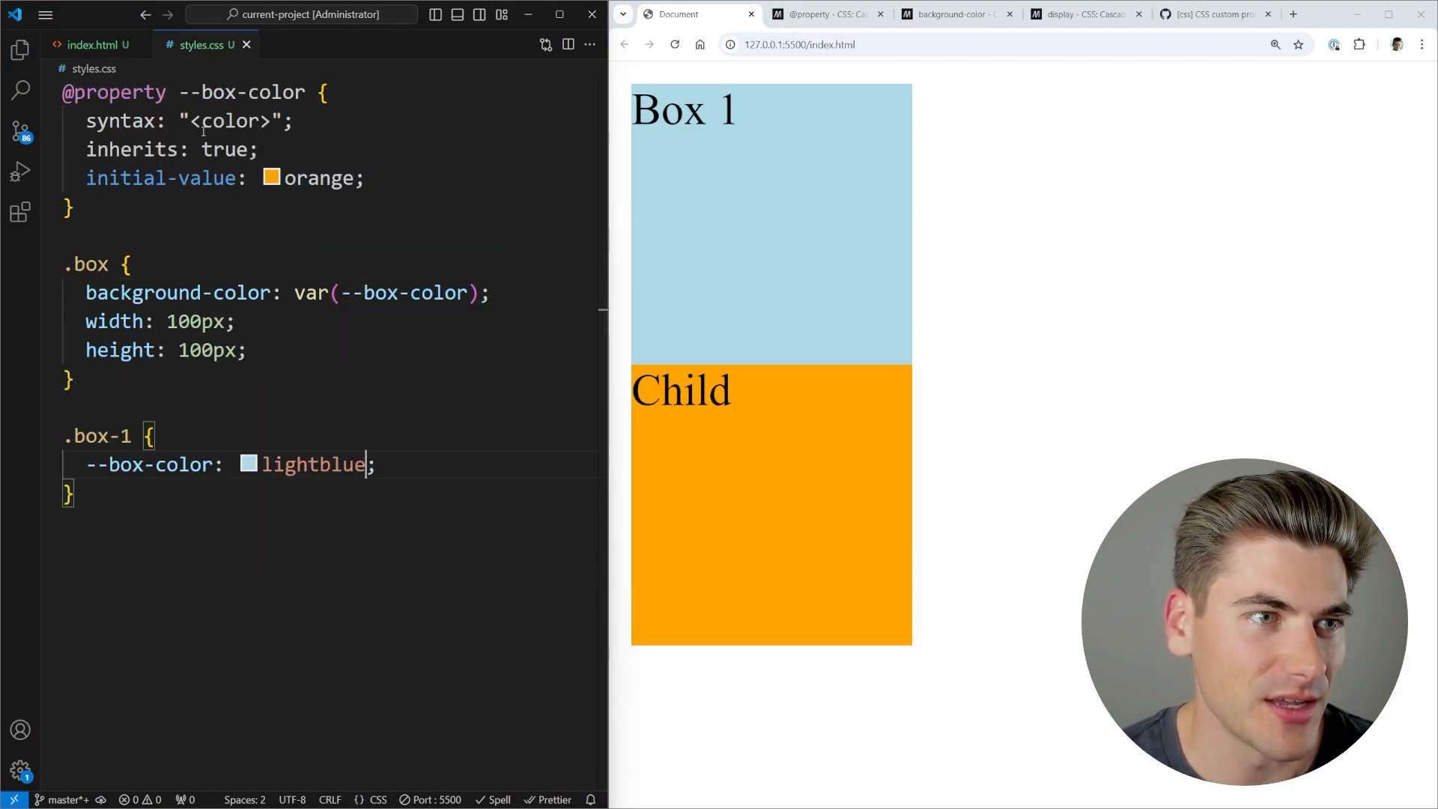
- Add a .child rule: position absolute, top 0, left 100px, width and height 50px, and save
text(.child {)
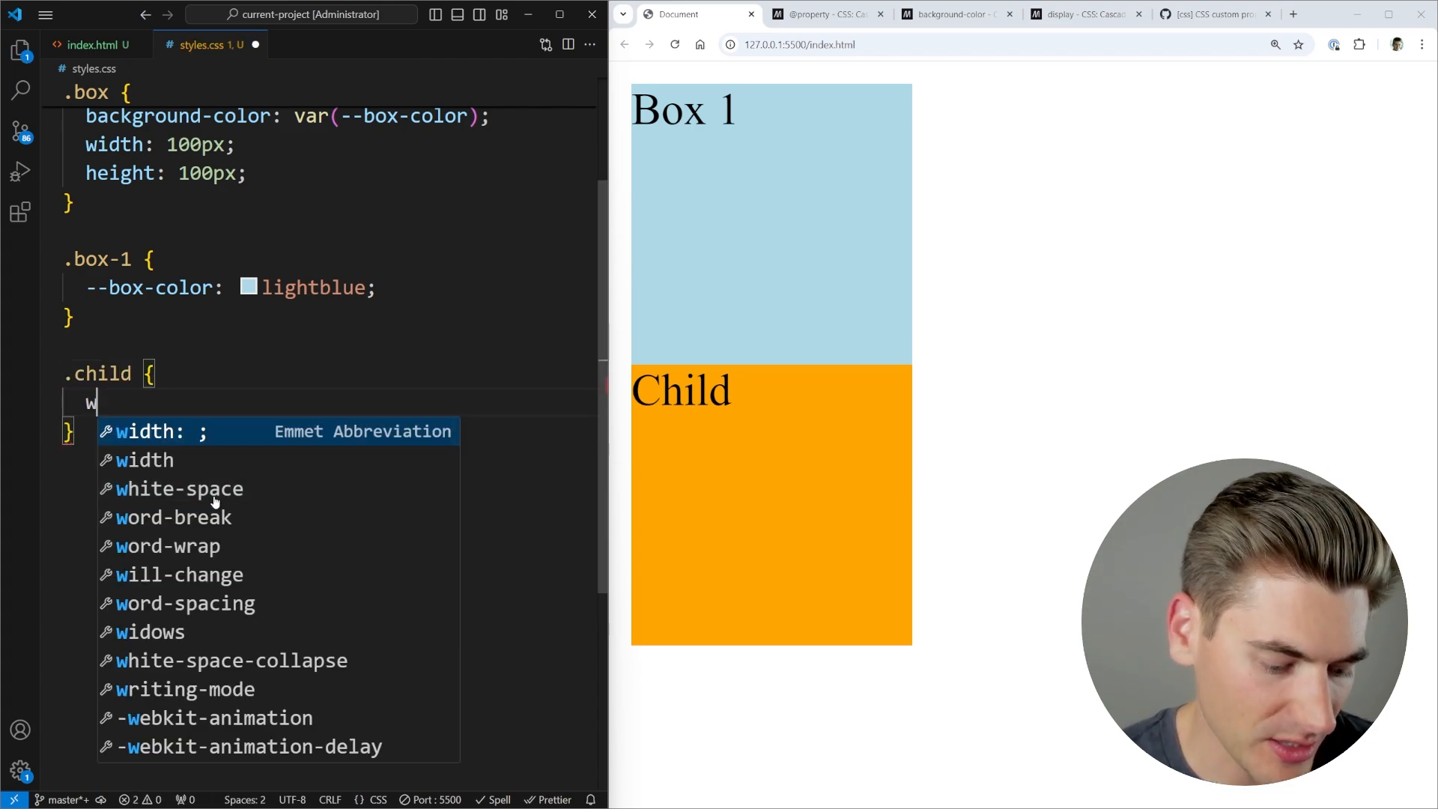
text(width: 50px)
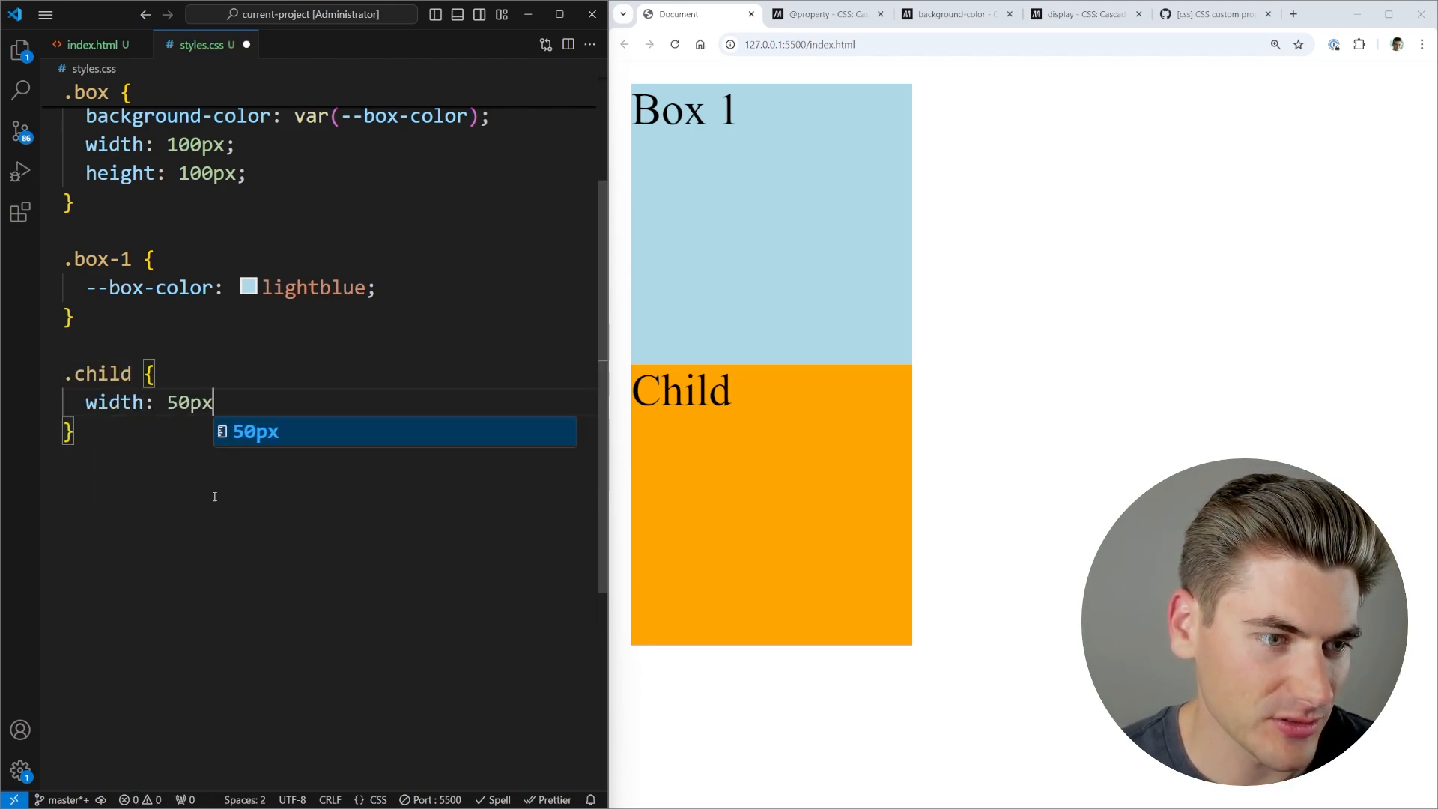
text(height: 50px;)
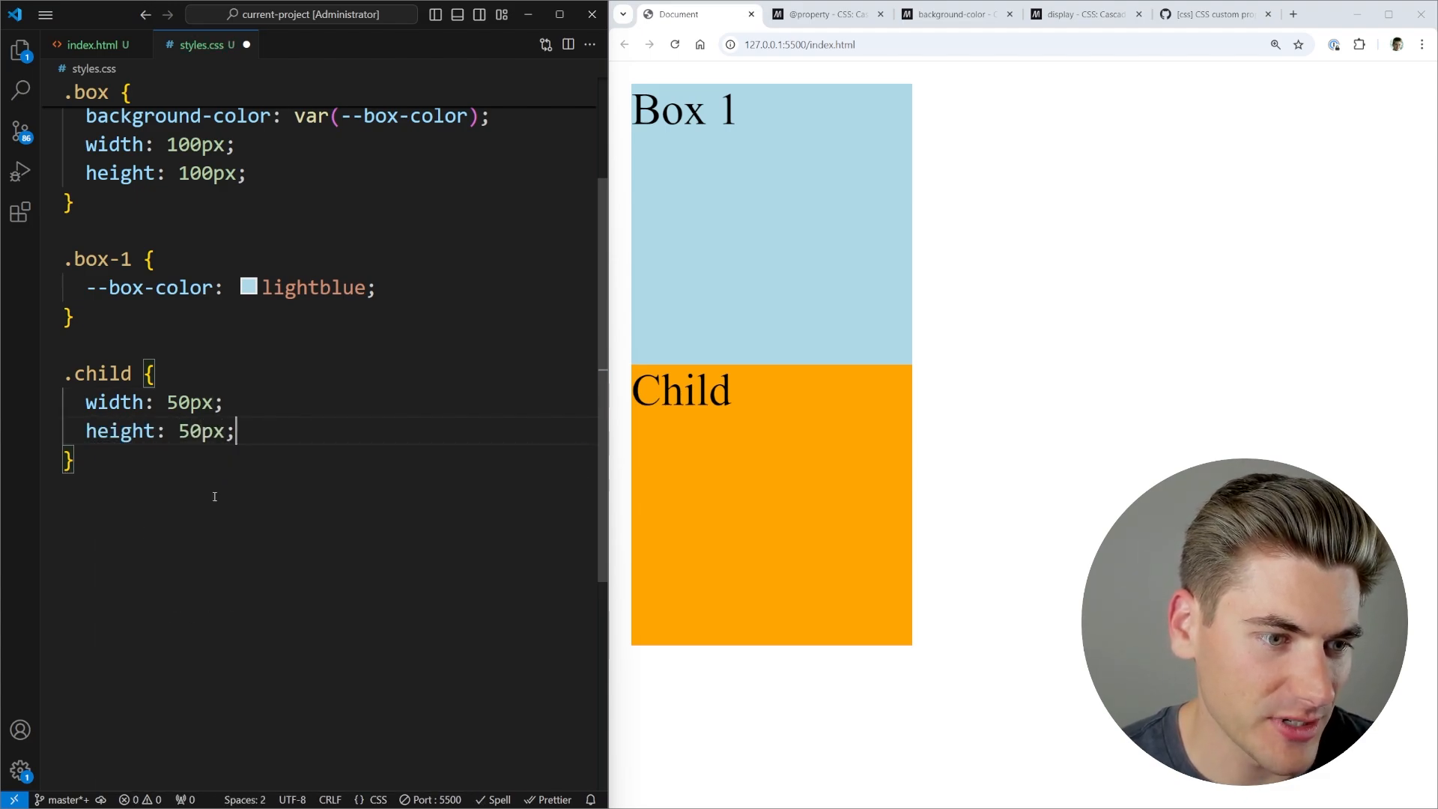
key(ctrl+s)
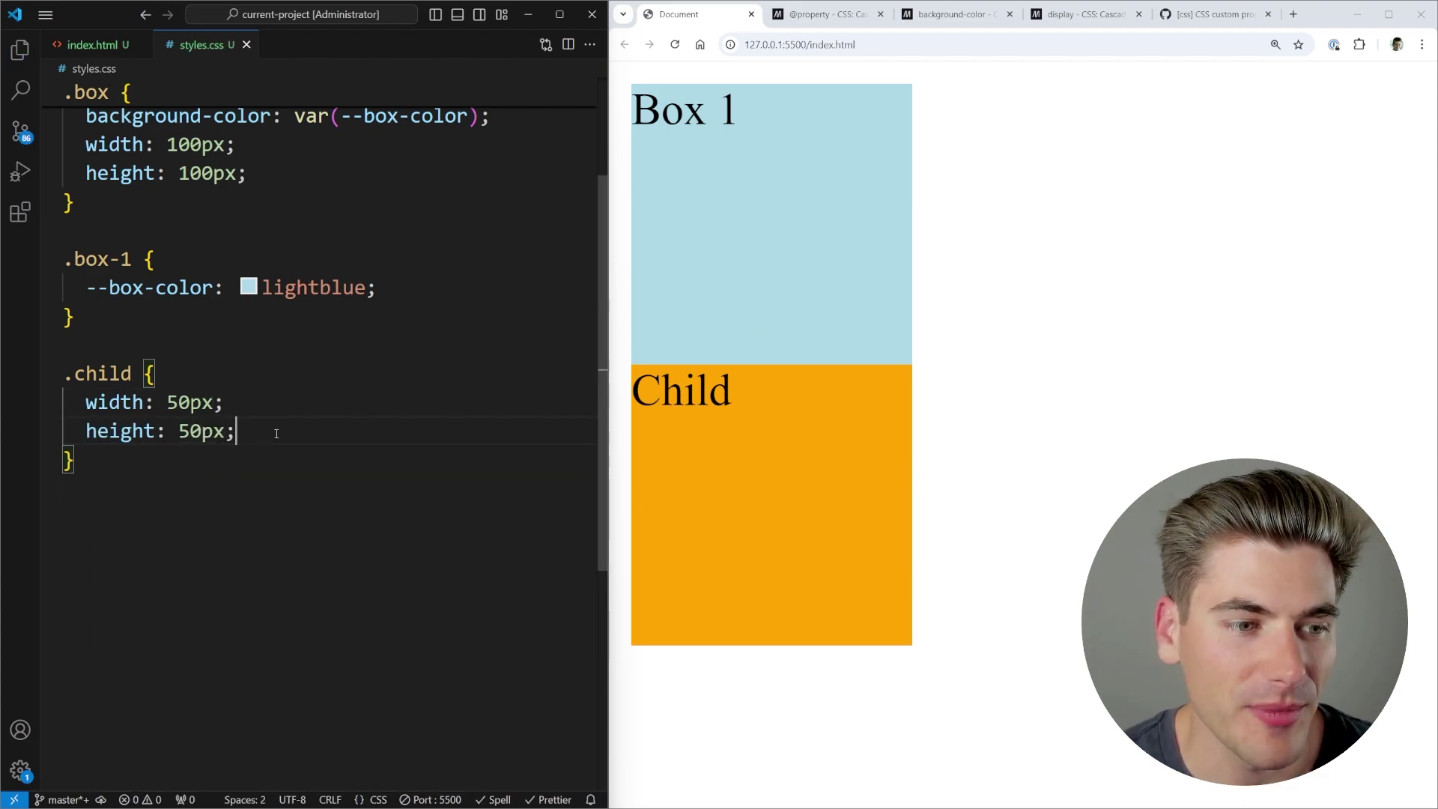
text(absolute;)
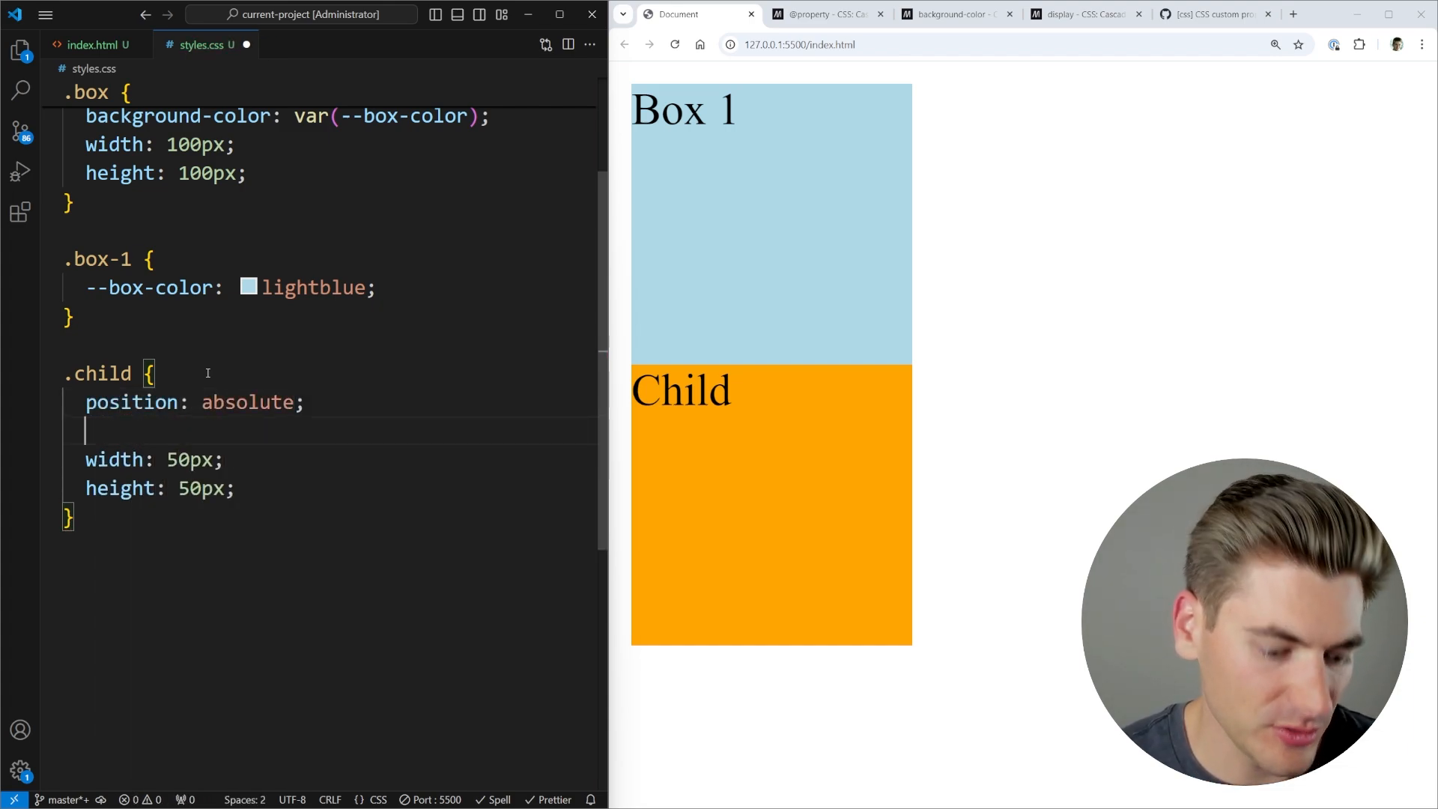
text(left: 100px;)
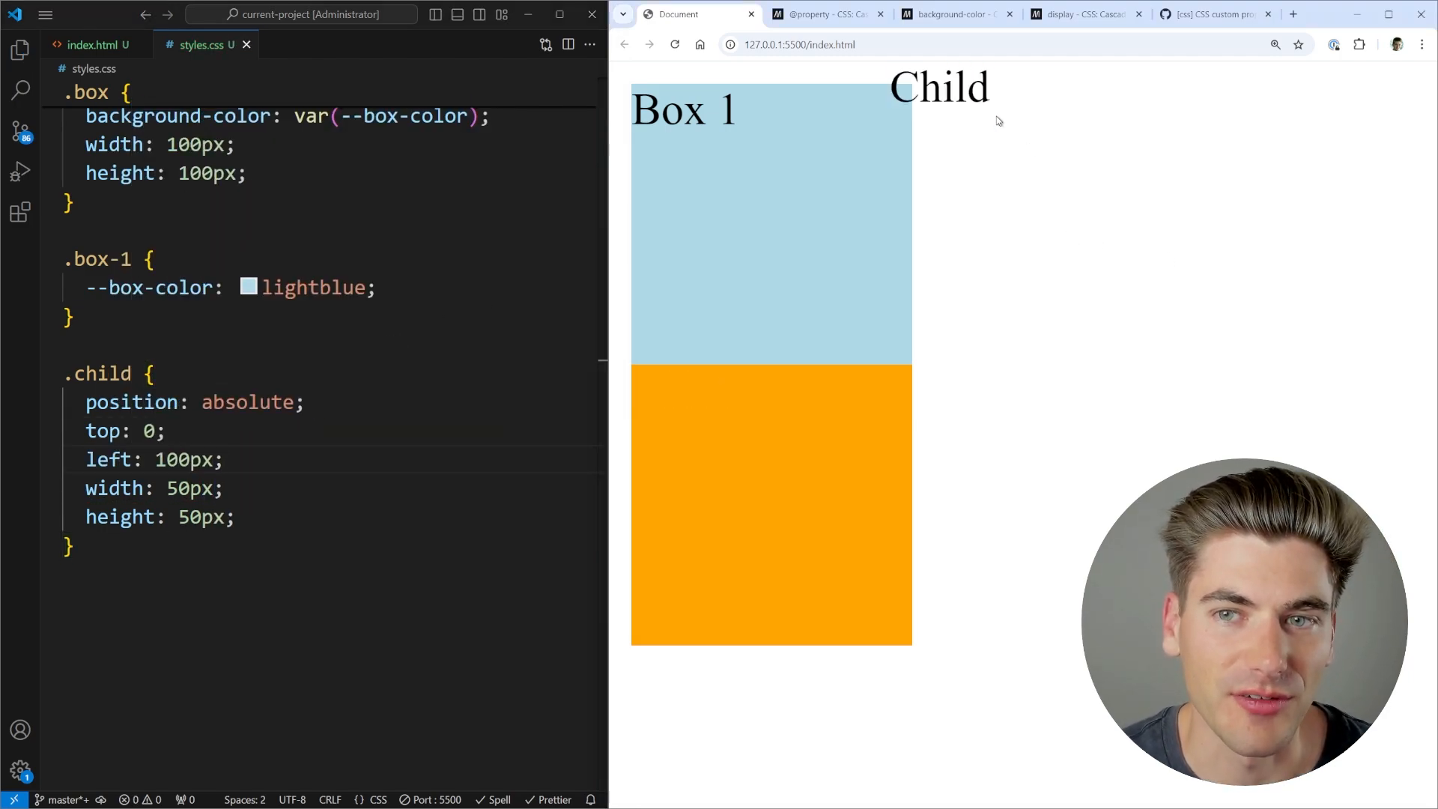
- Give the child div the box class and move it inside the box-1 div in index.html
scroll(up, 3)
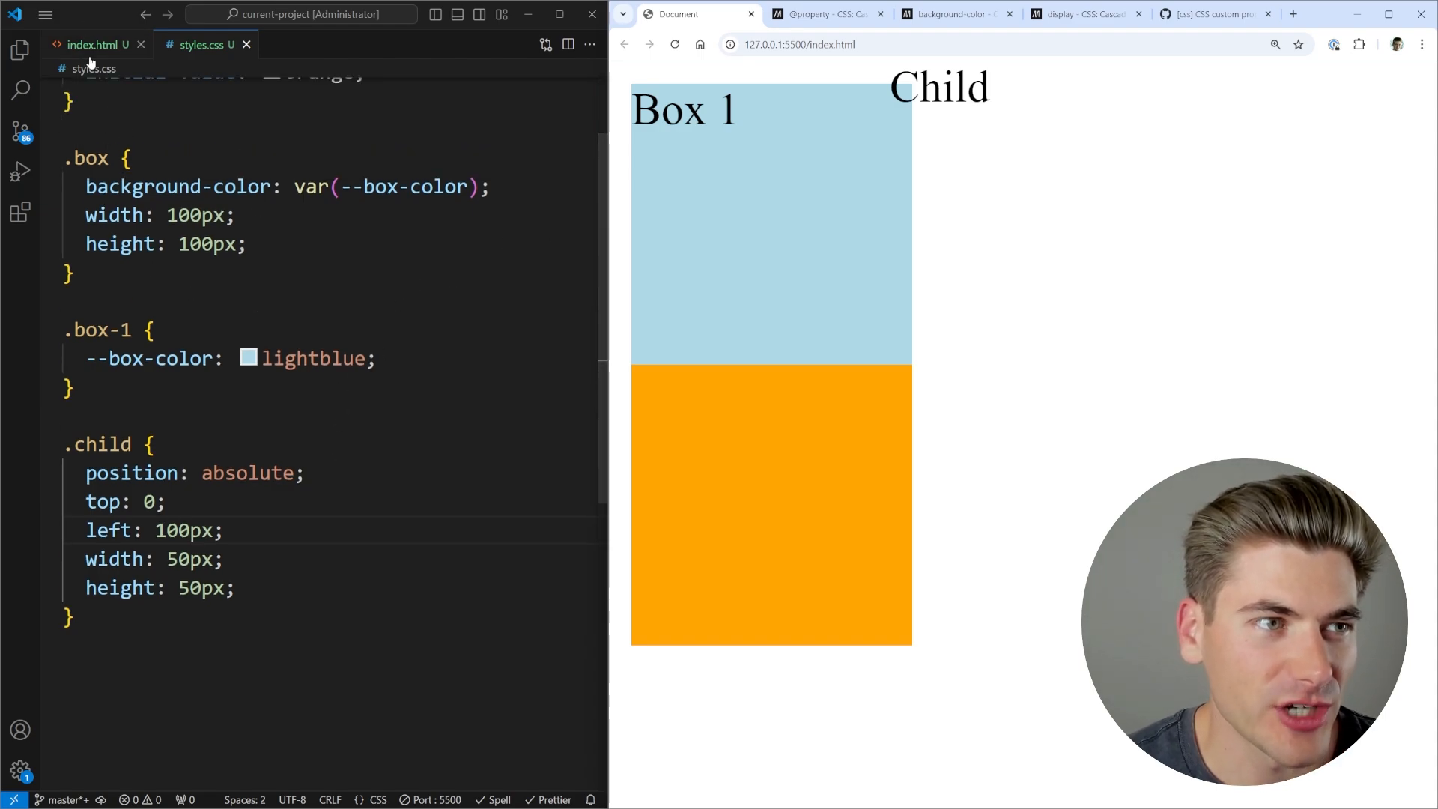
click(91, 43)
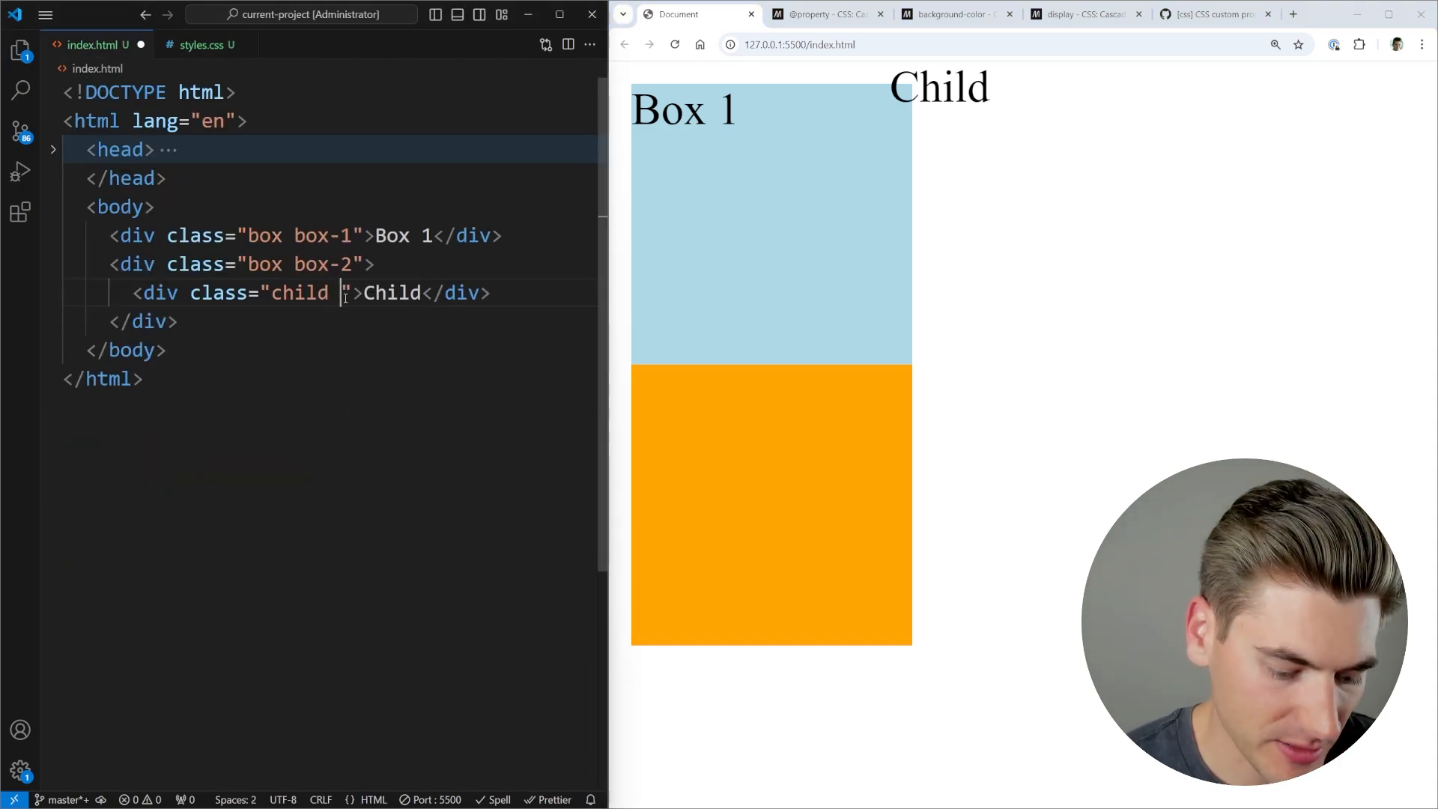
click(203, 44)
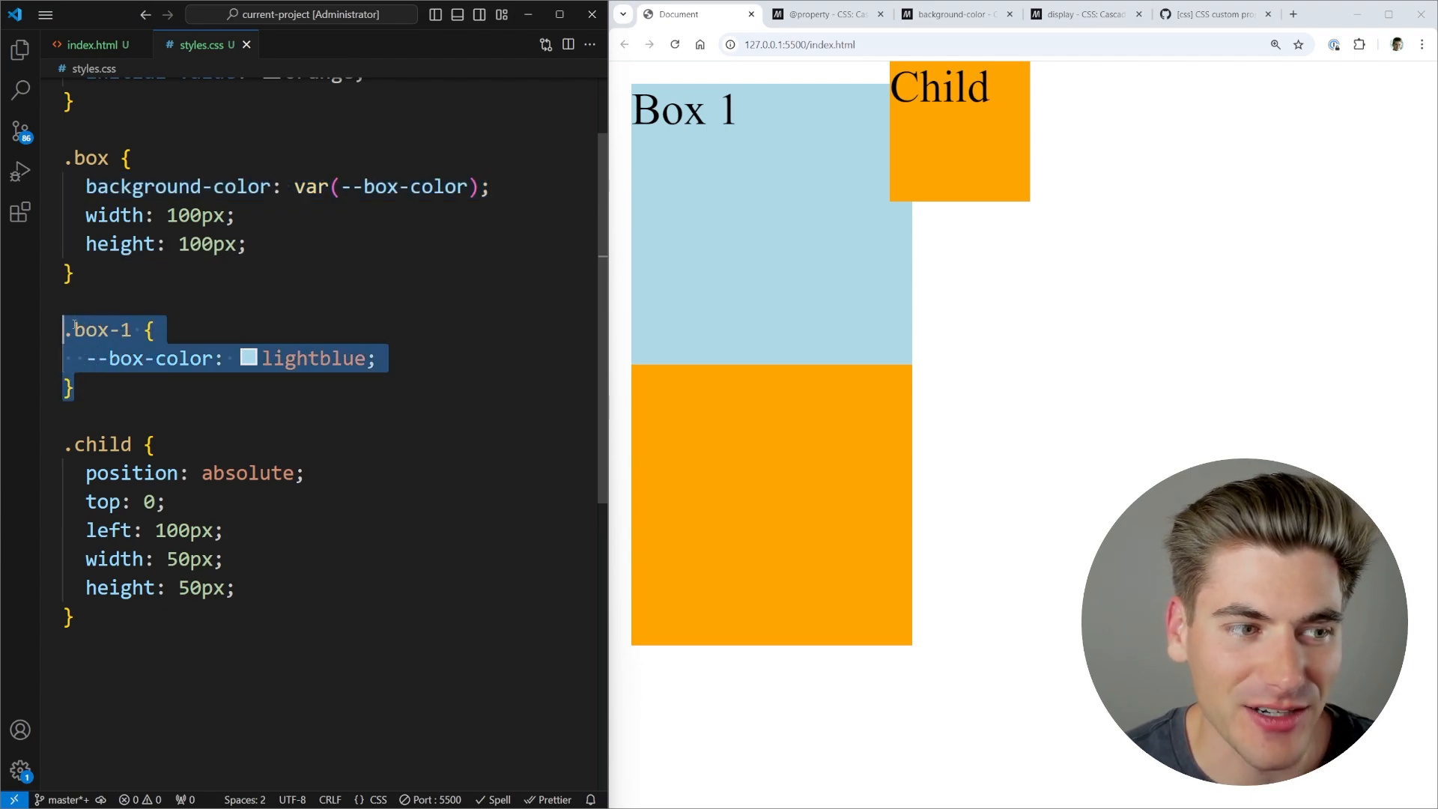
click(178, 386)
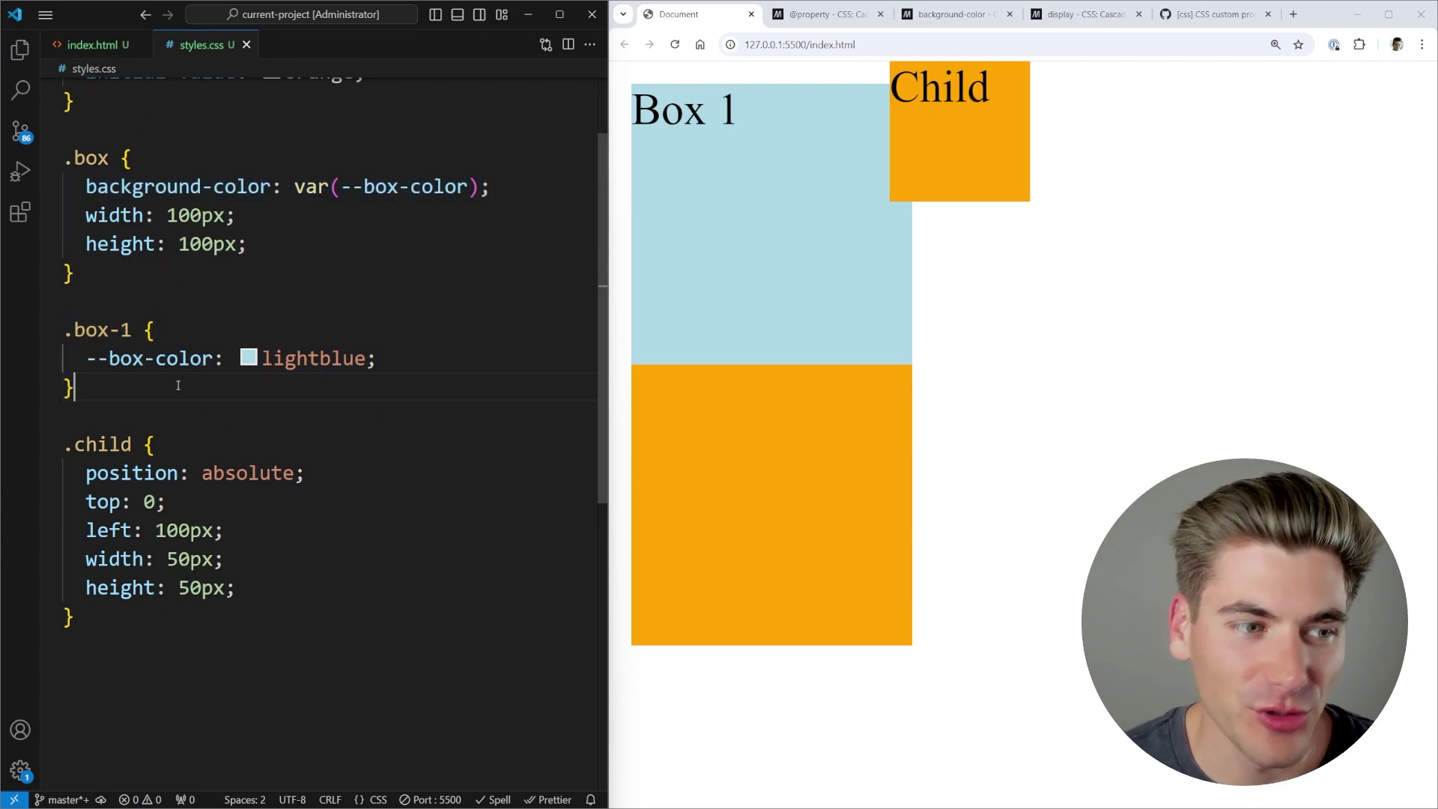
click(94, 43)
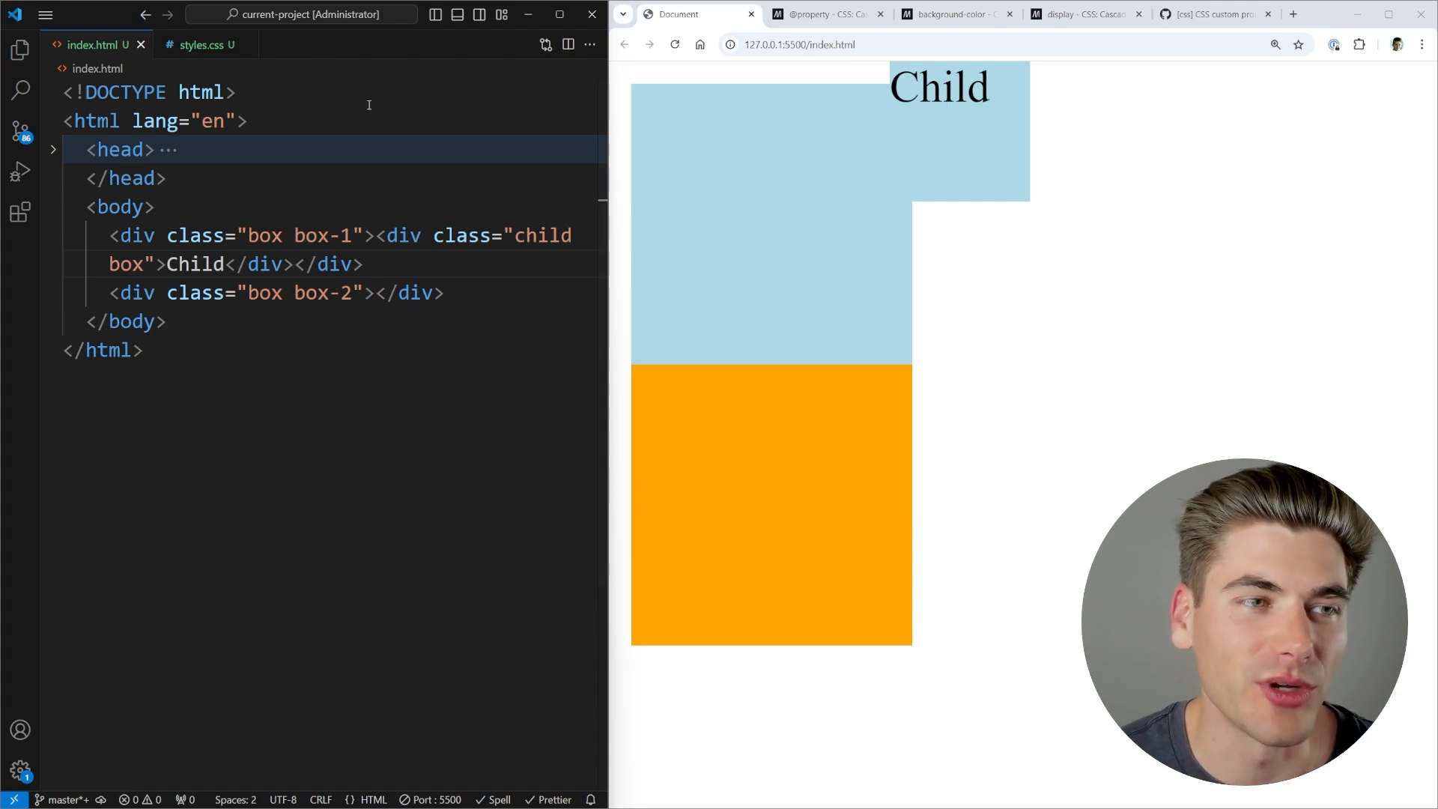
click(202, 43)
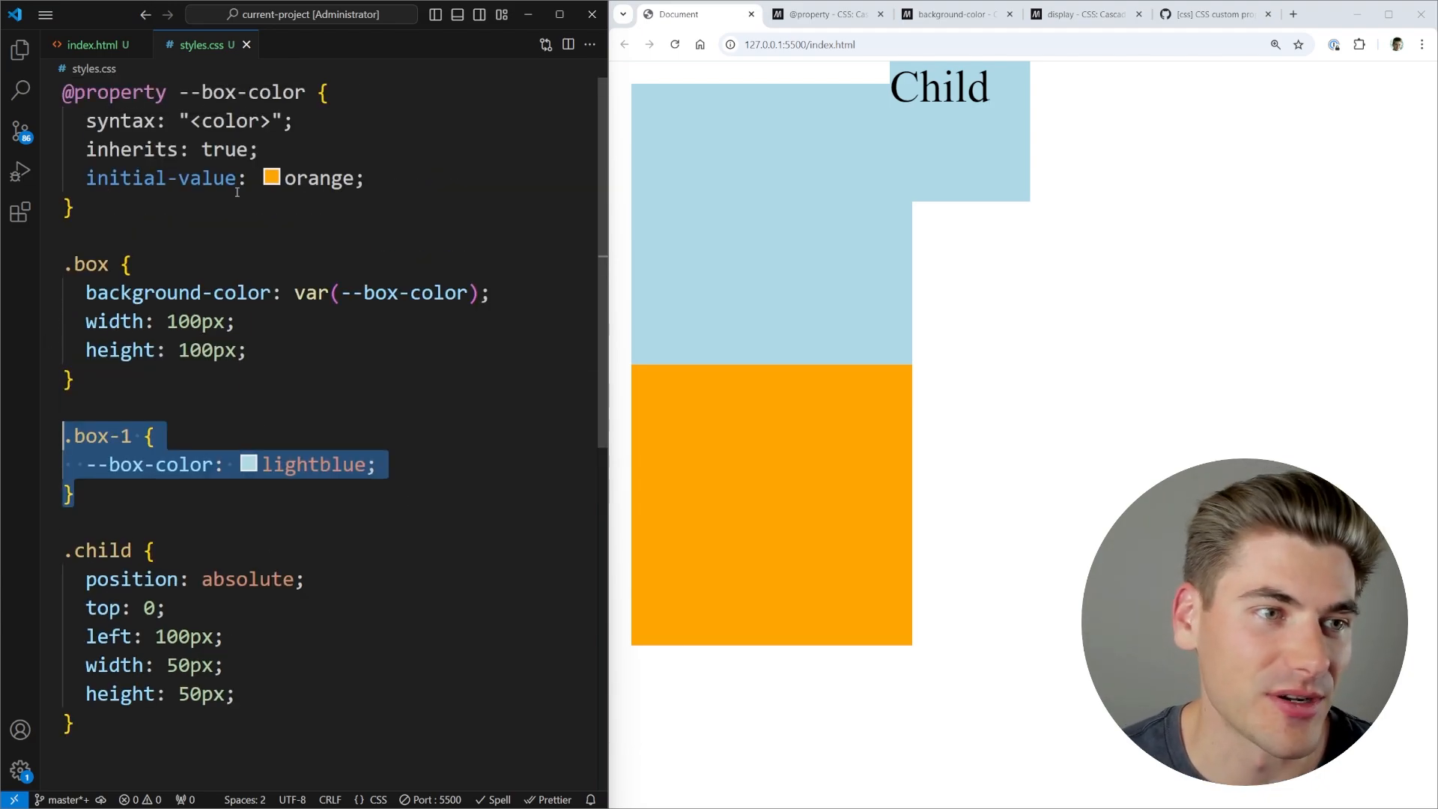
text(fals)
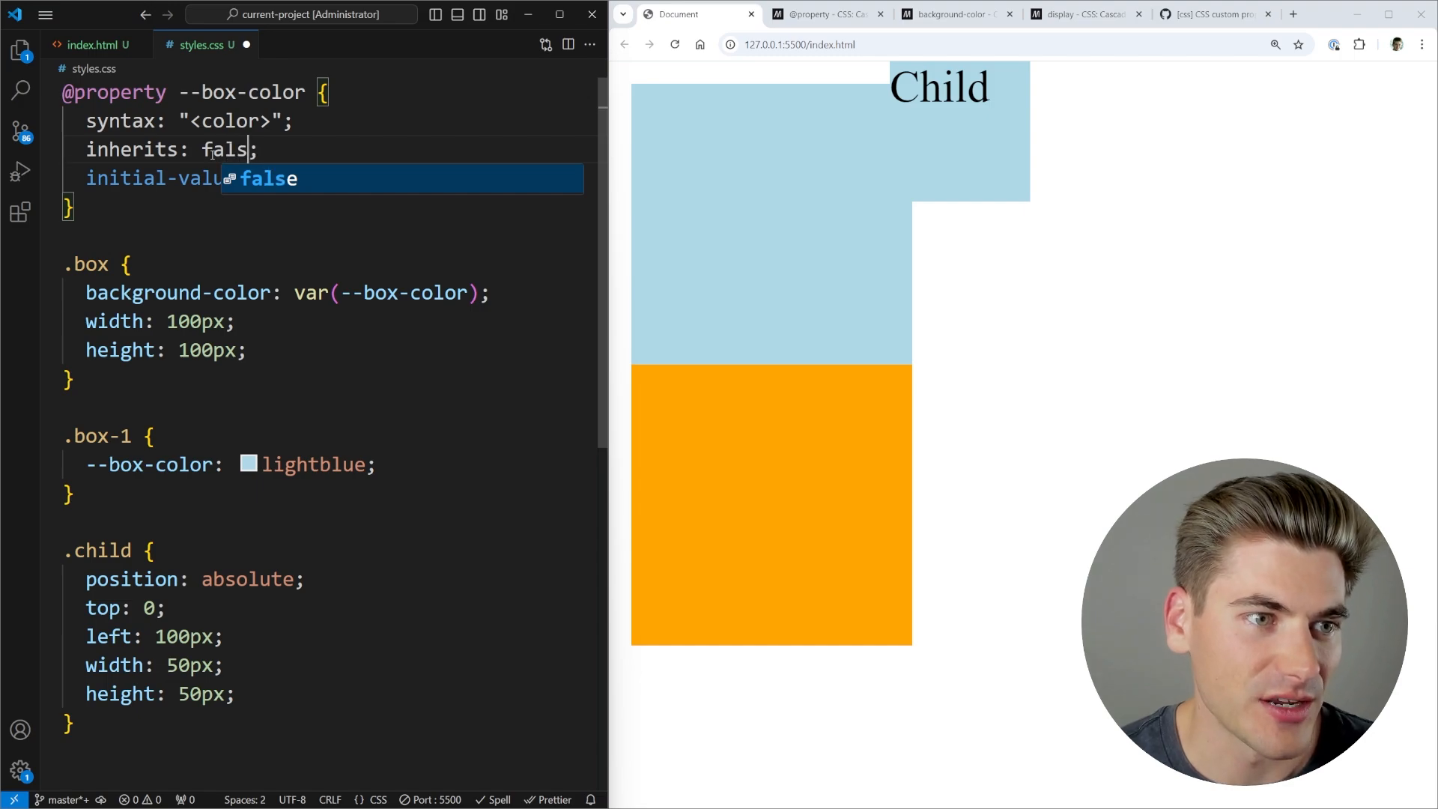
text(orange)
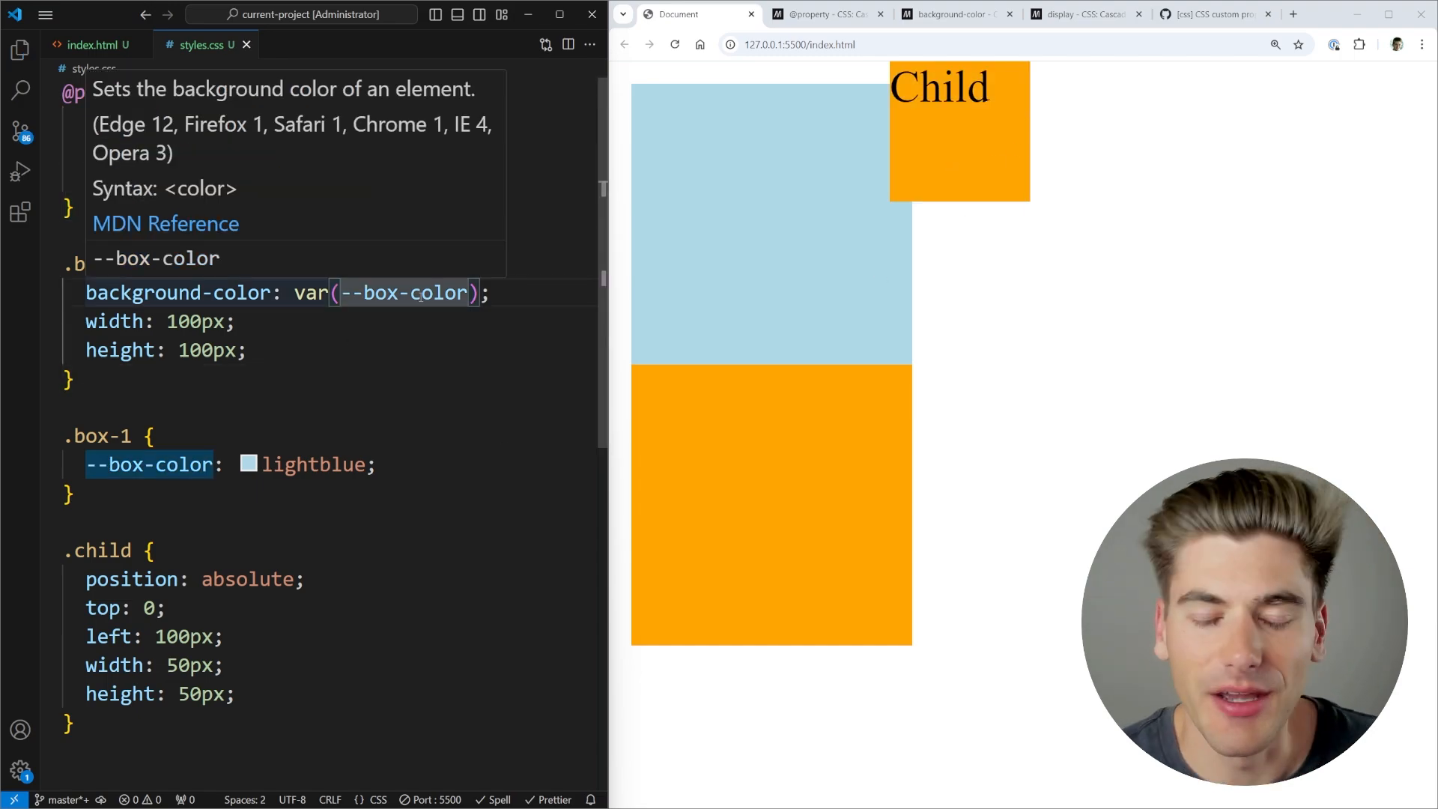
click(825, 13)
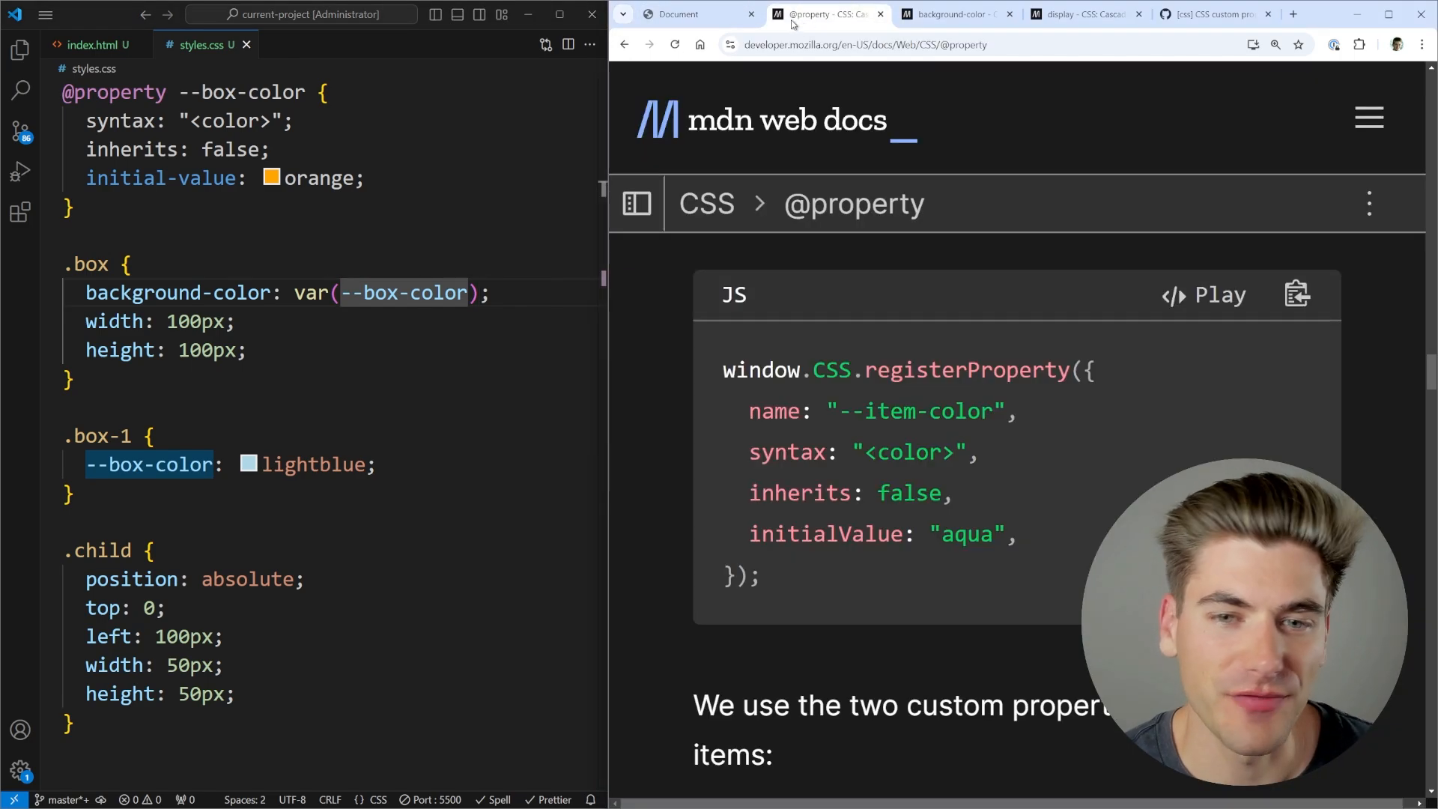
scroll(down, 3)
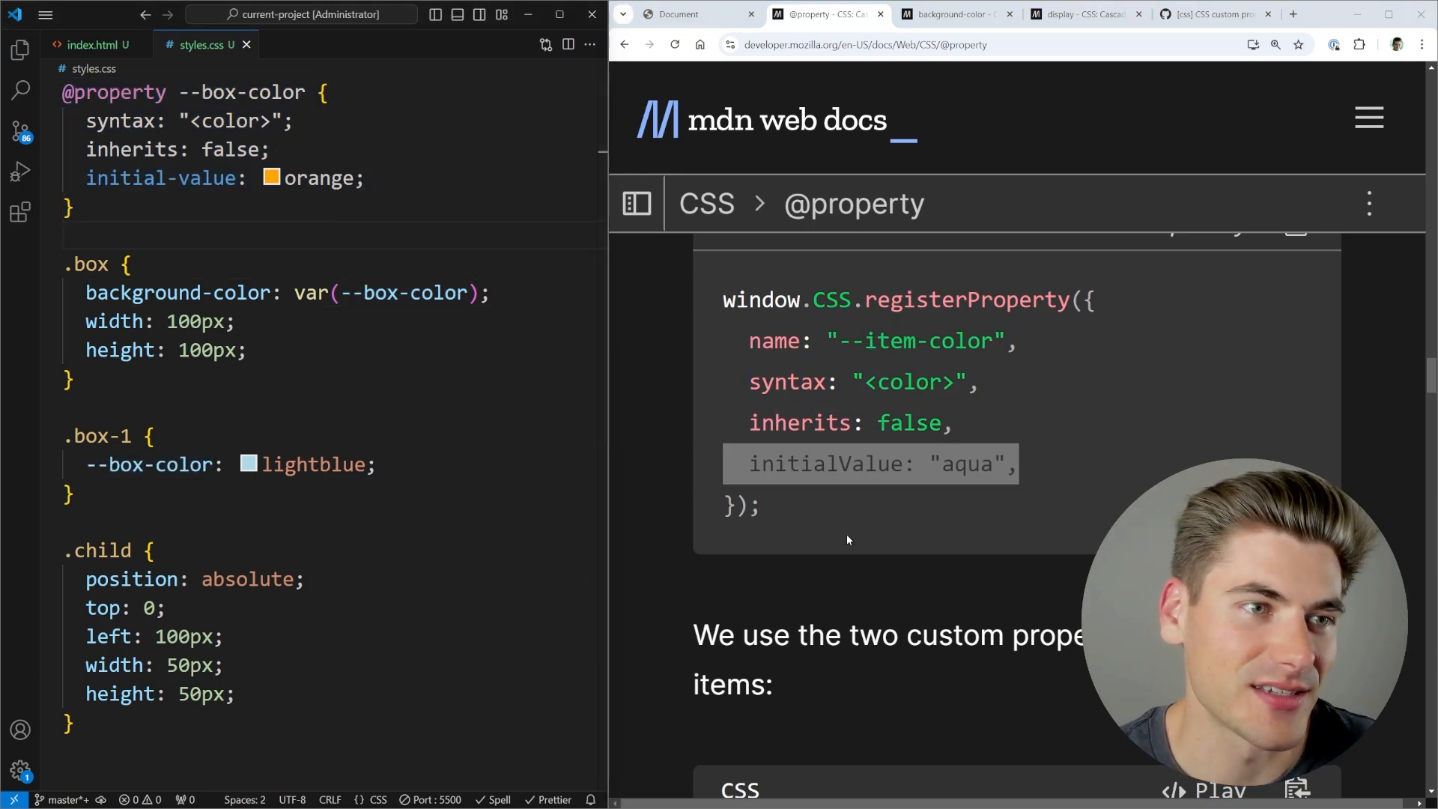
mouse_move(813, 542)
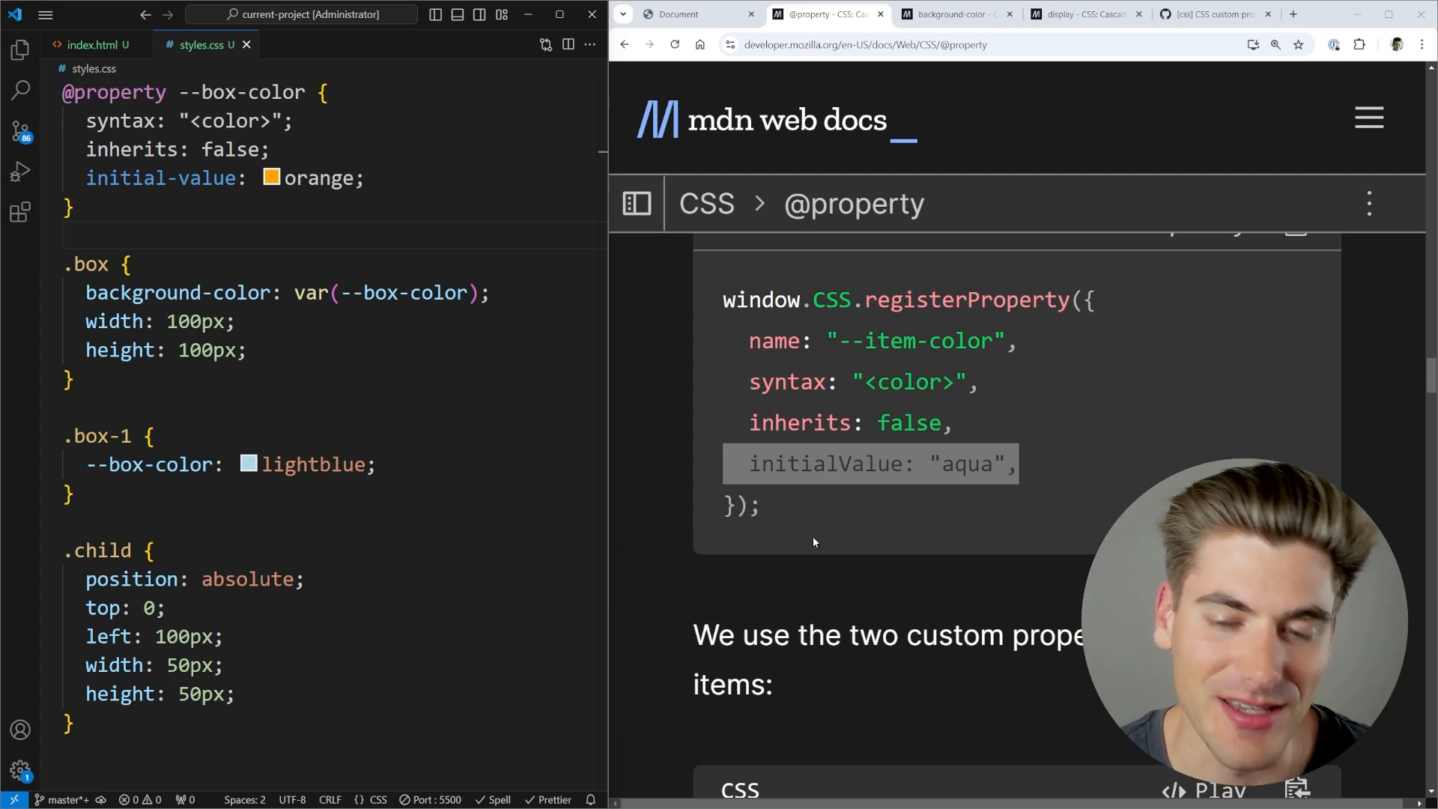
mouse_move(860, 515)
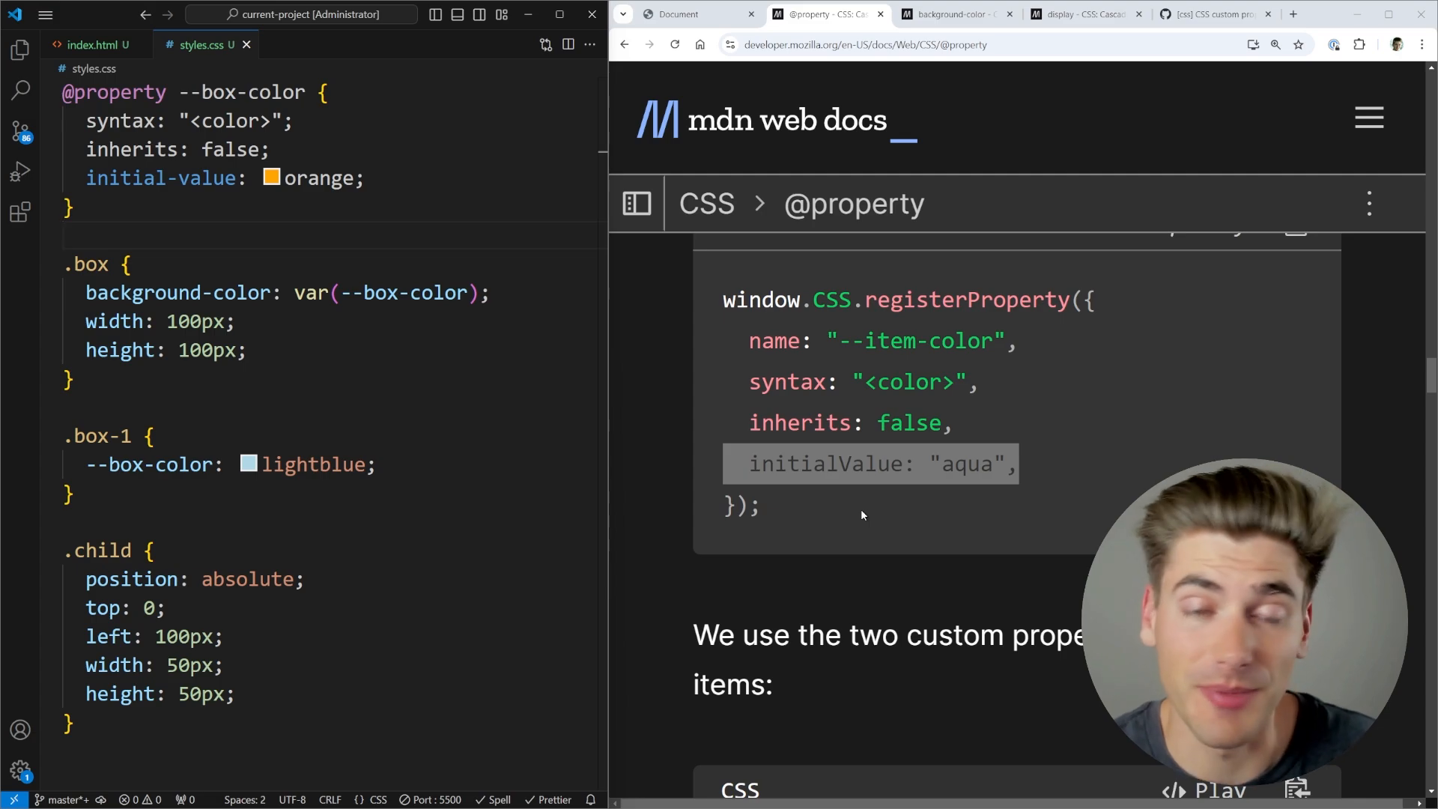
mouse_move(939, 514)
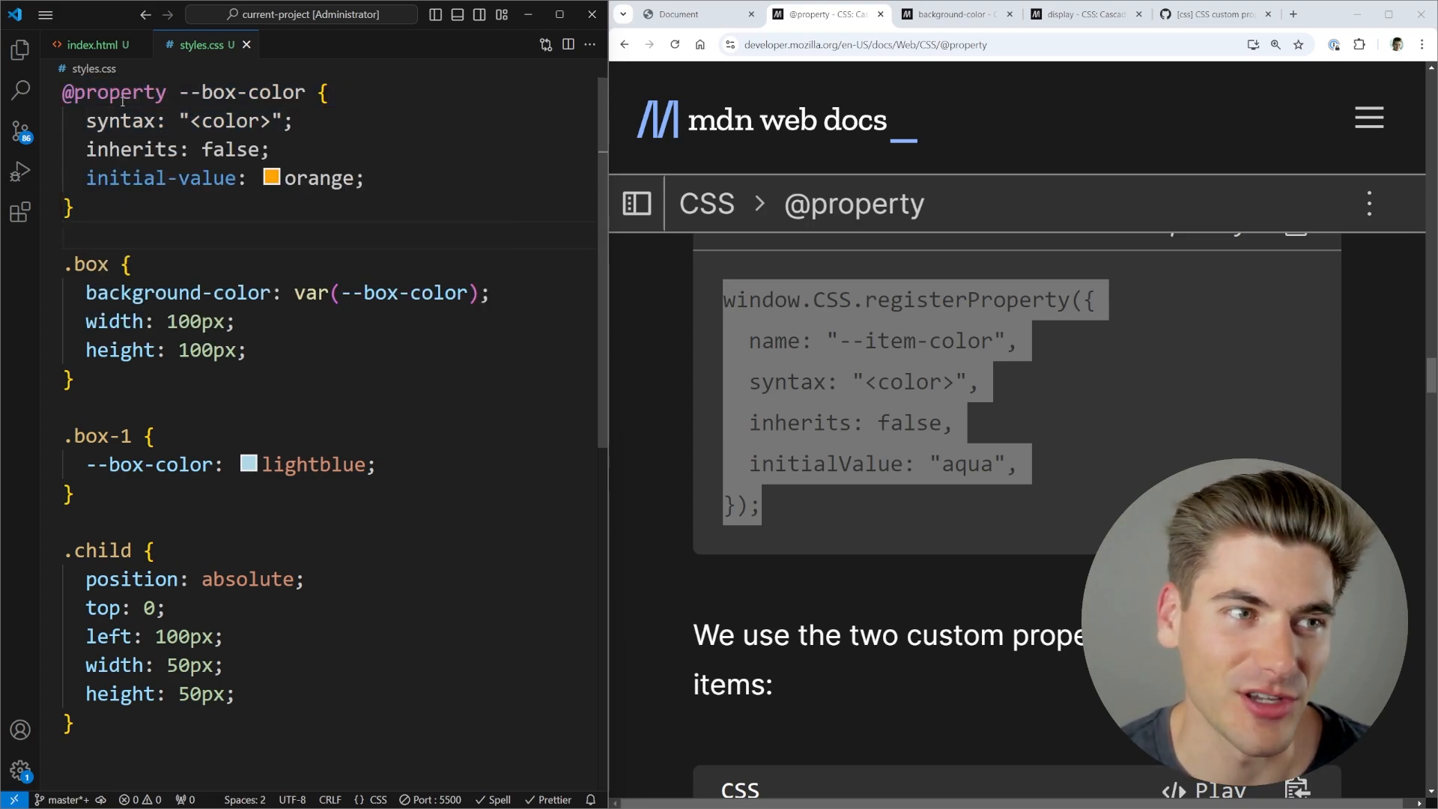
mouse_move(120, 122)
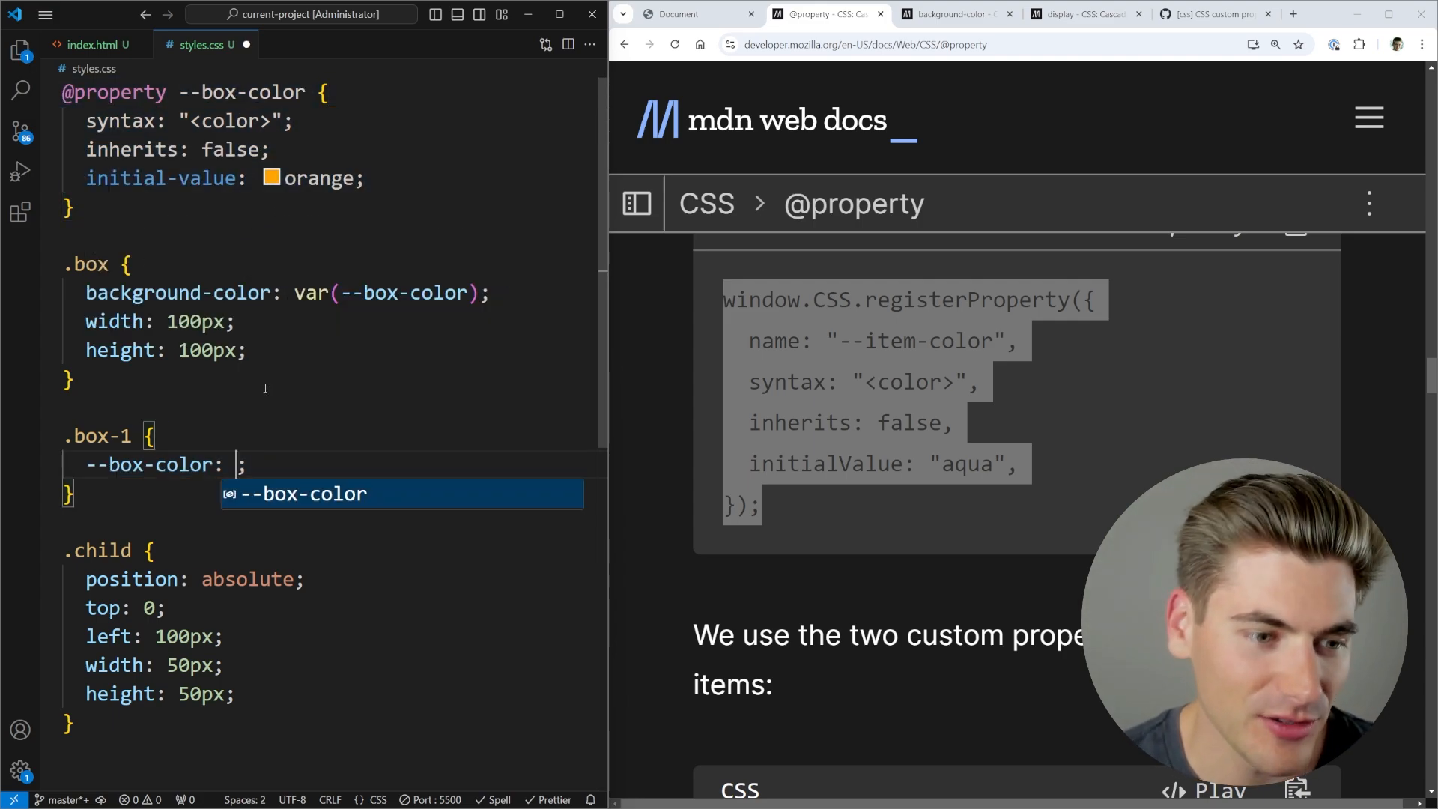
- Replace lightblue with 10px as the --box-color value in the .box-1 rule
text(10px)
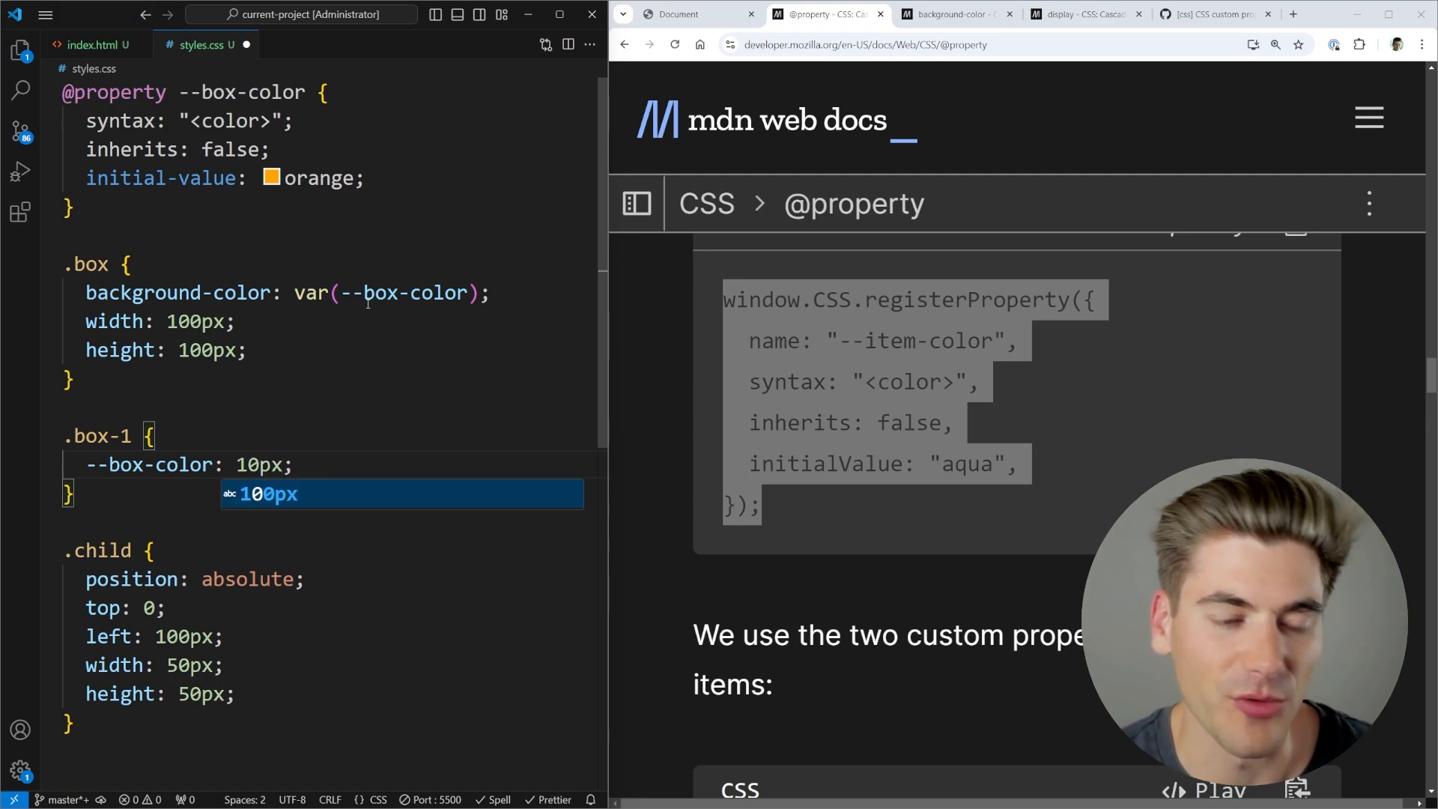
mouse_move(342, 390)
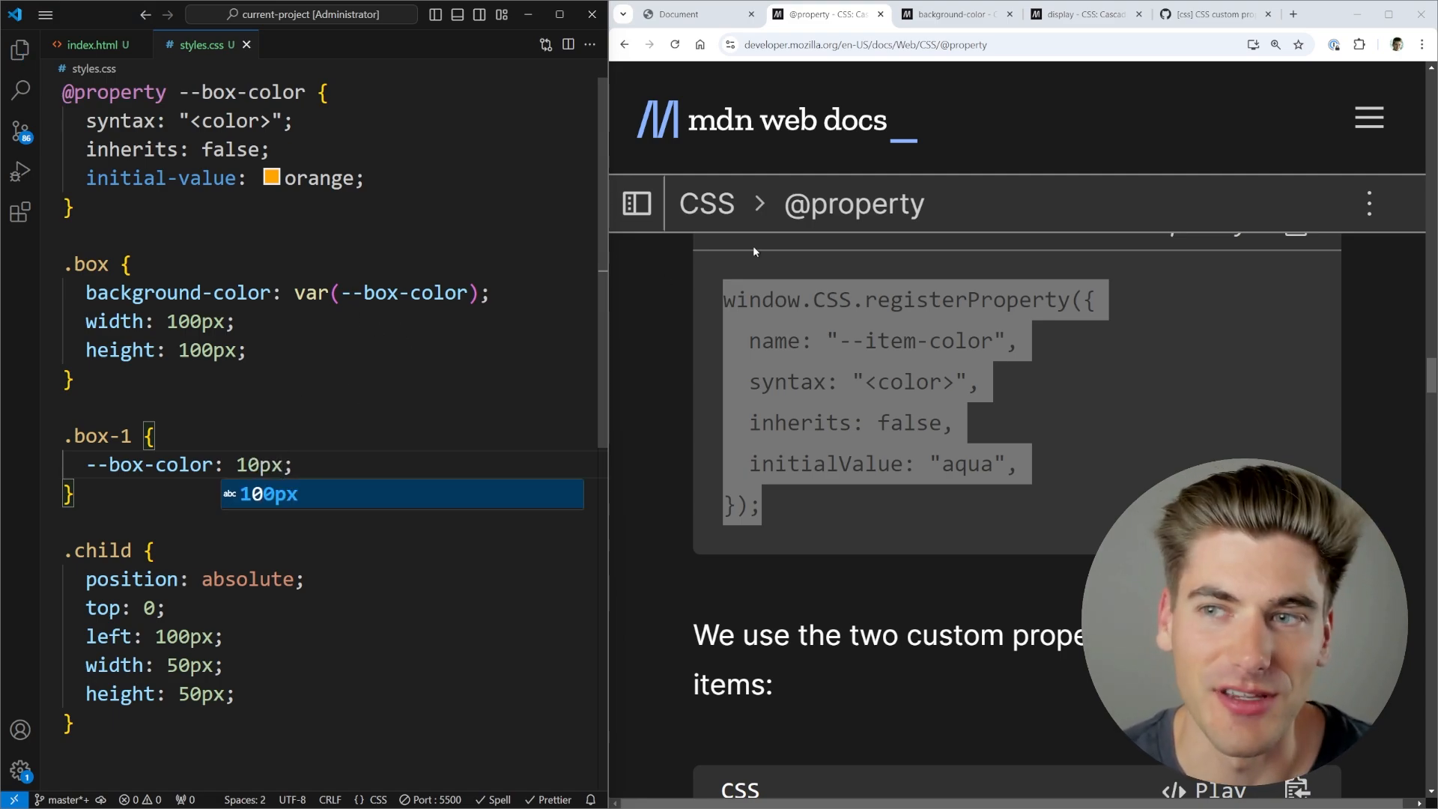
- Bring up microsoft/vscode issue #162030 on CSS custom property completions and highlight its opened date
click(1212, 13)
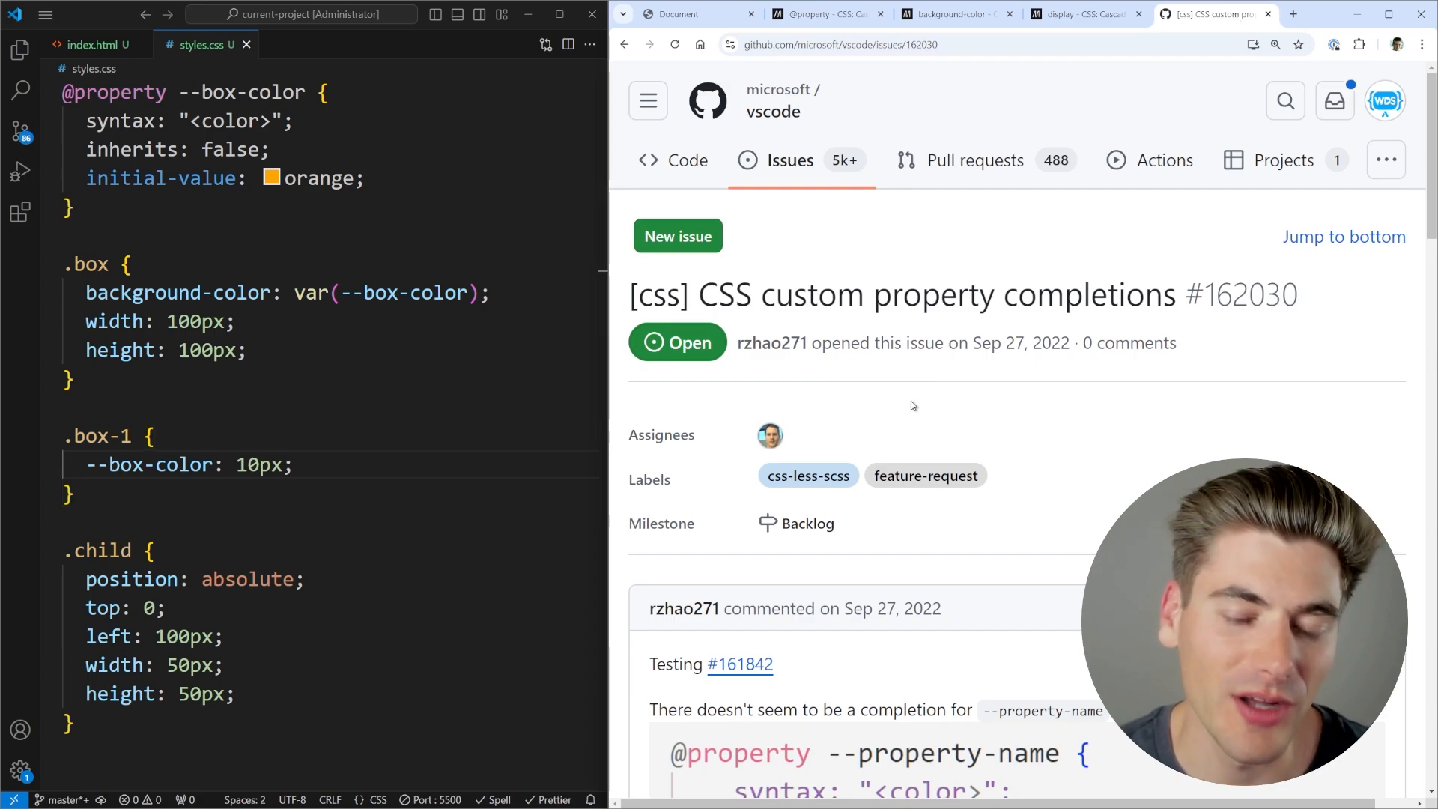
mouse_move(927, 406)
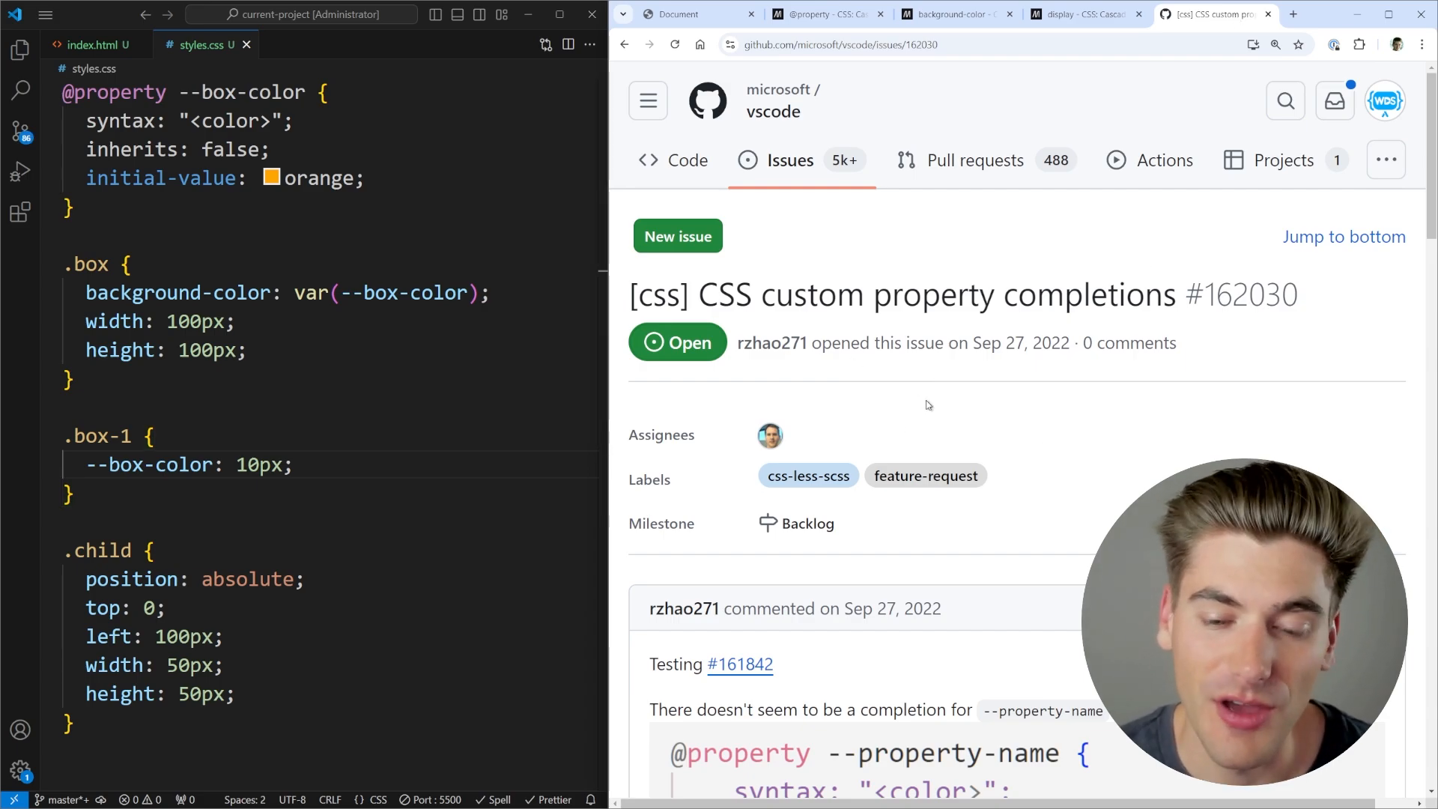
double_click(1035, 343)
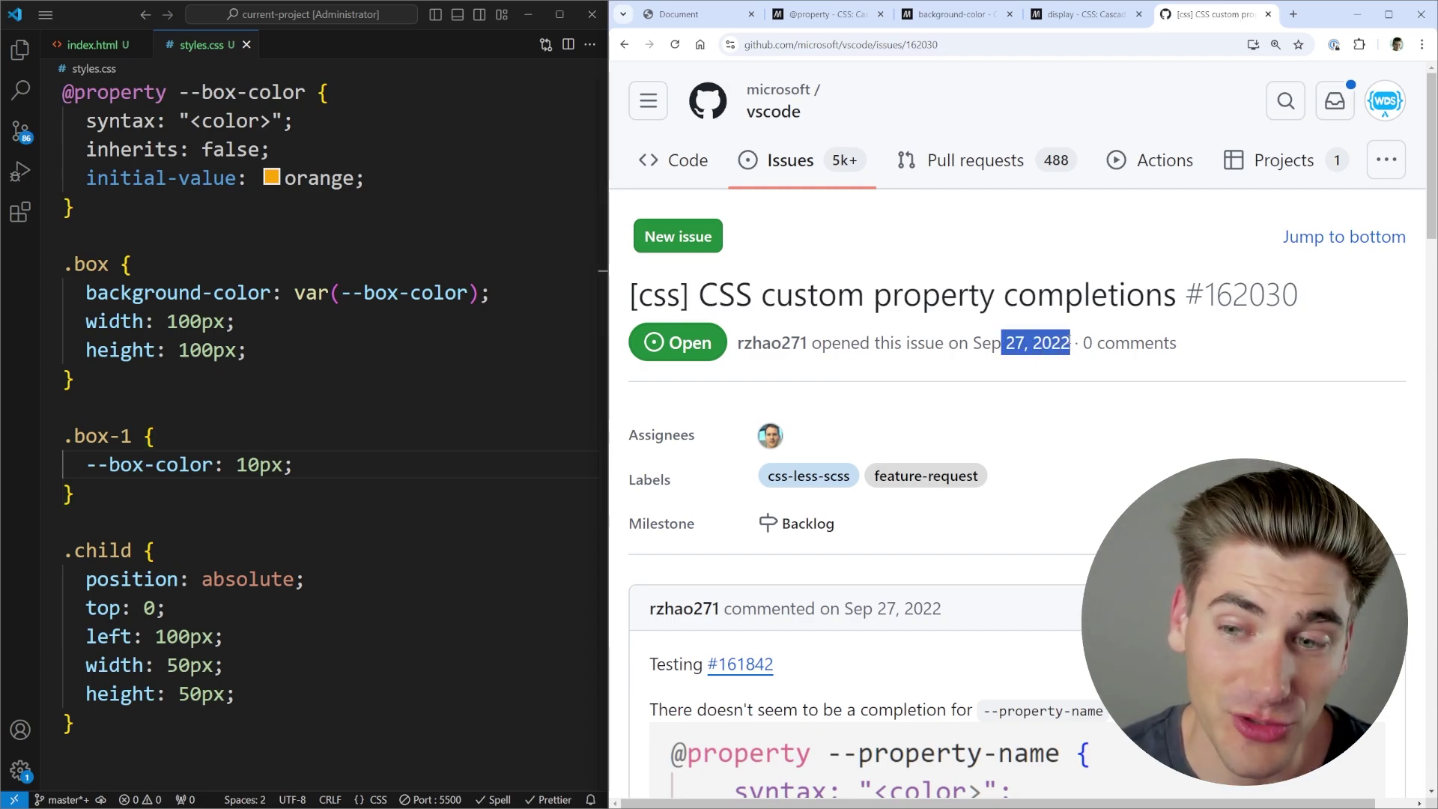
mouse_move(1018, 431)
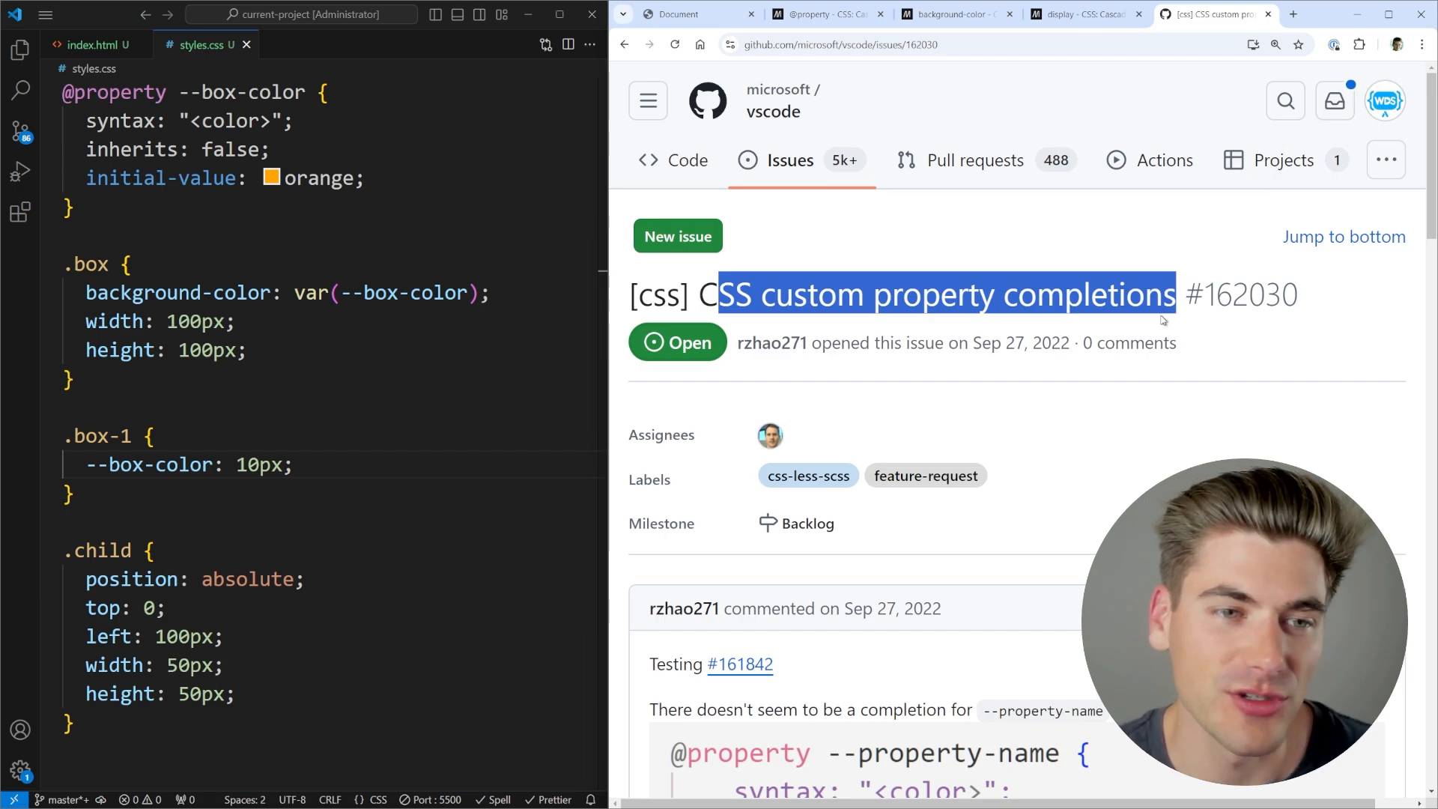
mouse_move(1162, 321)
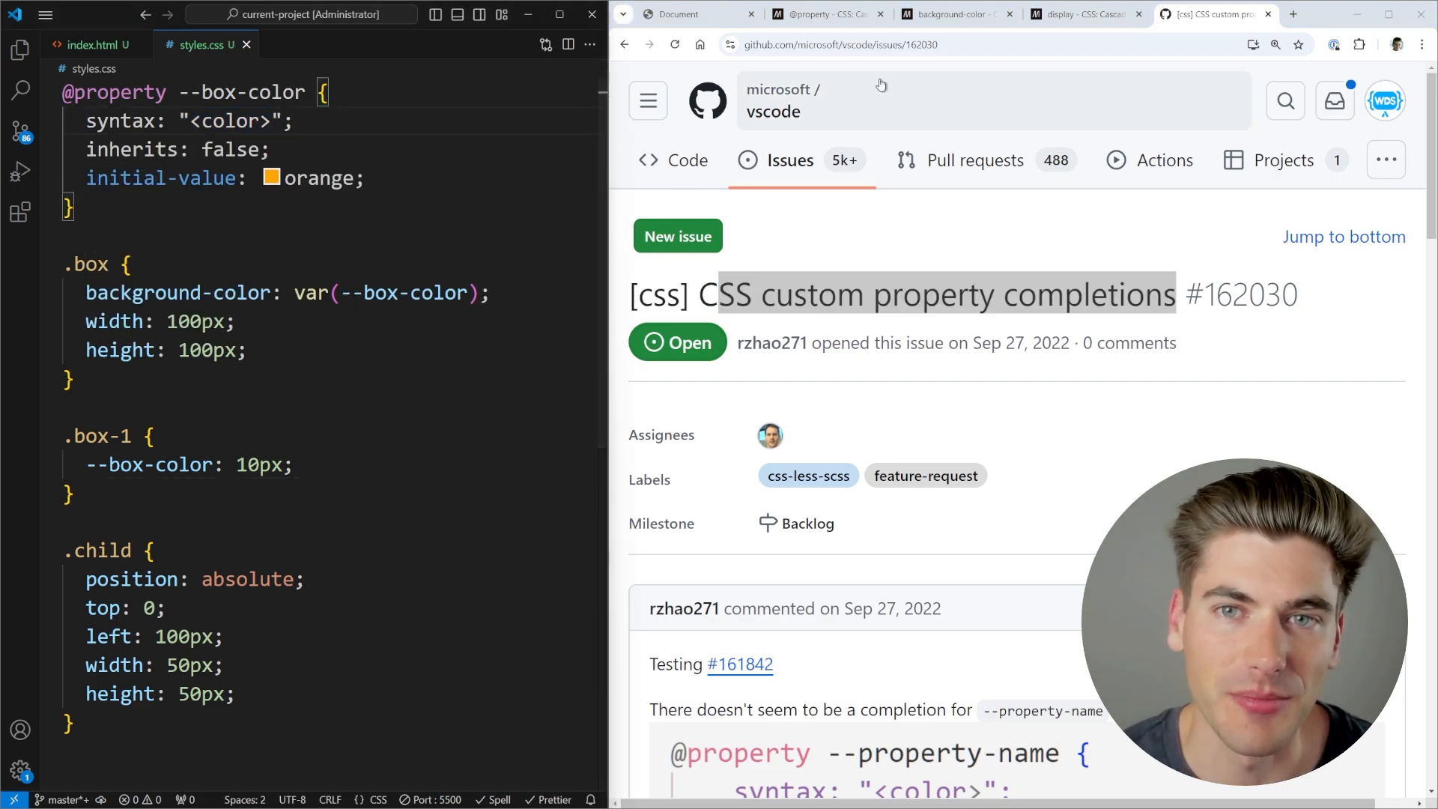
- Review background-color's Formal definition and <color> syntax on MDN, then move to the display page
click(954, 14)
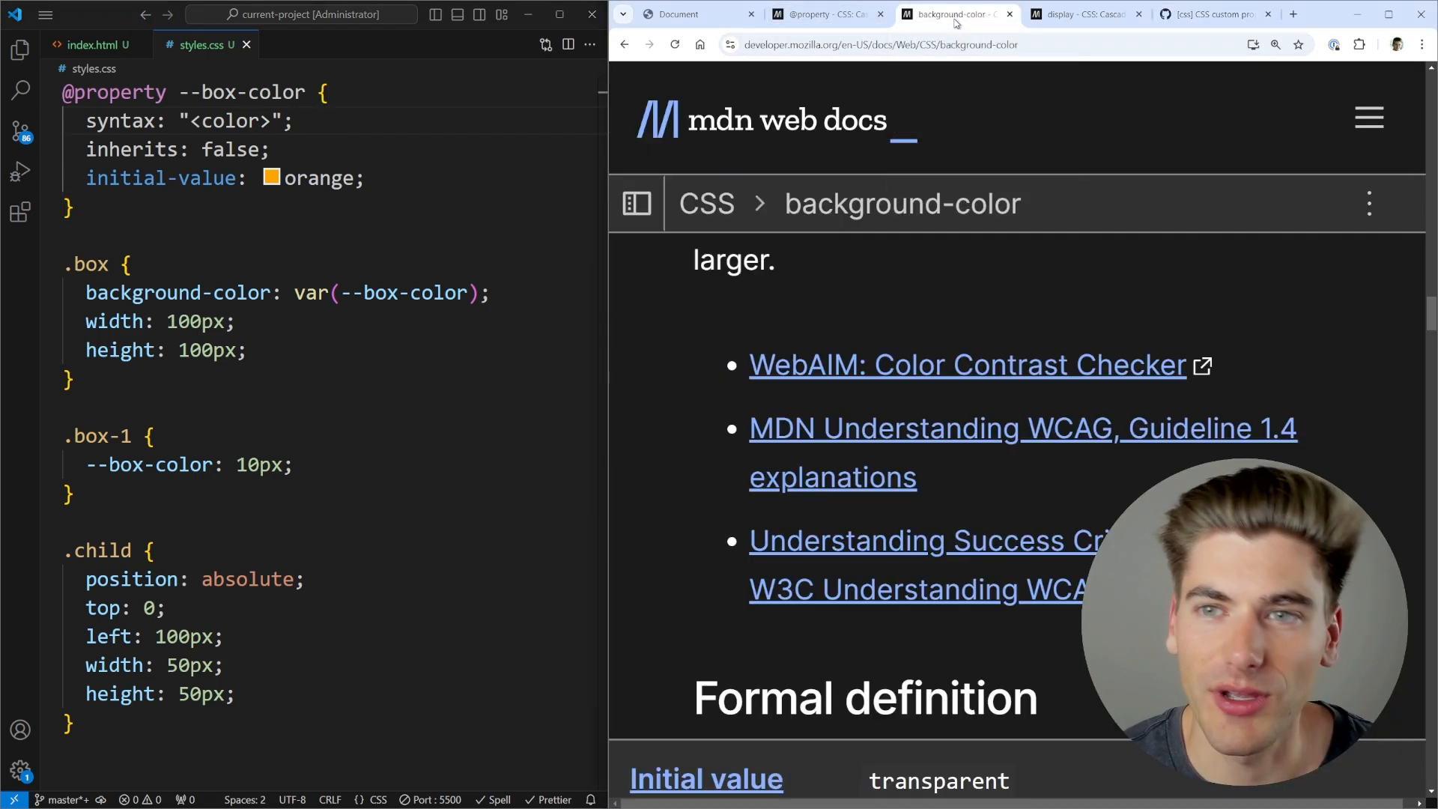
scroll(down, 3)
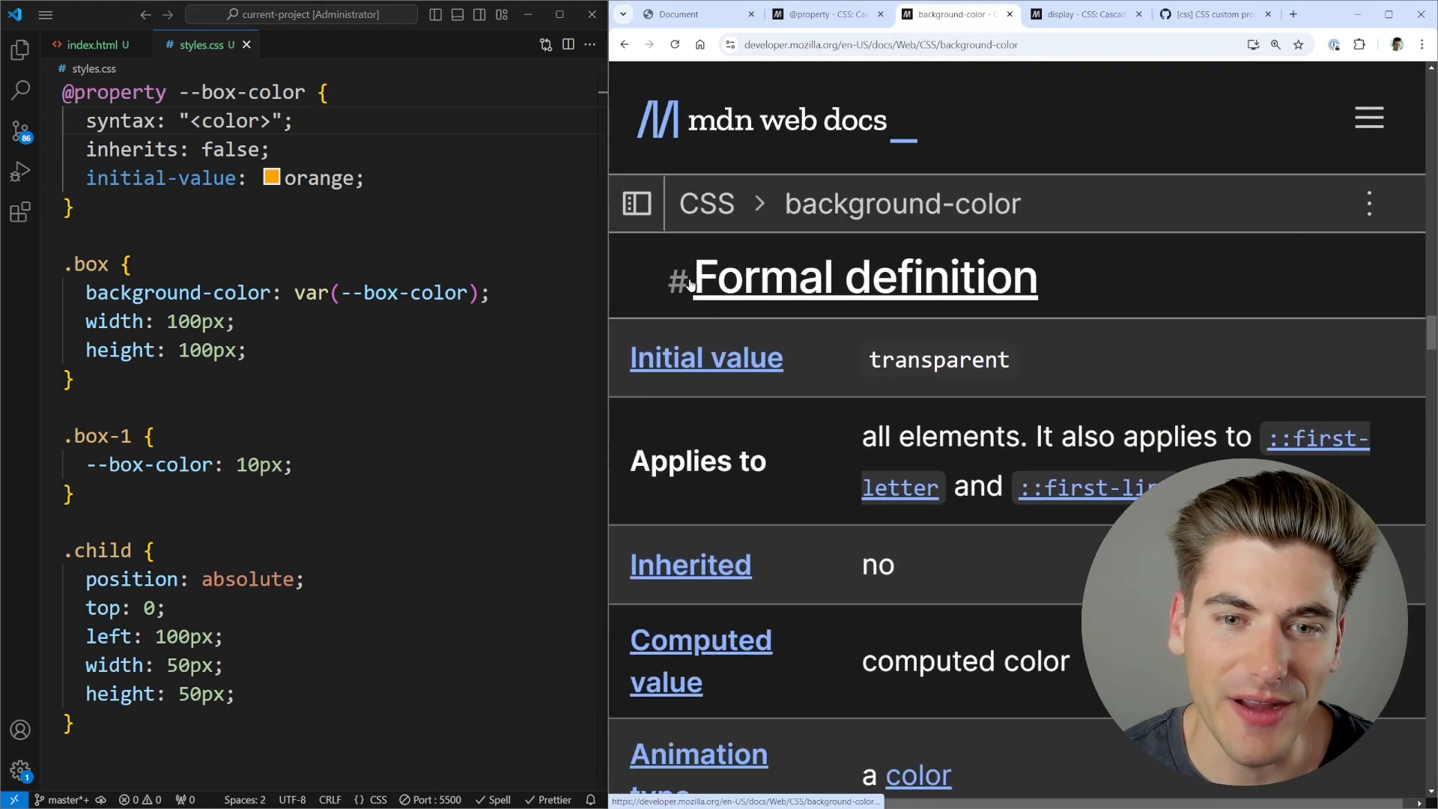
double_click(863, 277)
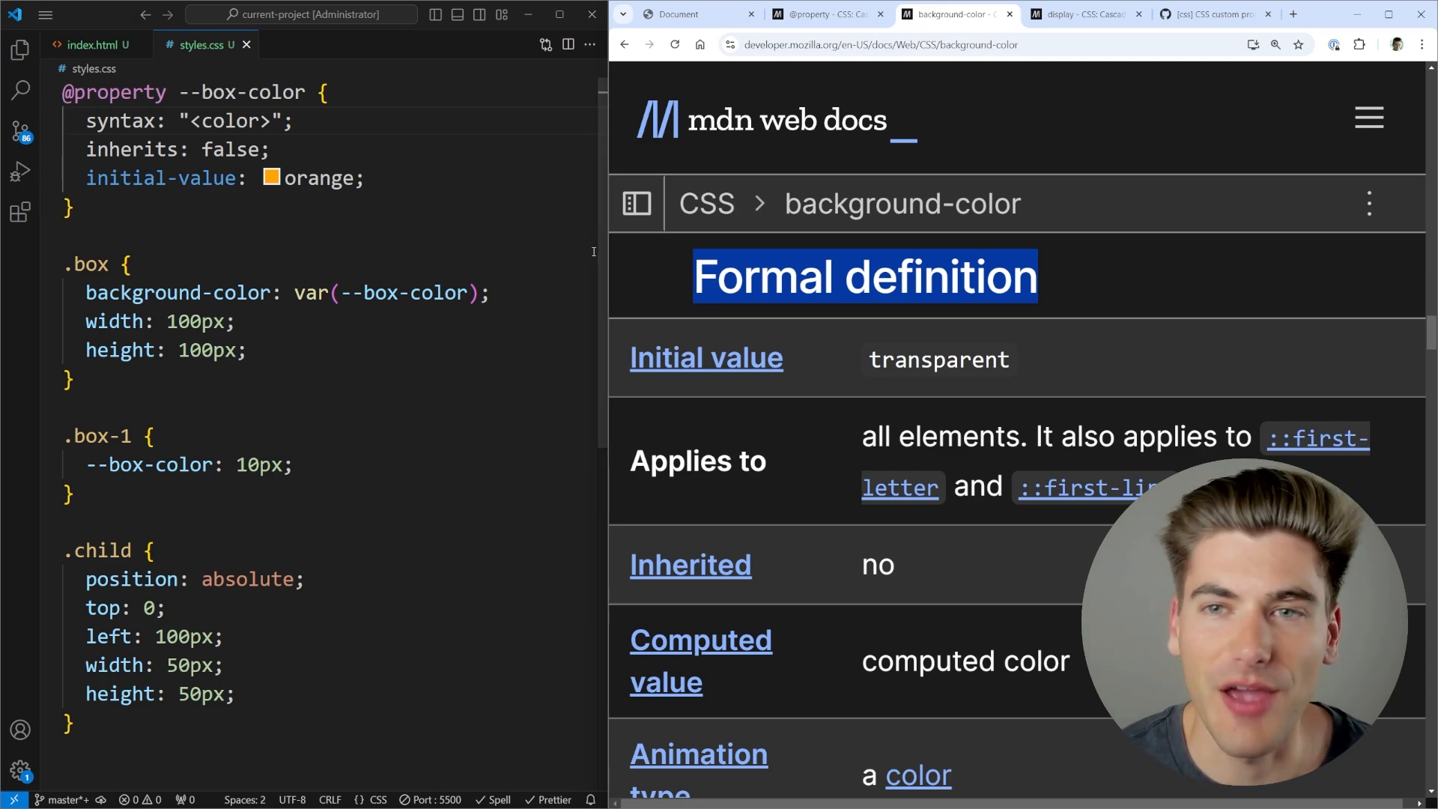
mouse_move(648, 266)
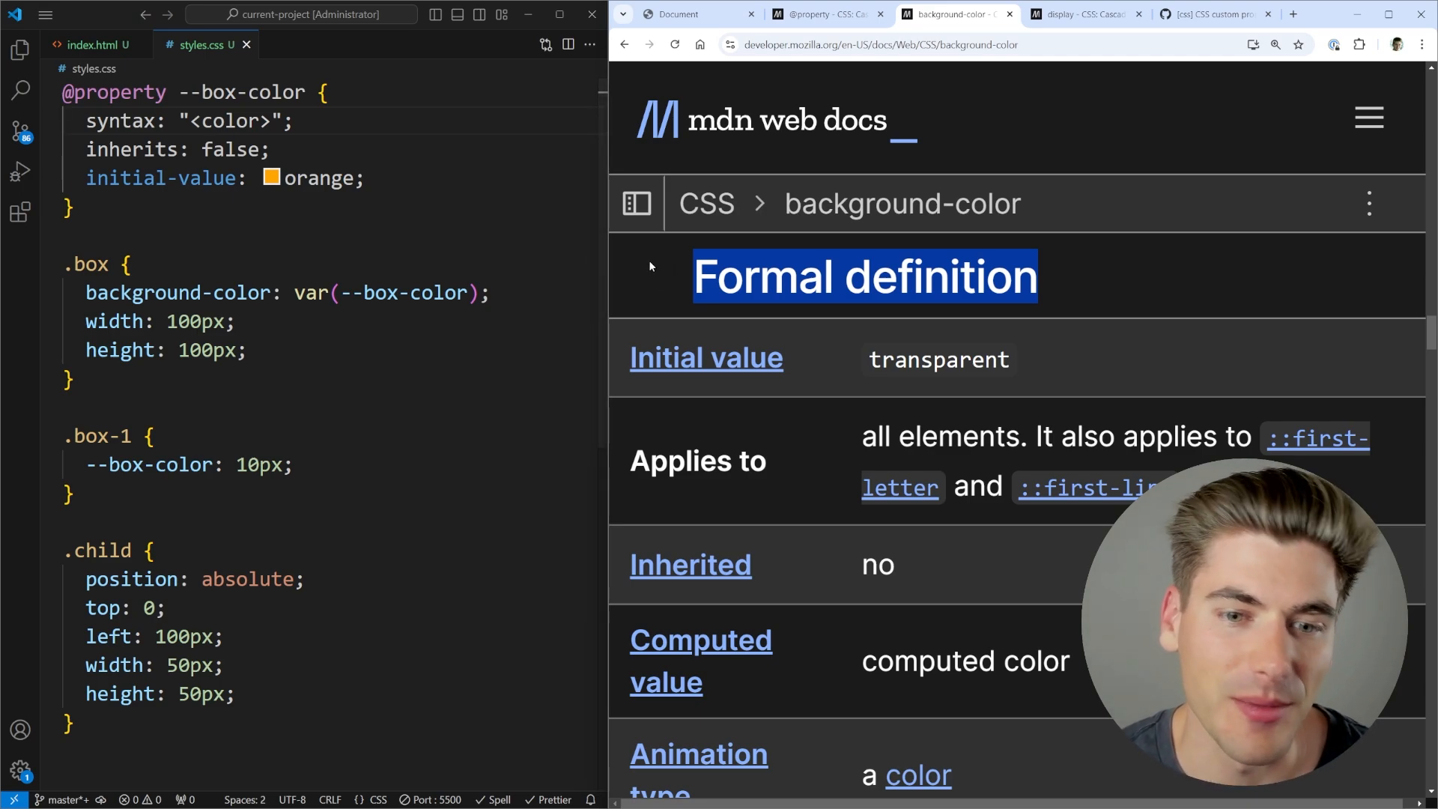
scroll(down, 3)
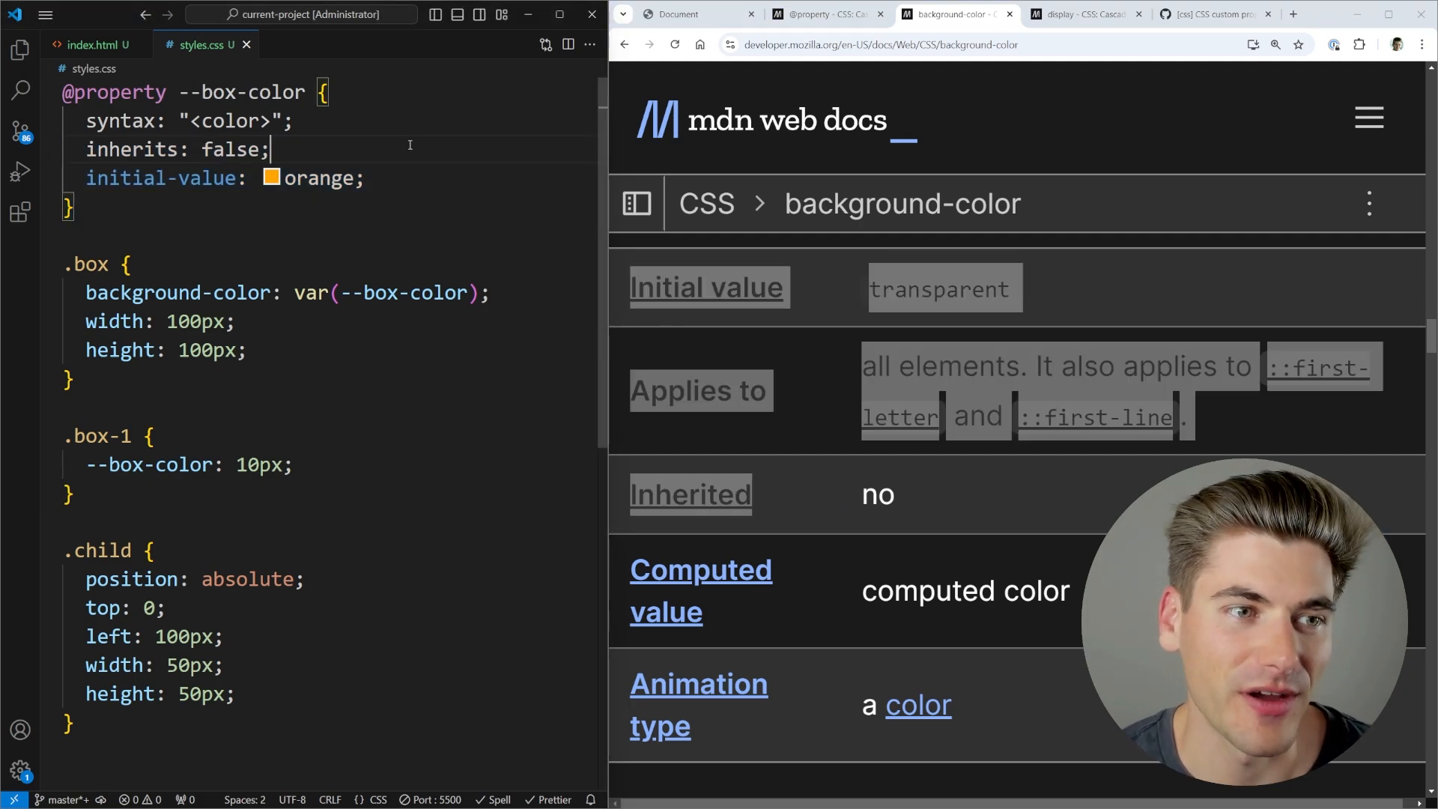
scroll(down, 3)
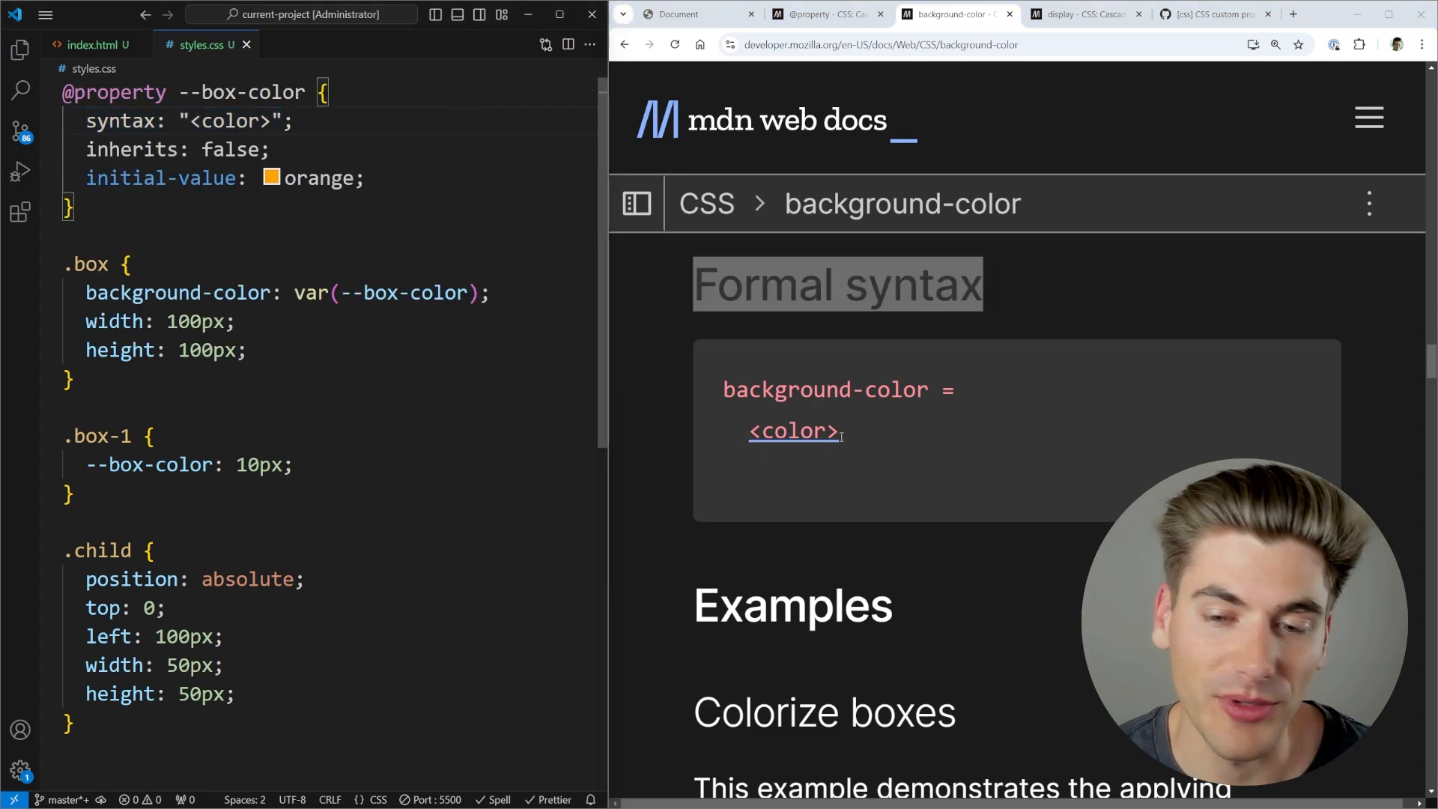
mouse_move(884, 431)
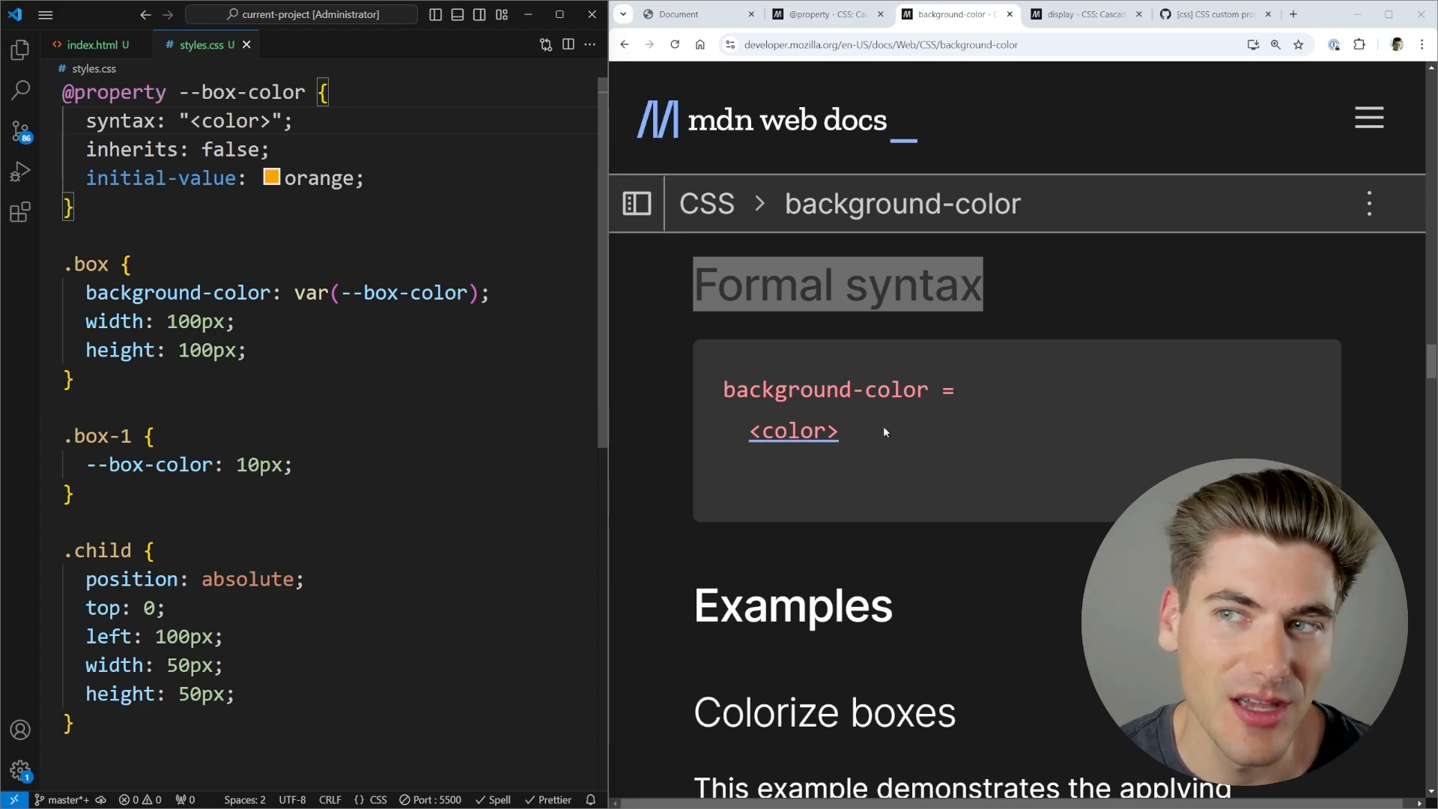
click(1081, 13)
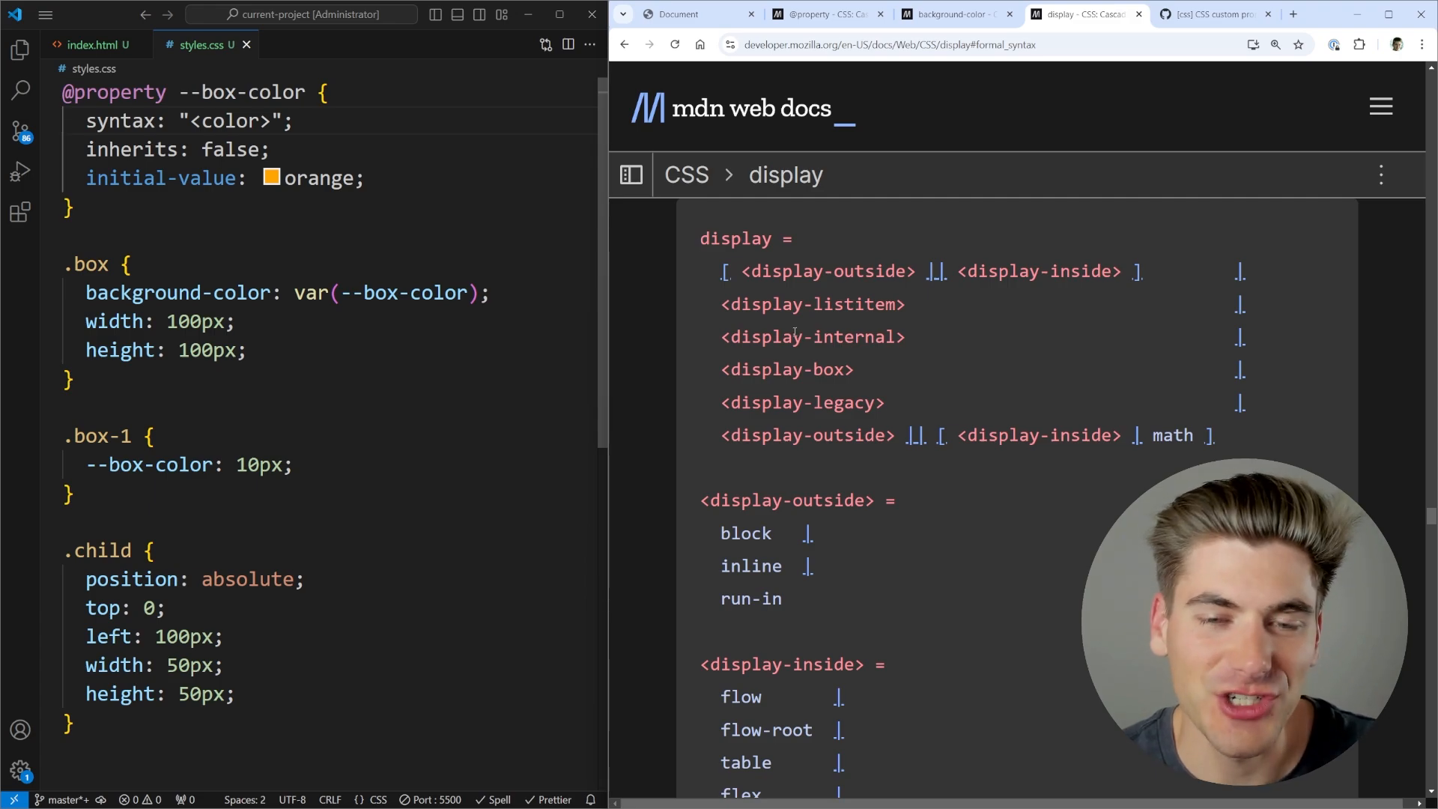
- Read the display page's Formal syntax line and the double-bar combinator's meaning
double_click(734, 238)
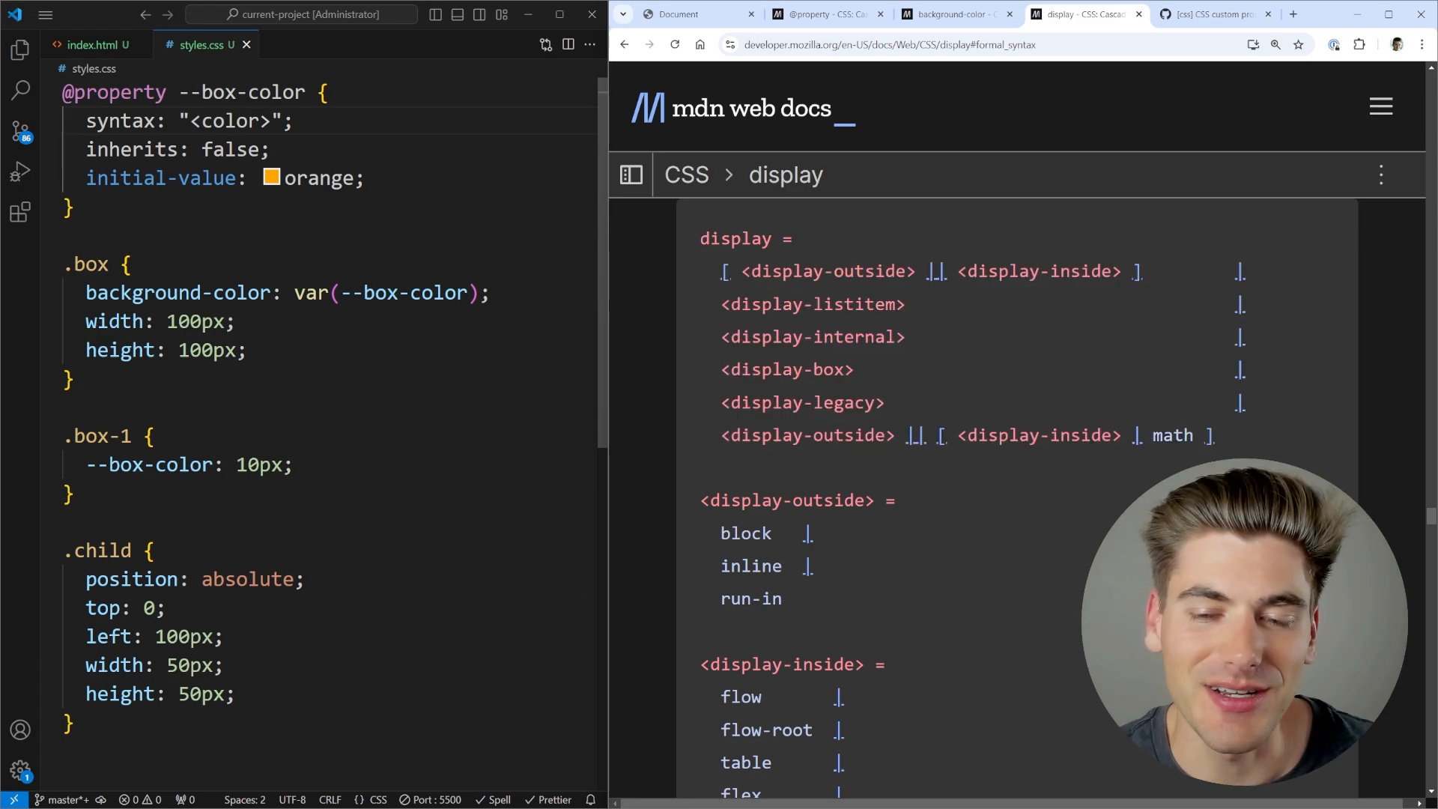
scroll(down, 3)
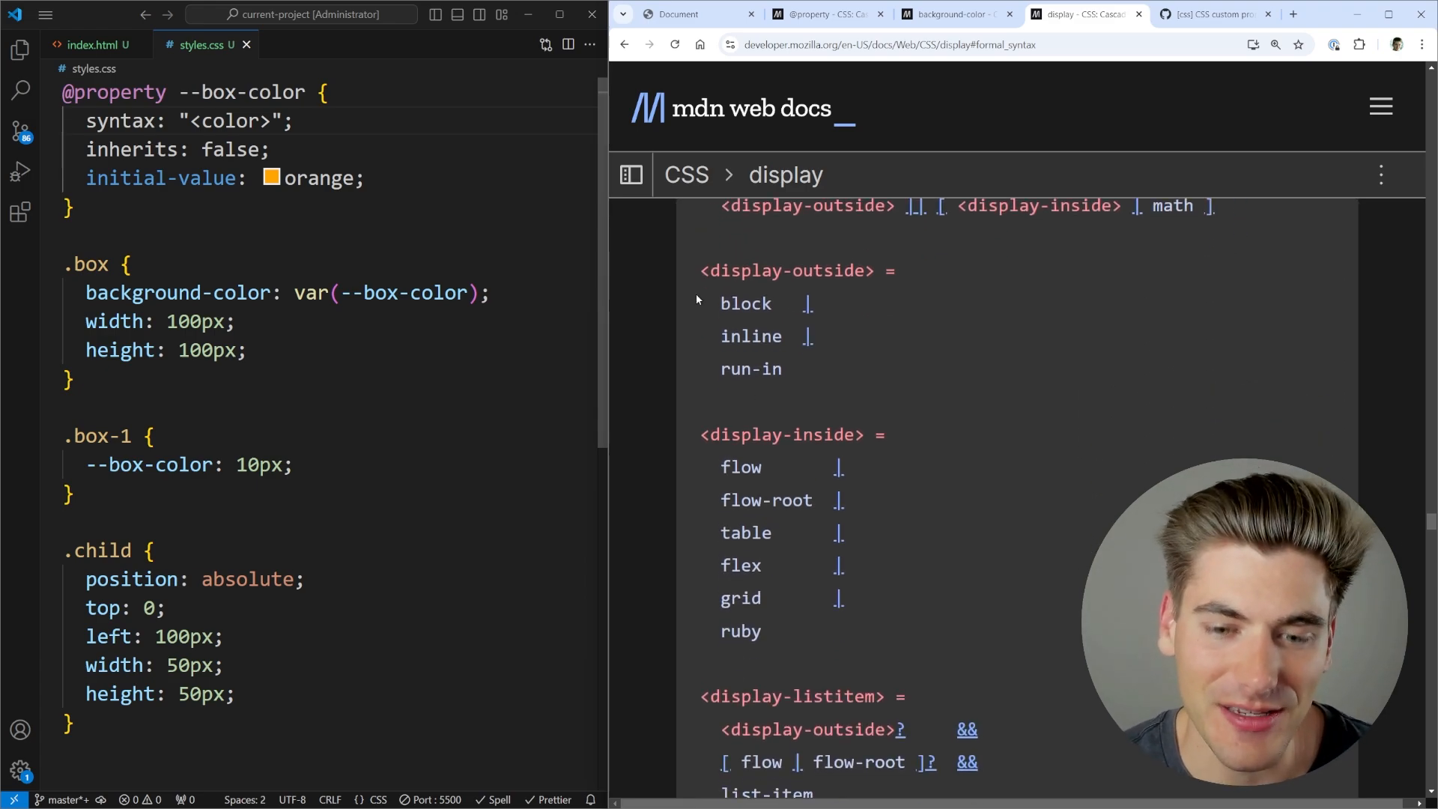
scroll(up, 3)
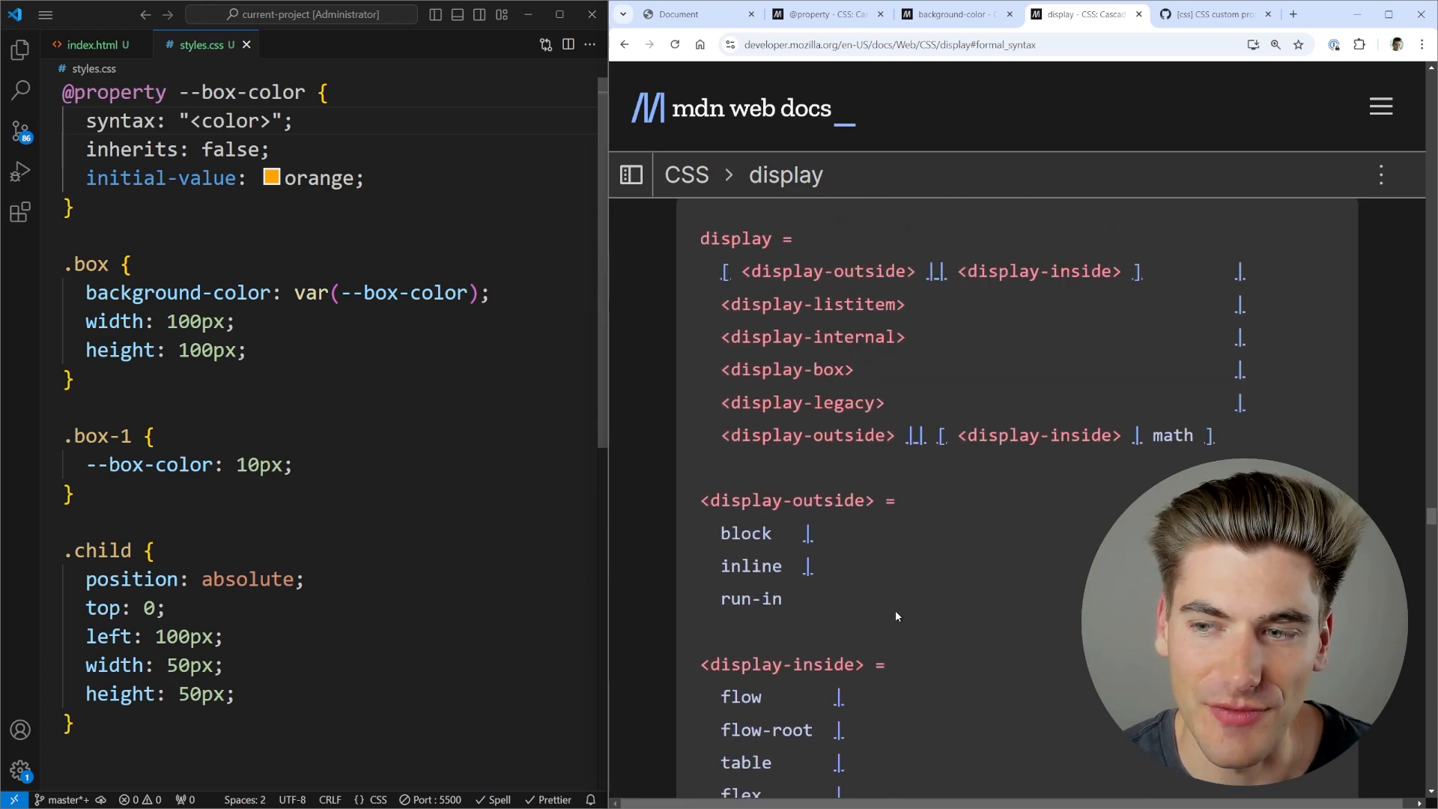
mouse_move(831, 476)
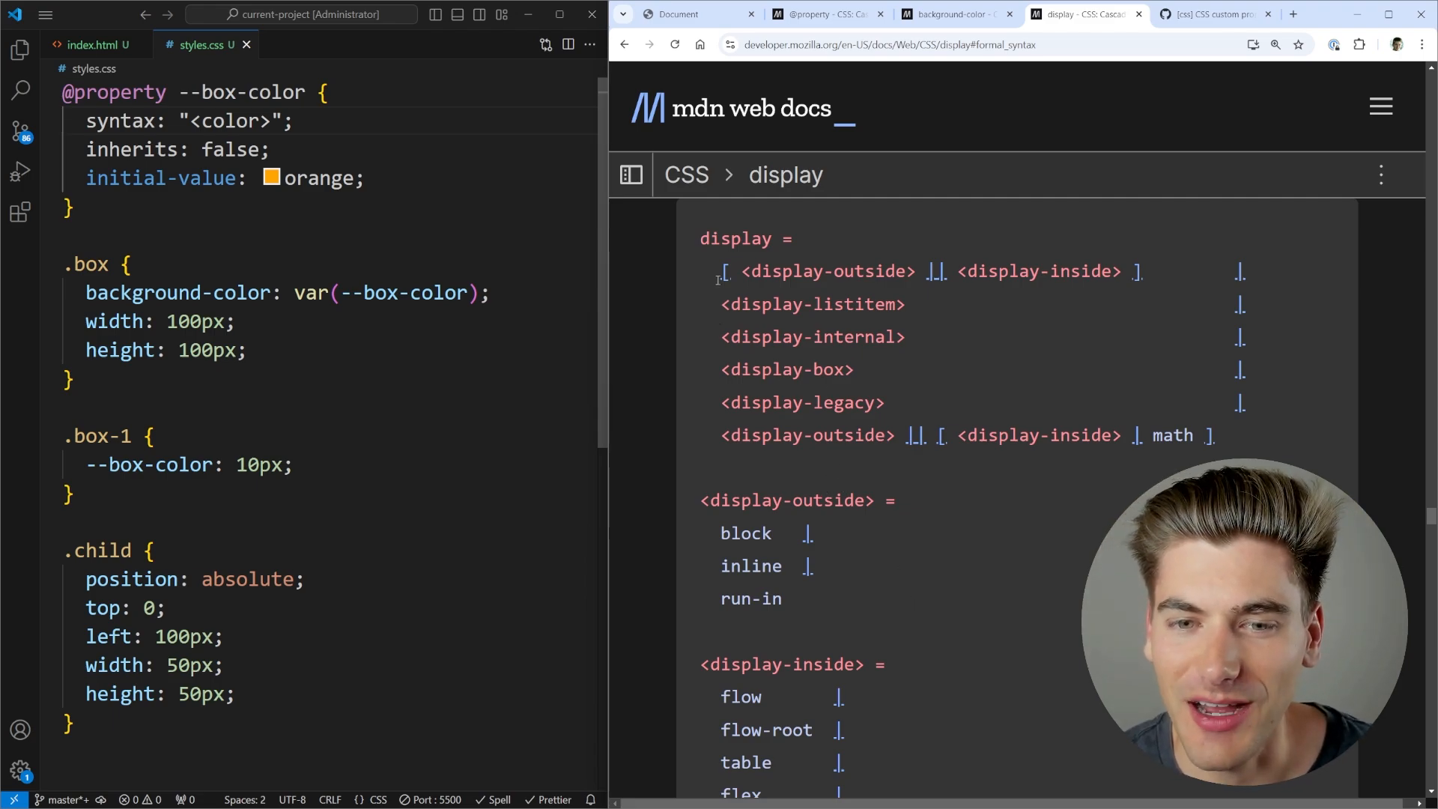
mouse_move(724, 271)
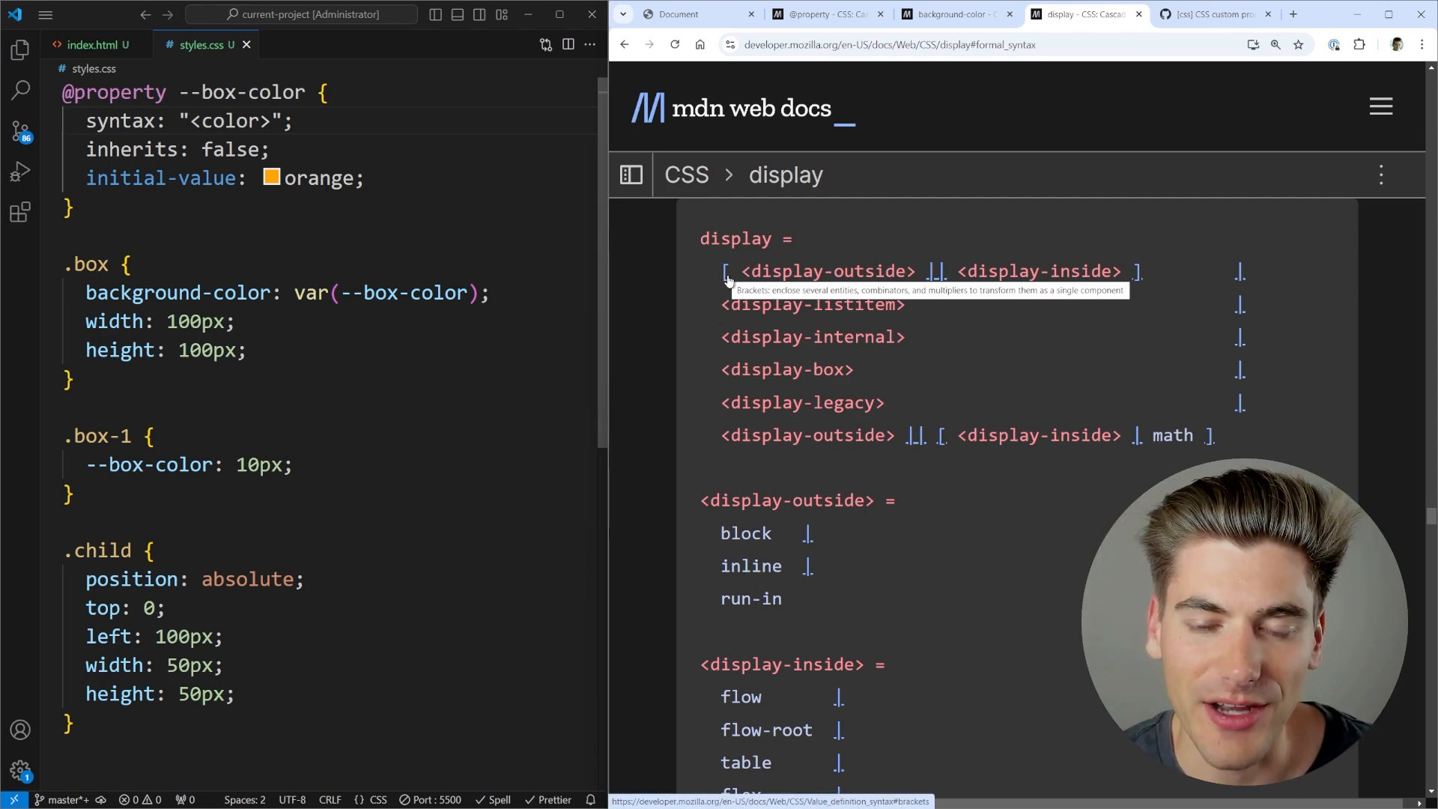
click(725, 271)
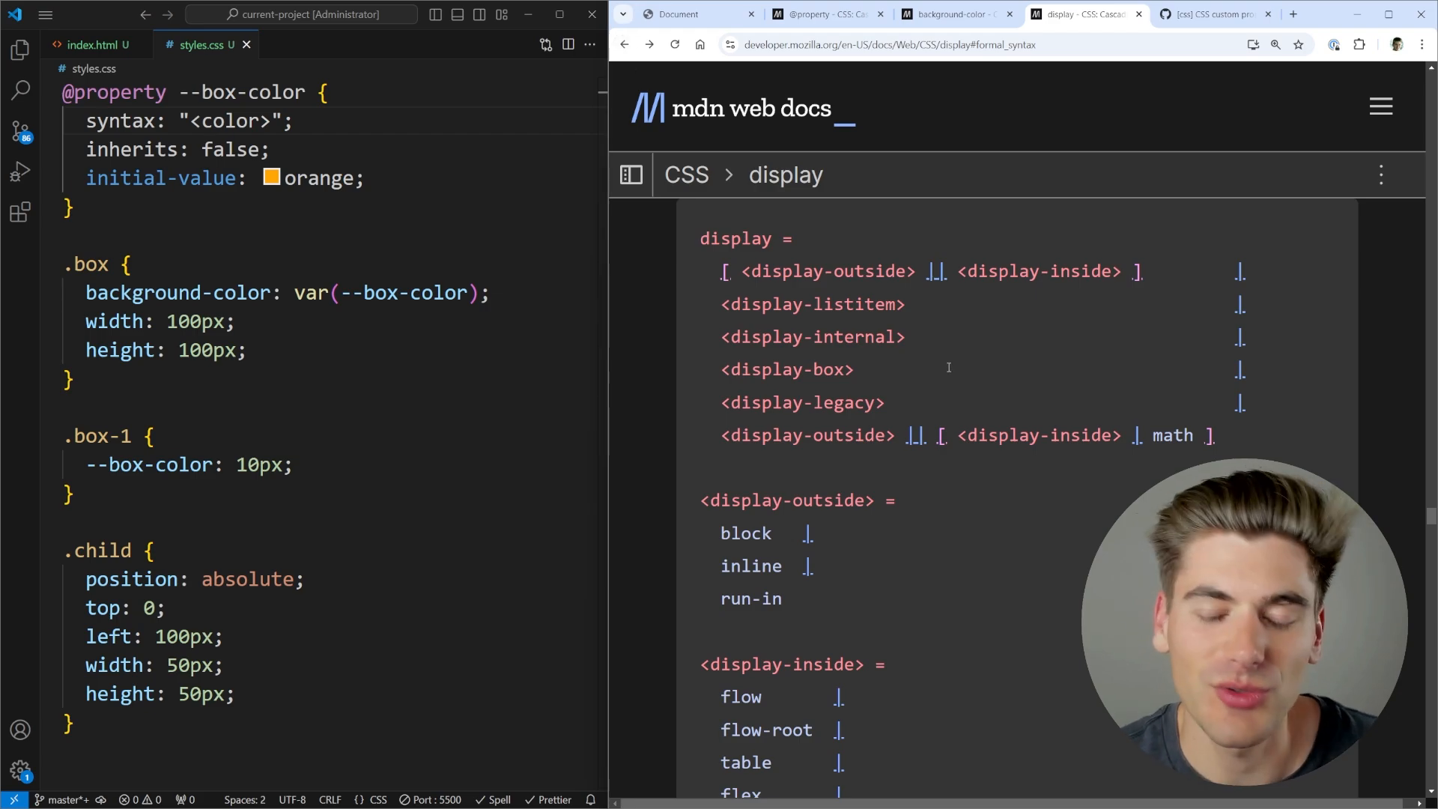
mouse_move(848, 313)
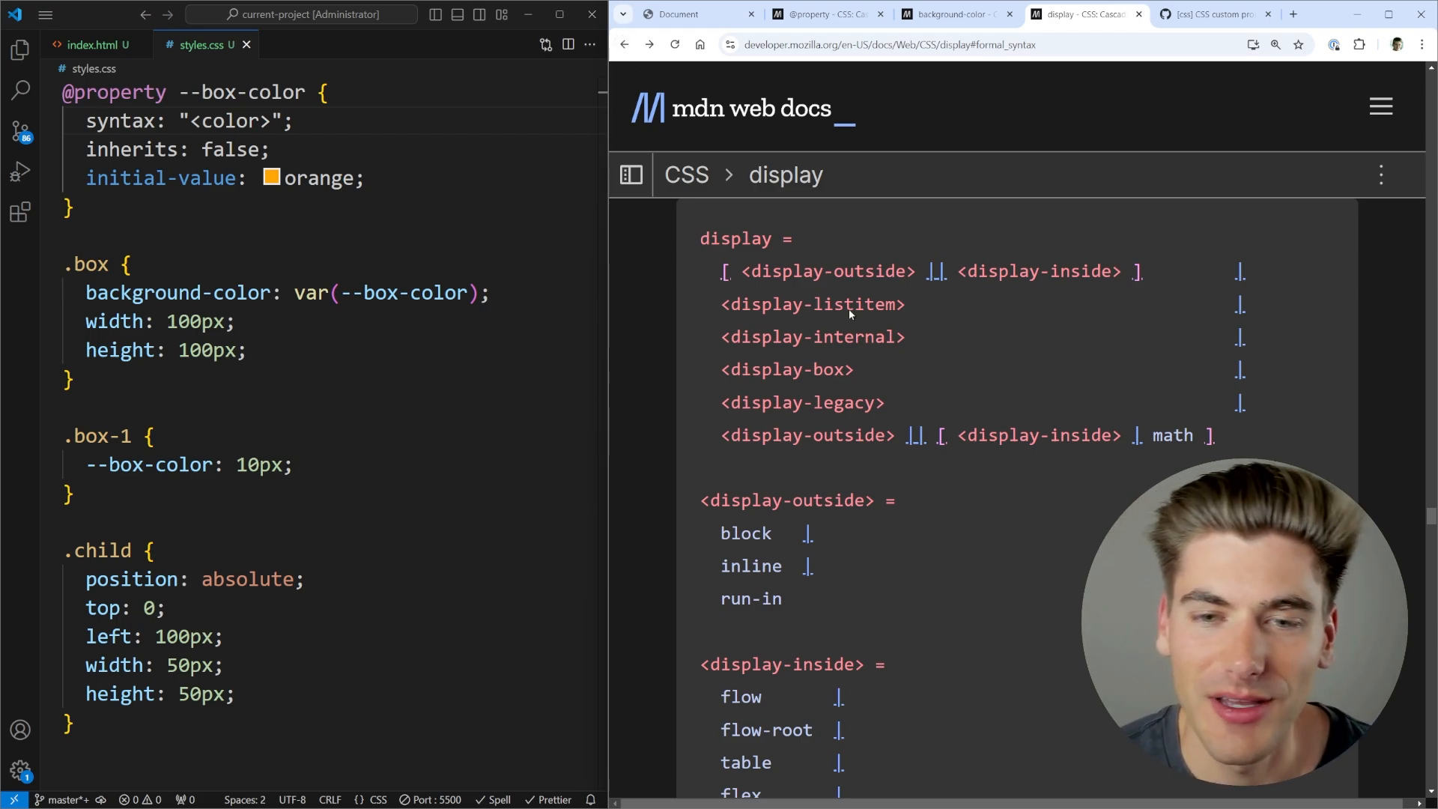
mouse_move(1153, 333)
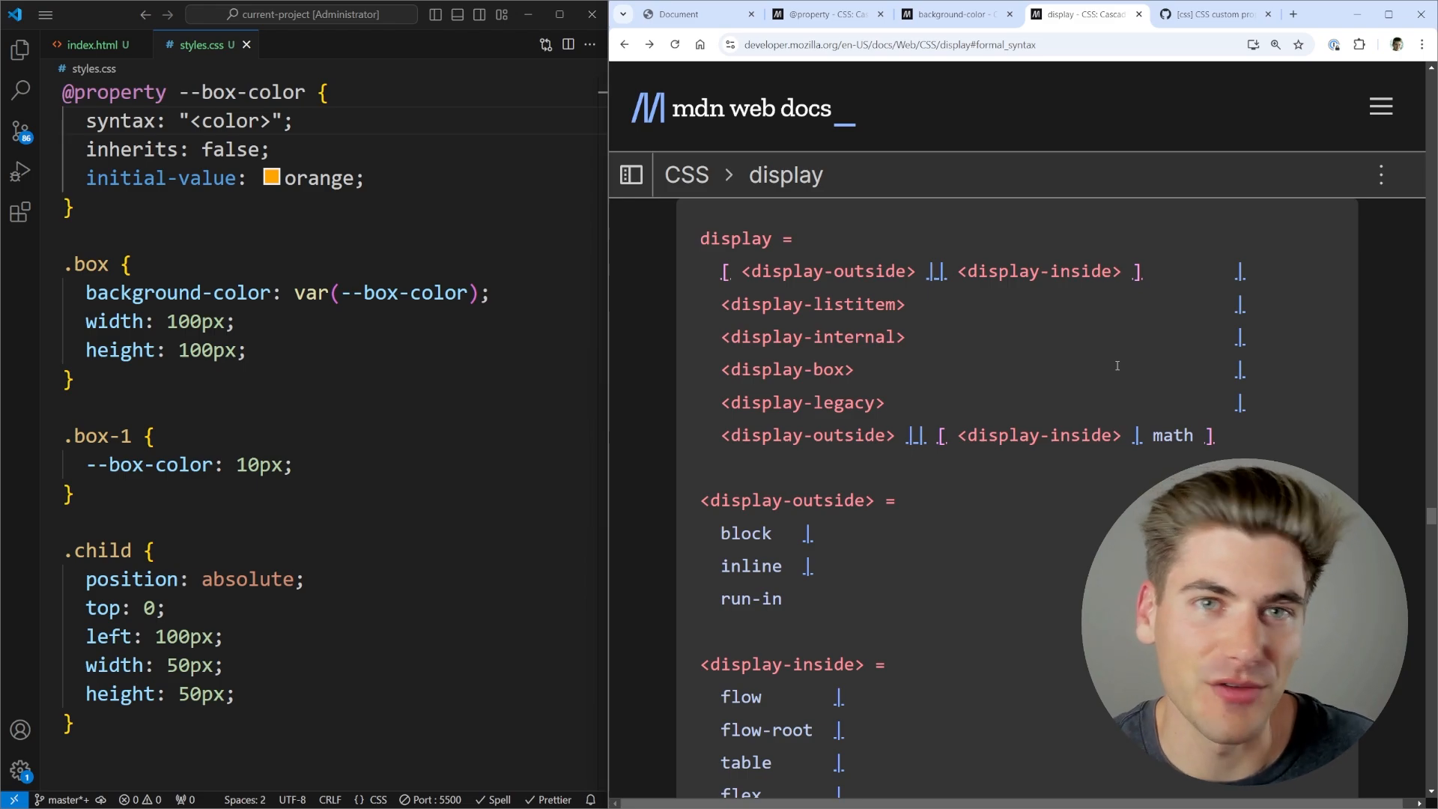
double_click(778, 271)
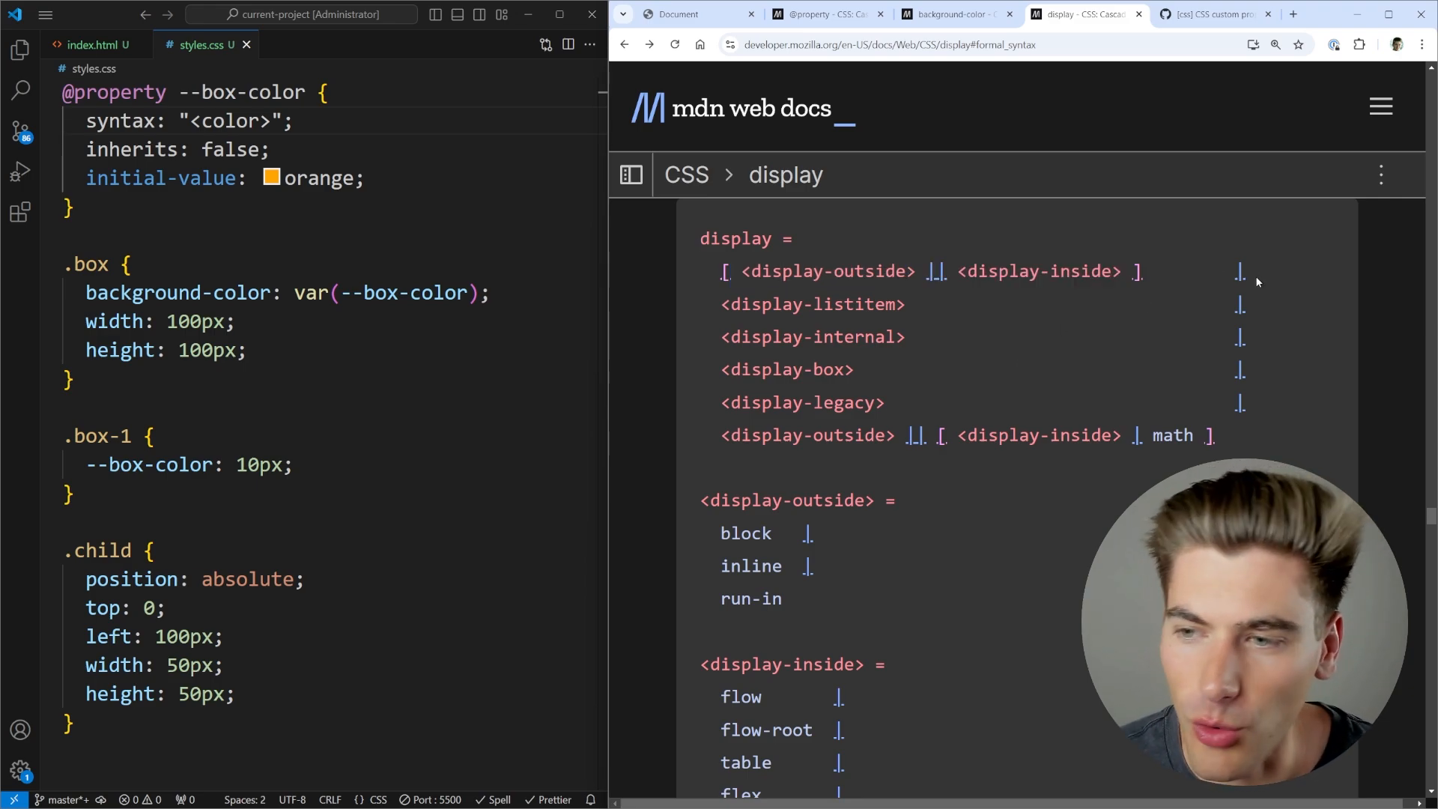
mouse_move(1240, 280)
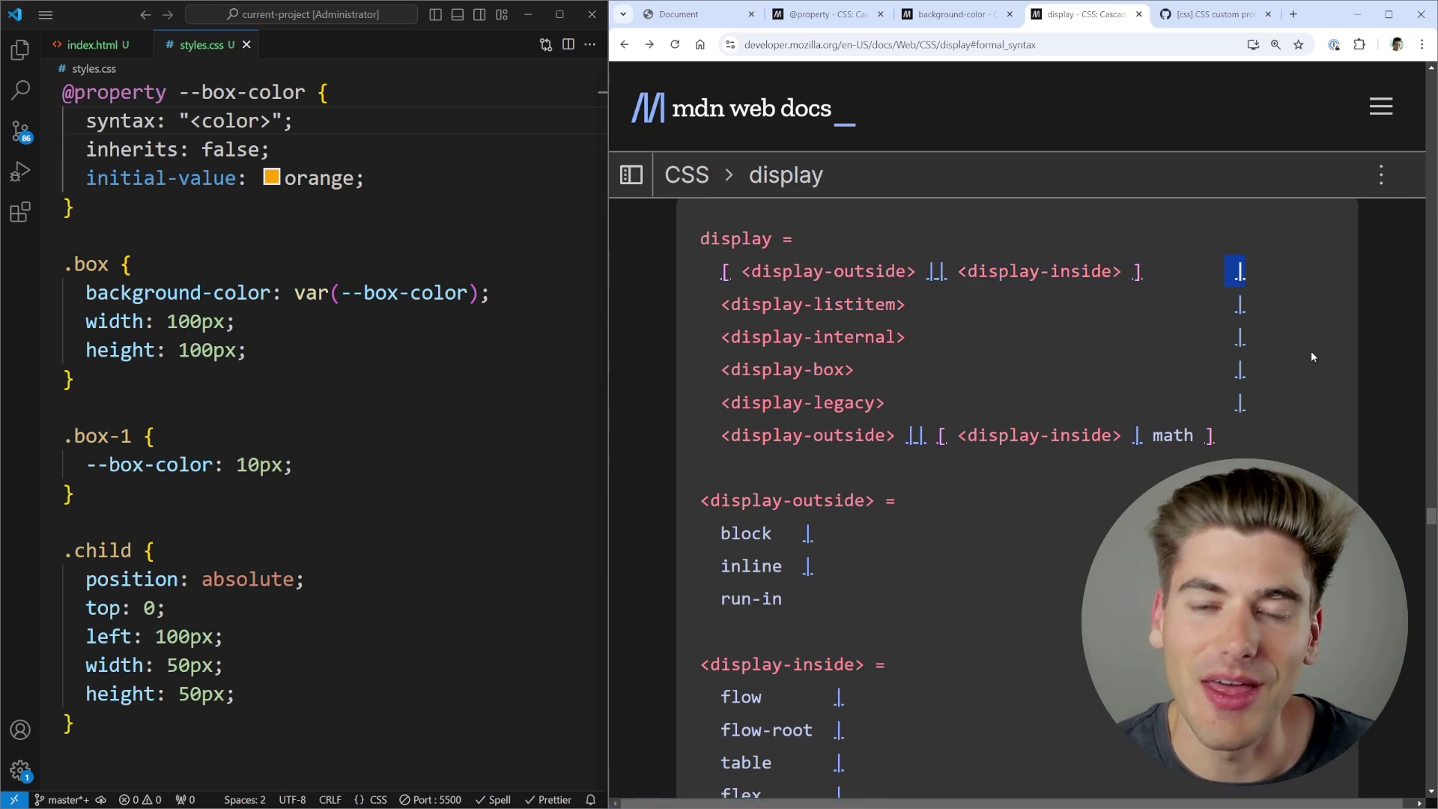
mouse_move(721, 282)
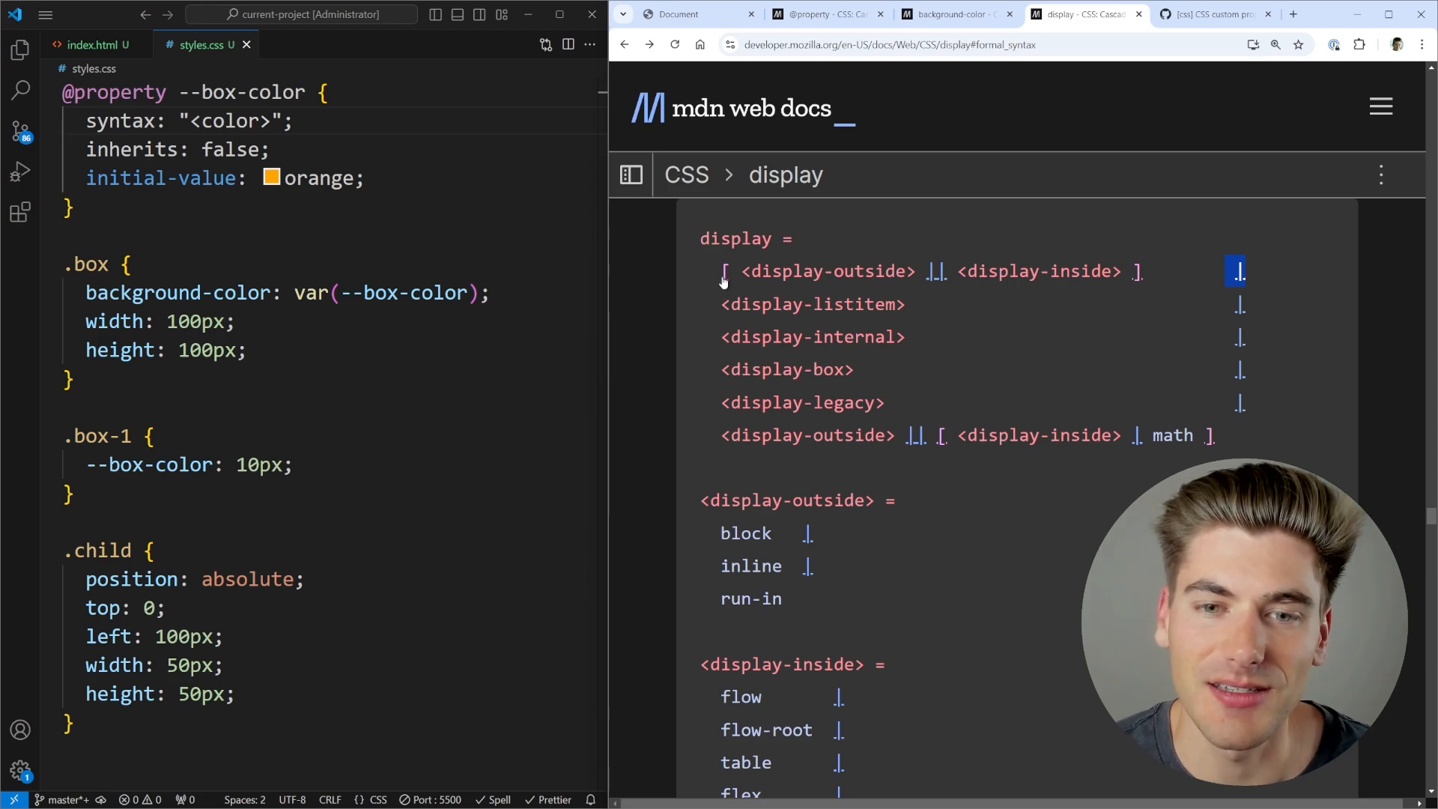
- Highlight the <display-box> term and the outside/inside combination in the display syntax
double_click(811, 303)
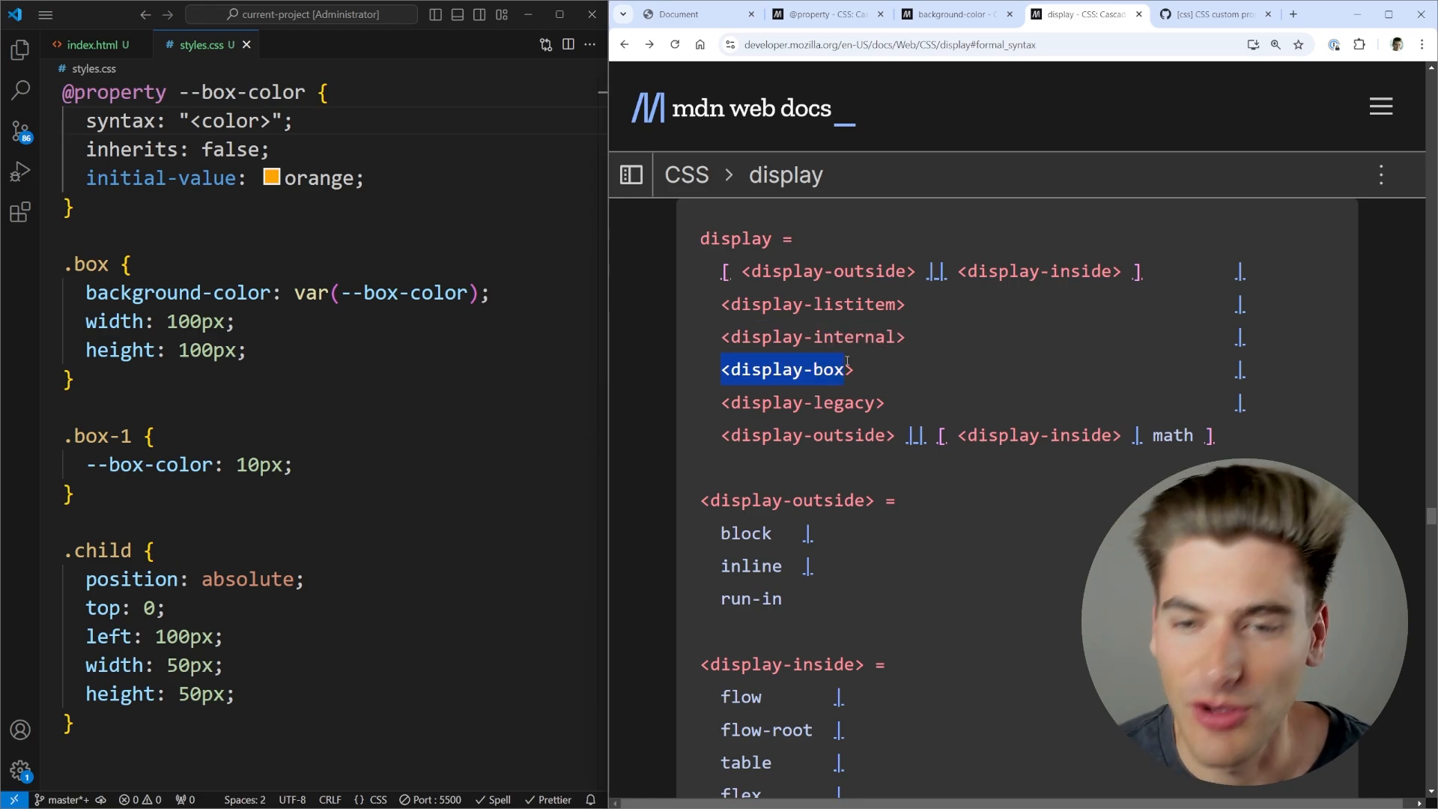
click(1210, 434)
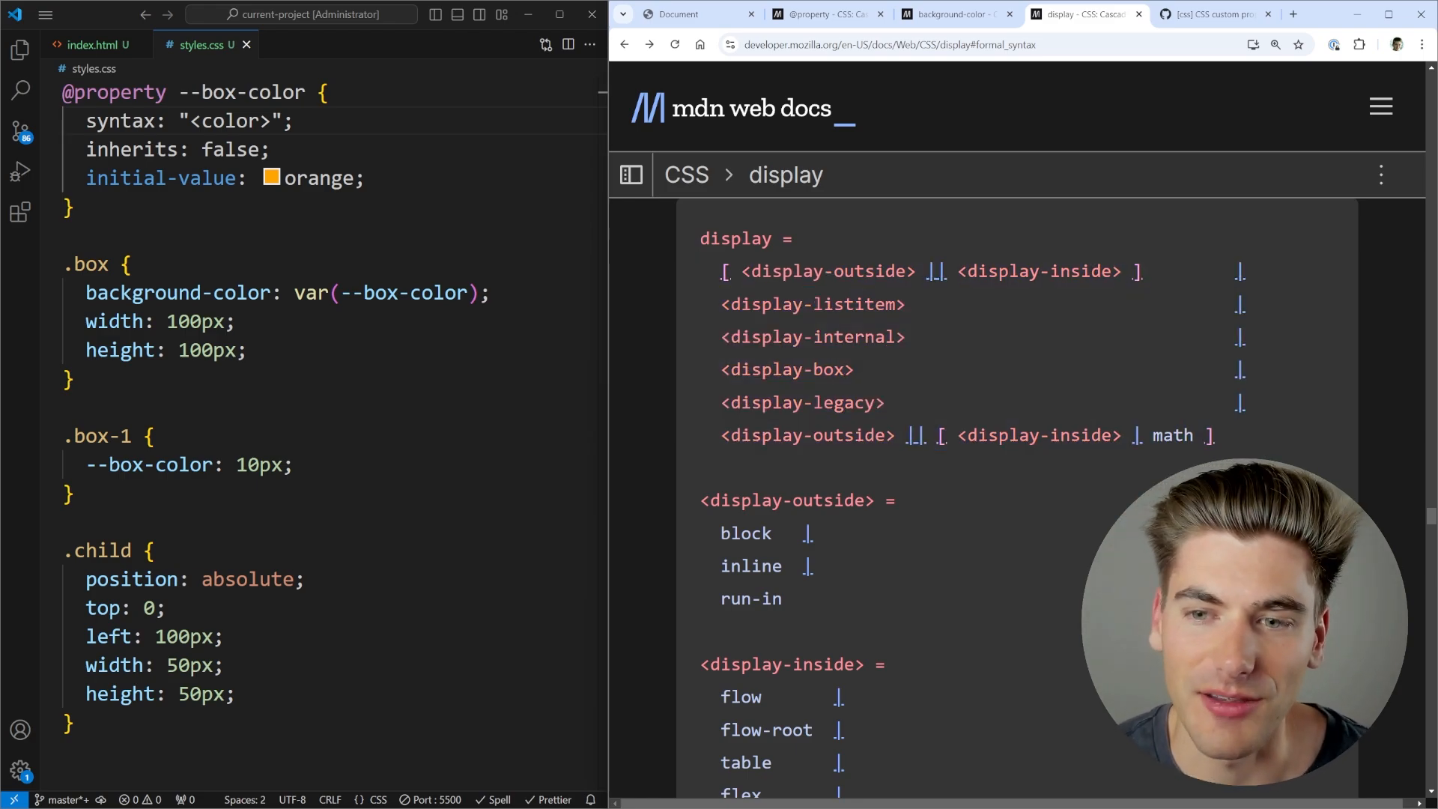
mouse_move(928, 284)
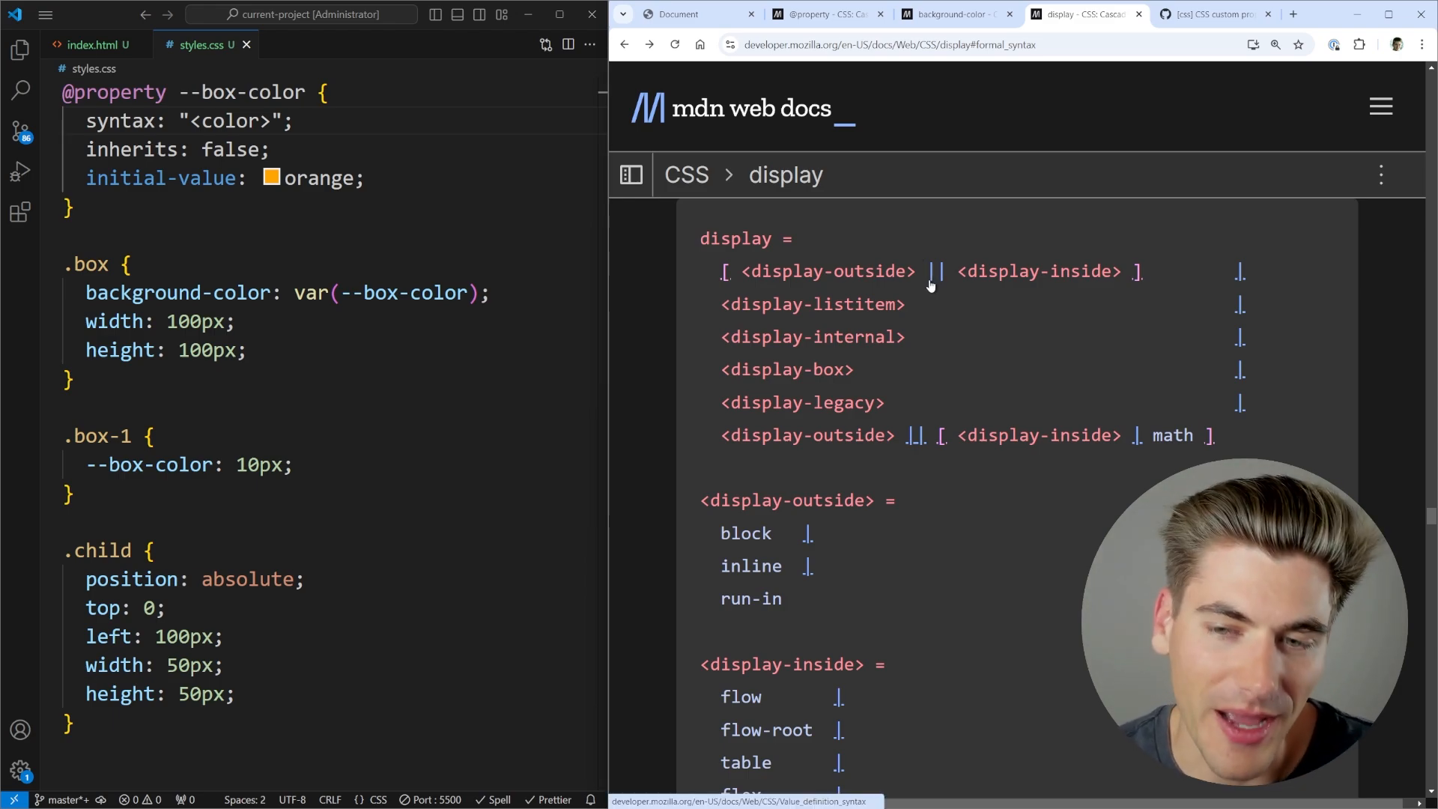
mouse_move(933, 271)
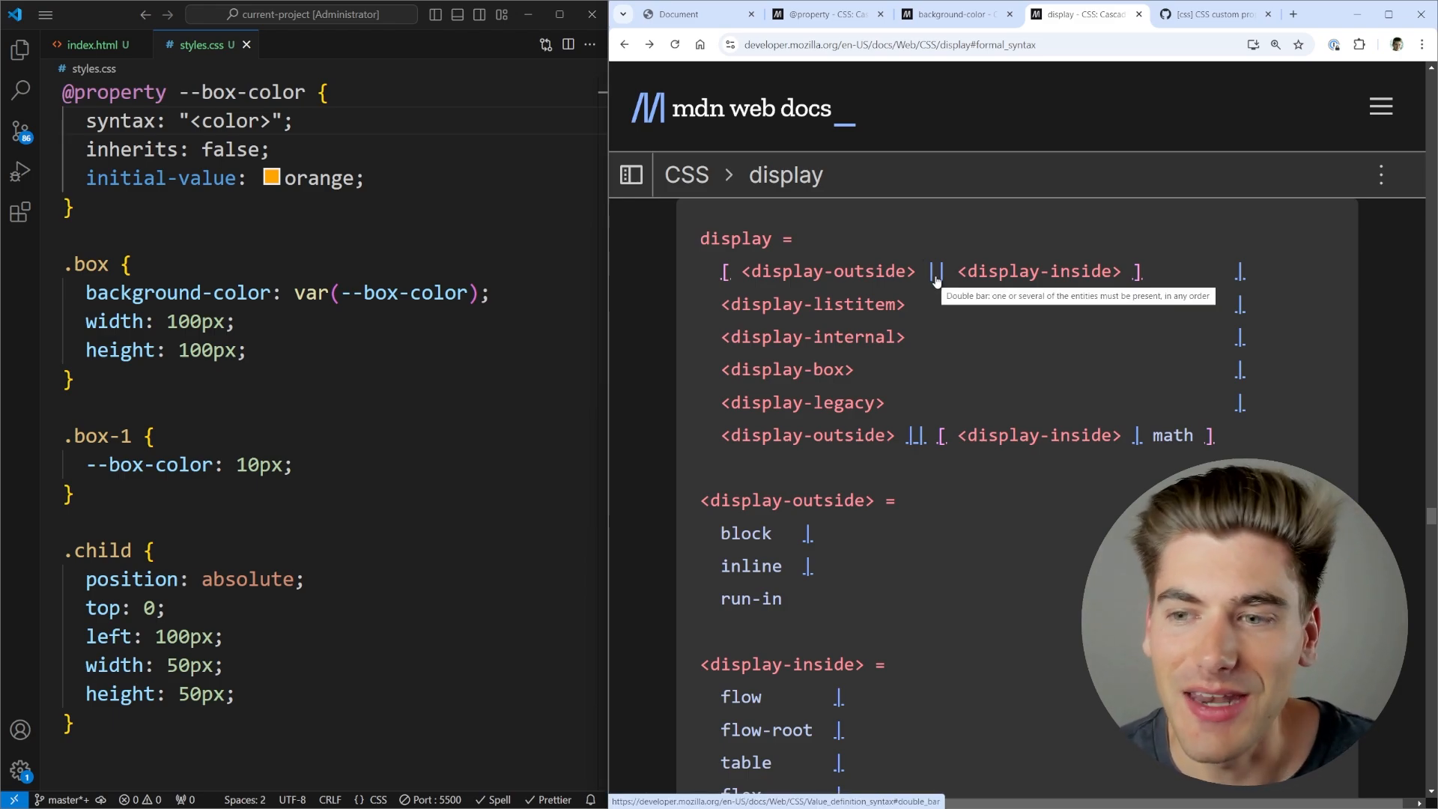
mouse_move(934, 292)
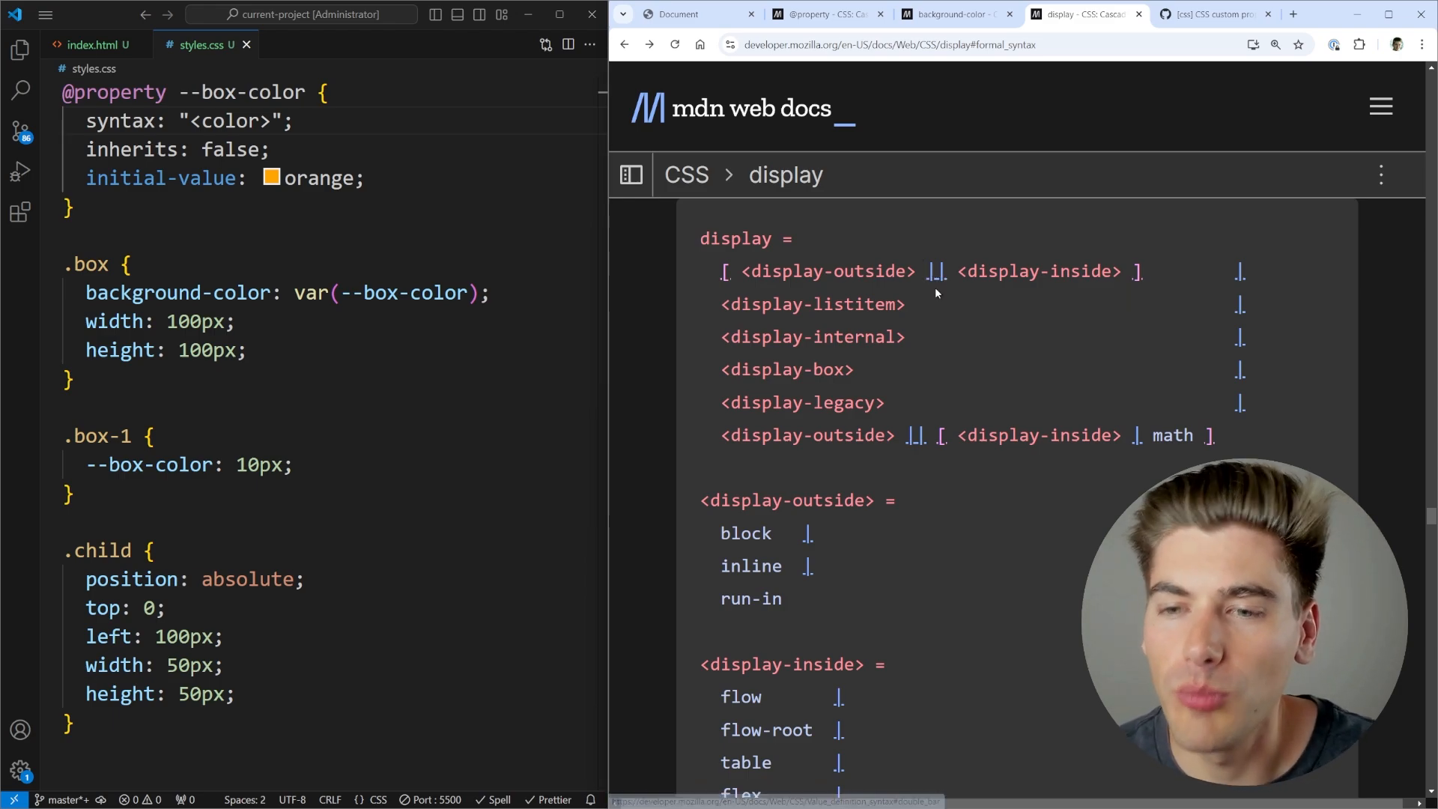
double_click(818, 271)
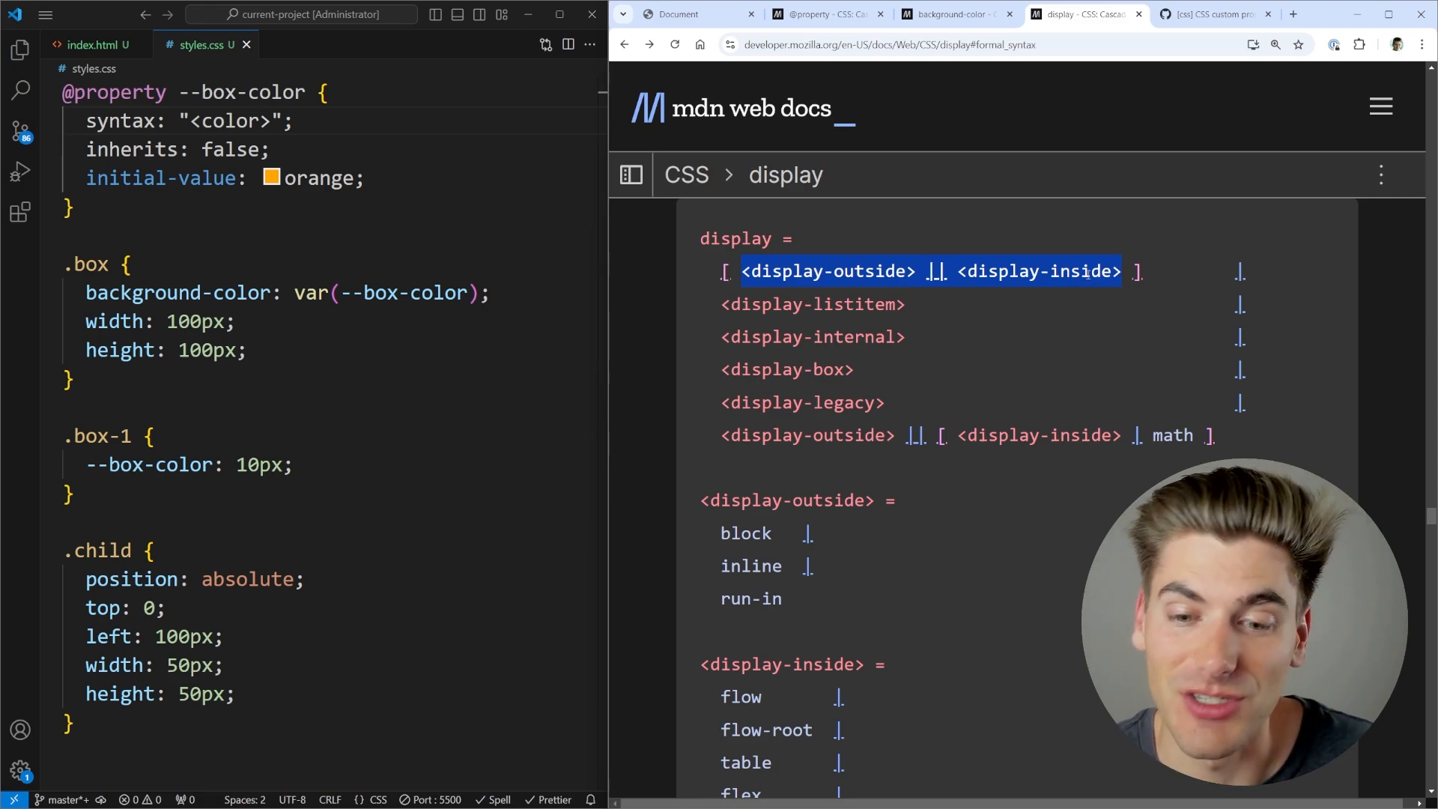
click(907, 304)
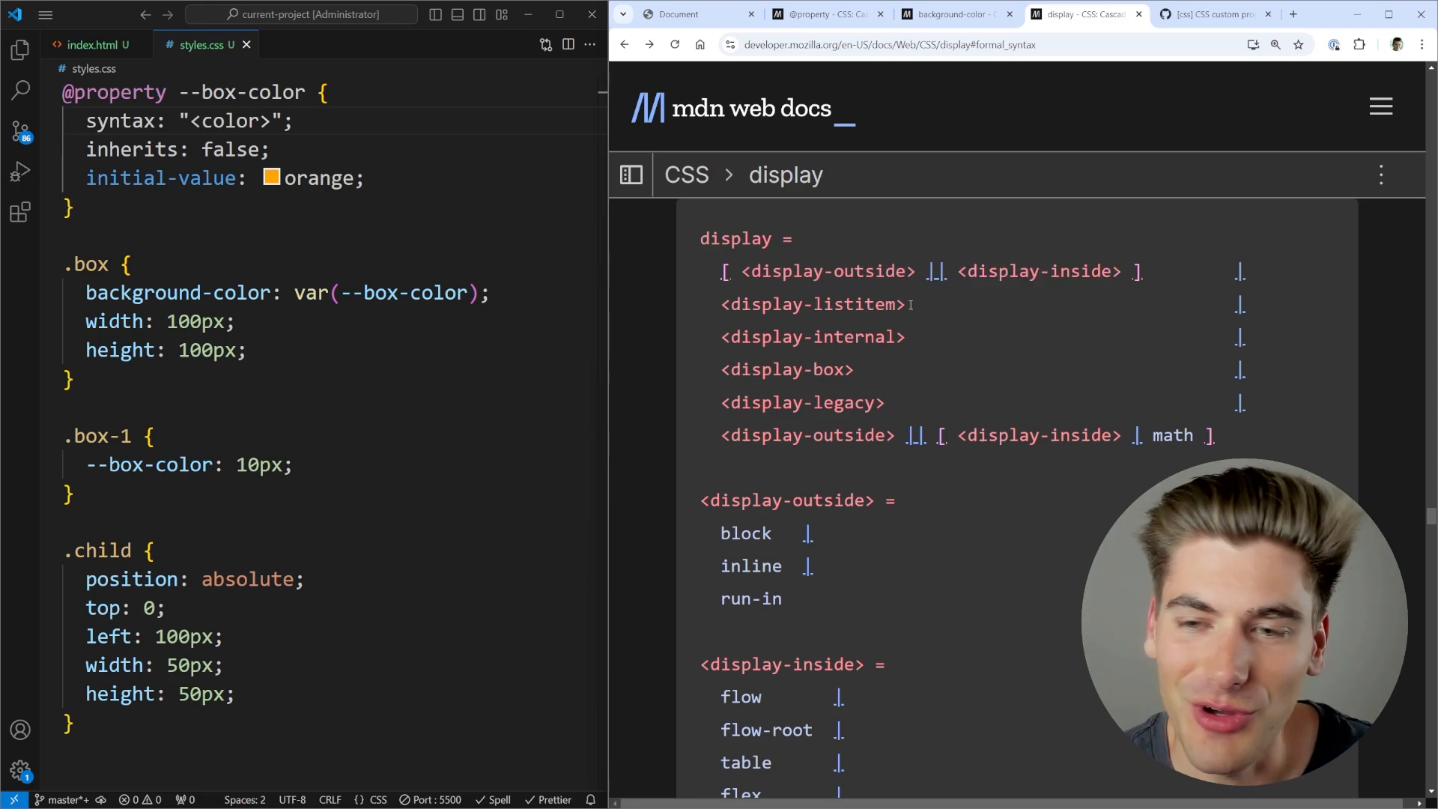
text(f)
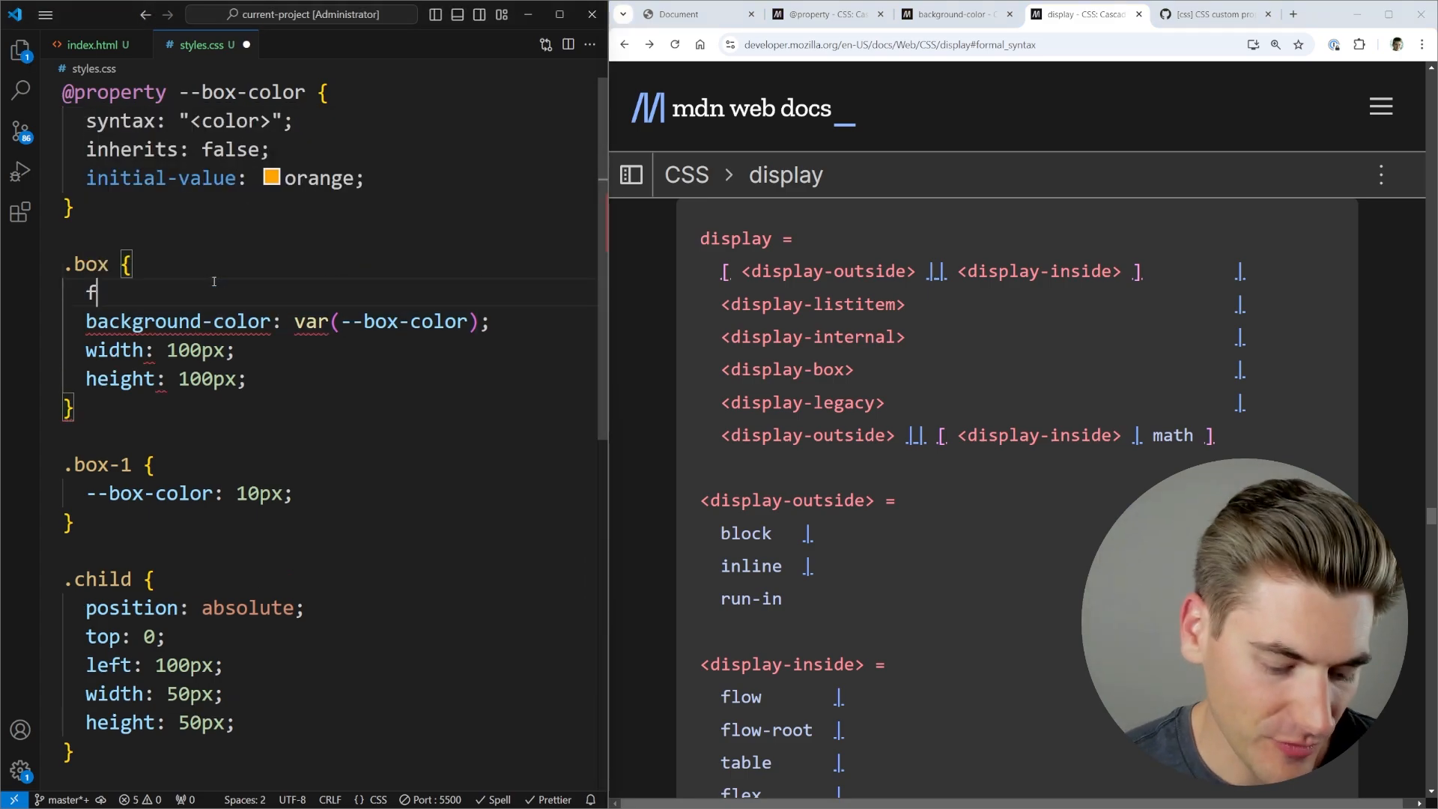
text(lex: 1)
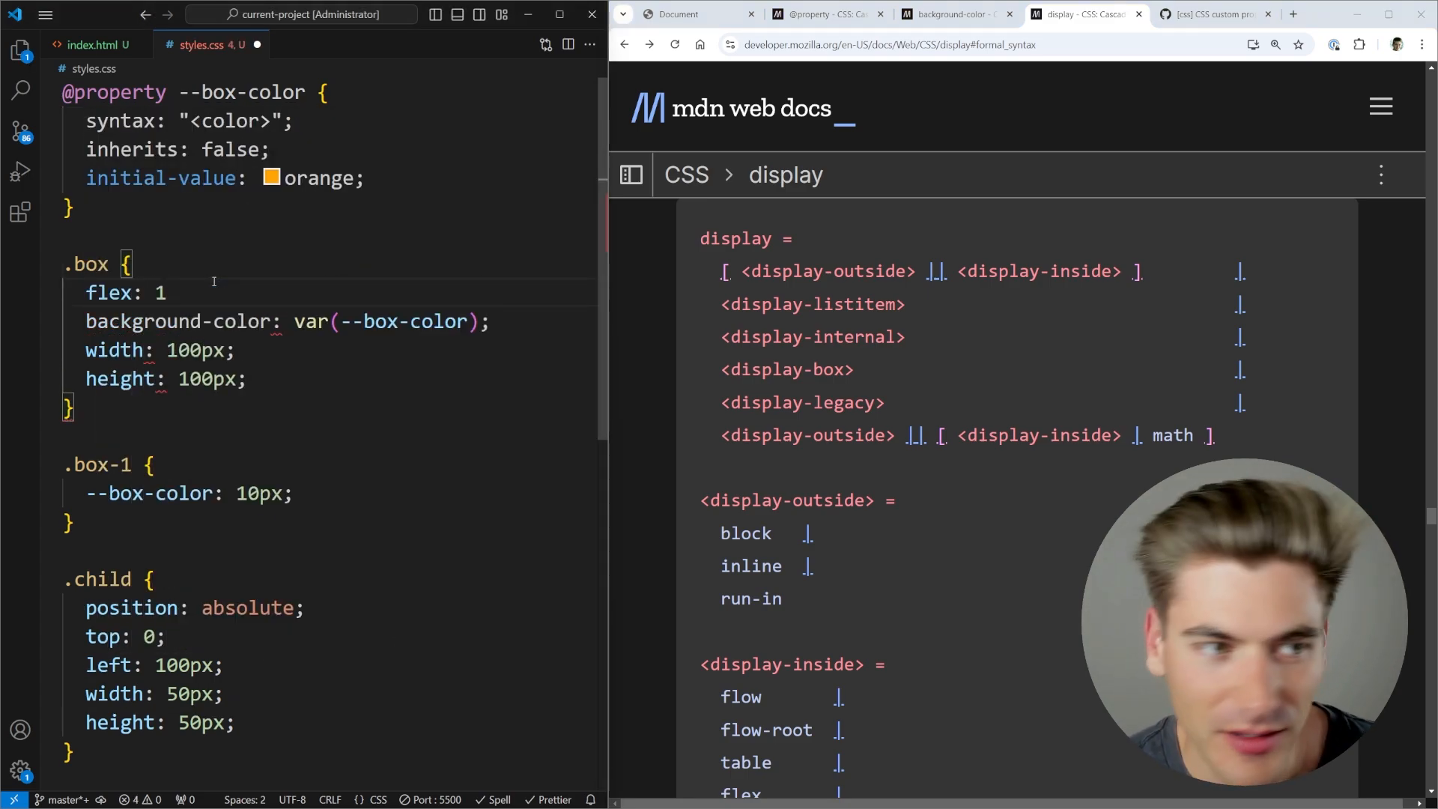
text(0)
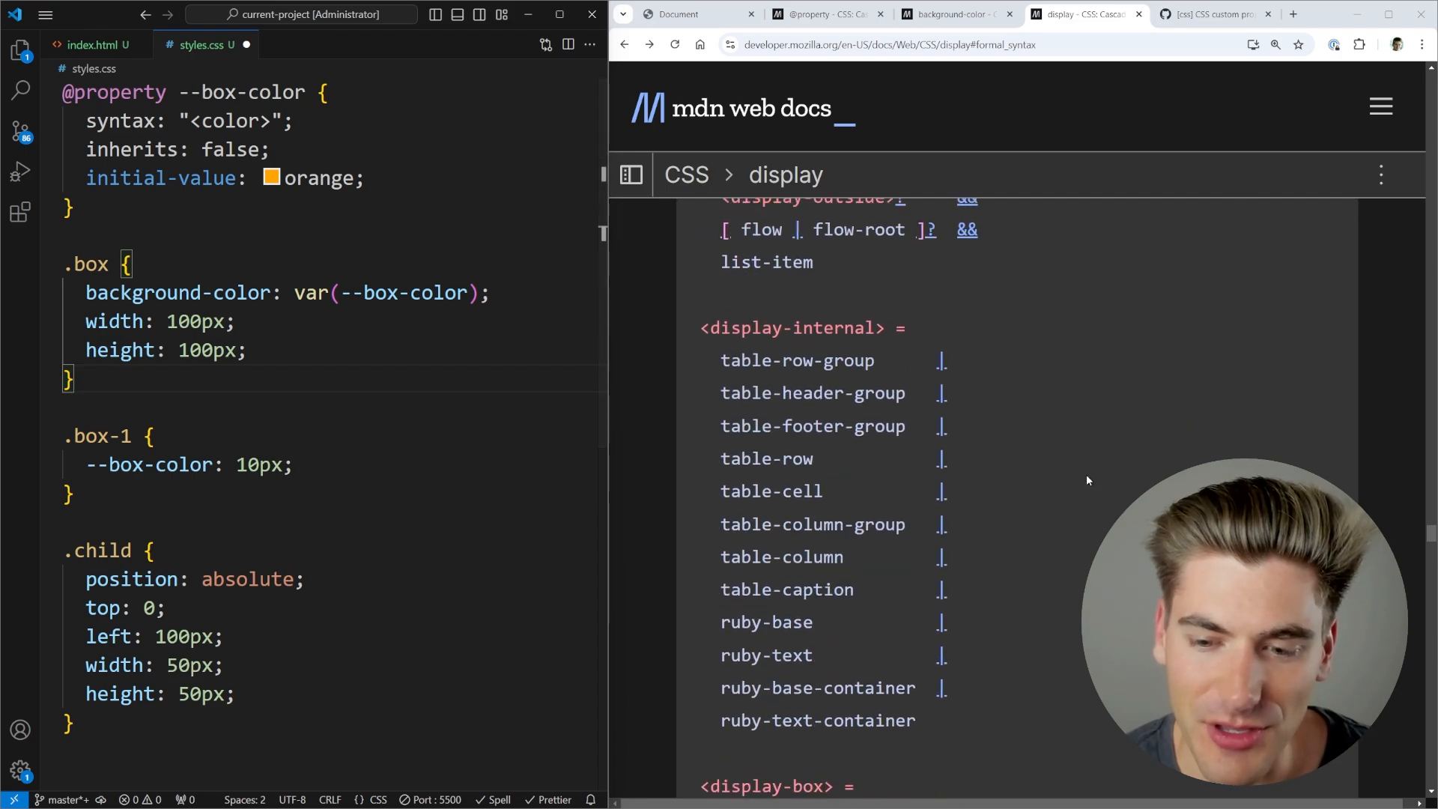
- Open the Question mark multiplier section of MDN's Value definition syntax page from the display syntax
scroll(up, 3)
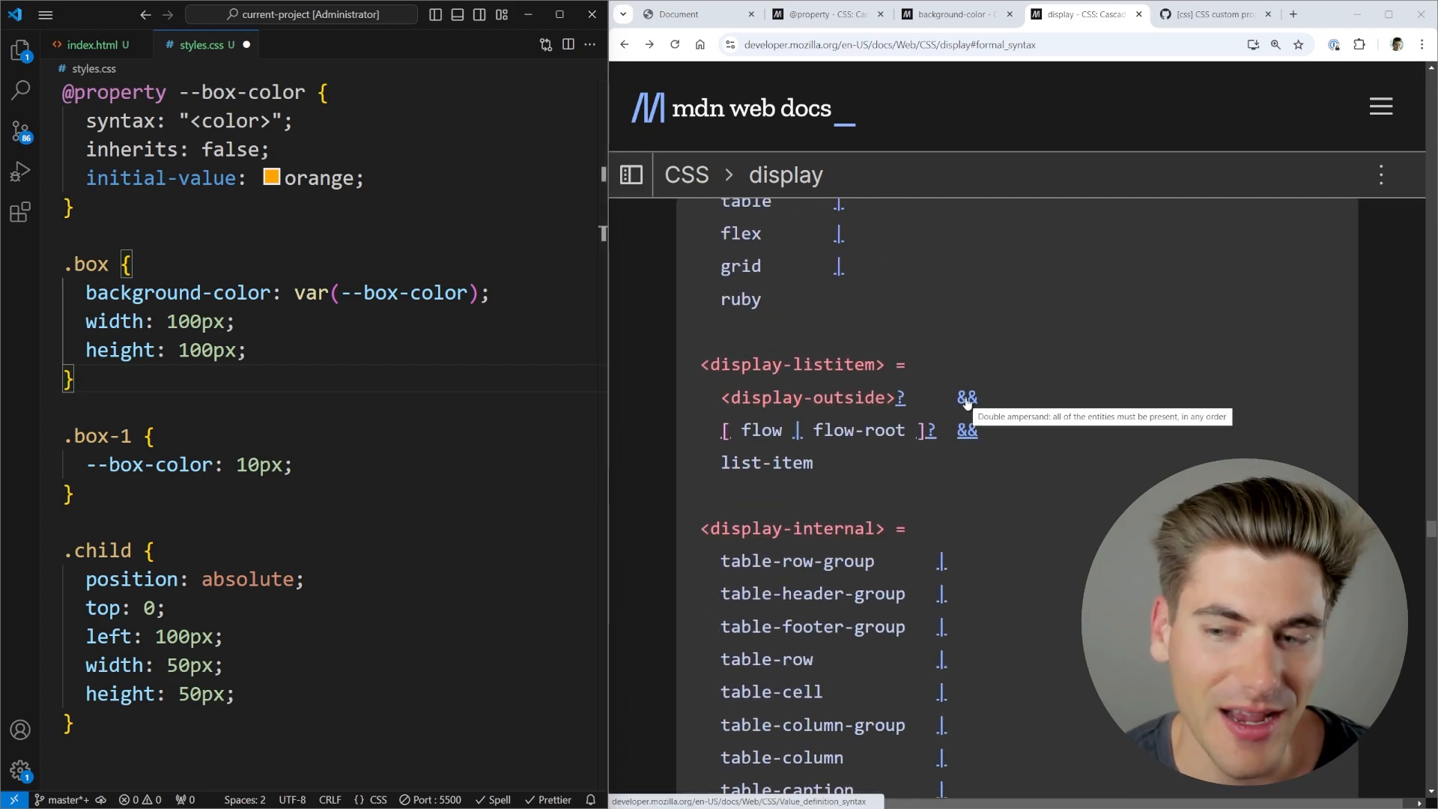
mouse_move(897, 395)
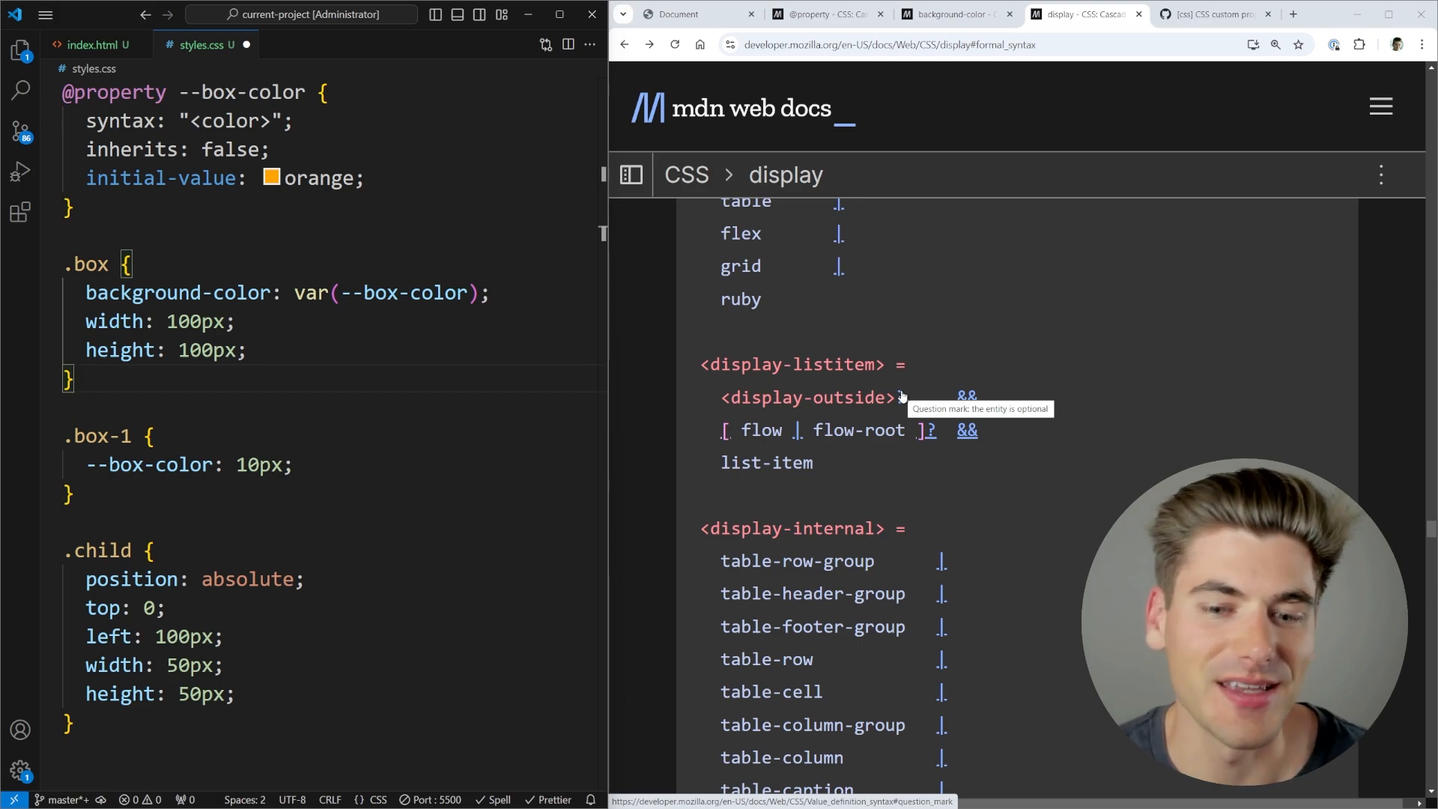
mouse_move(898, 397)
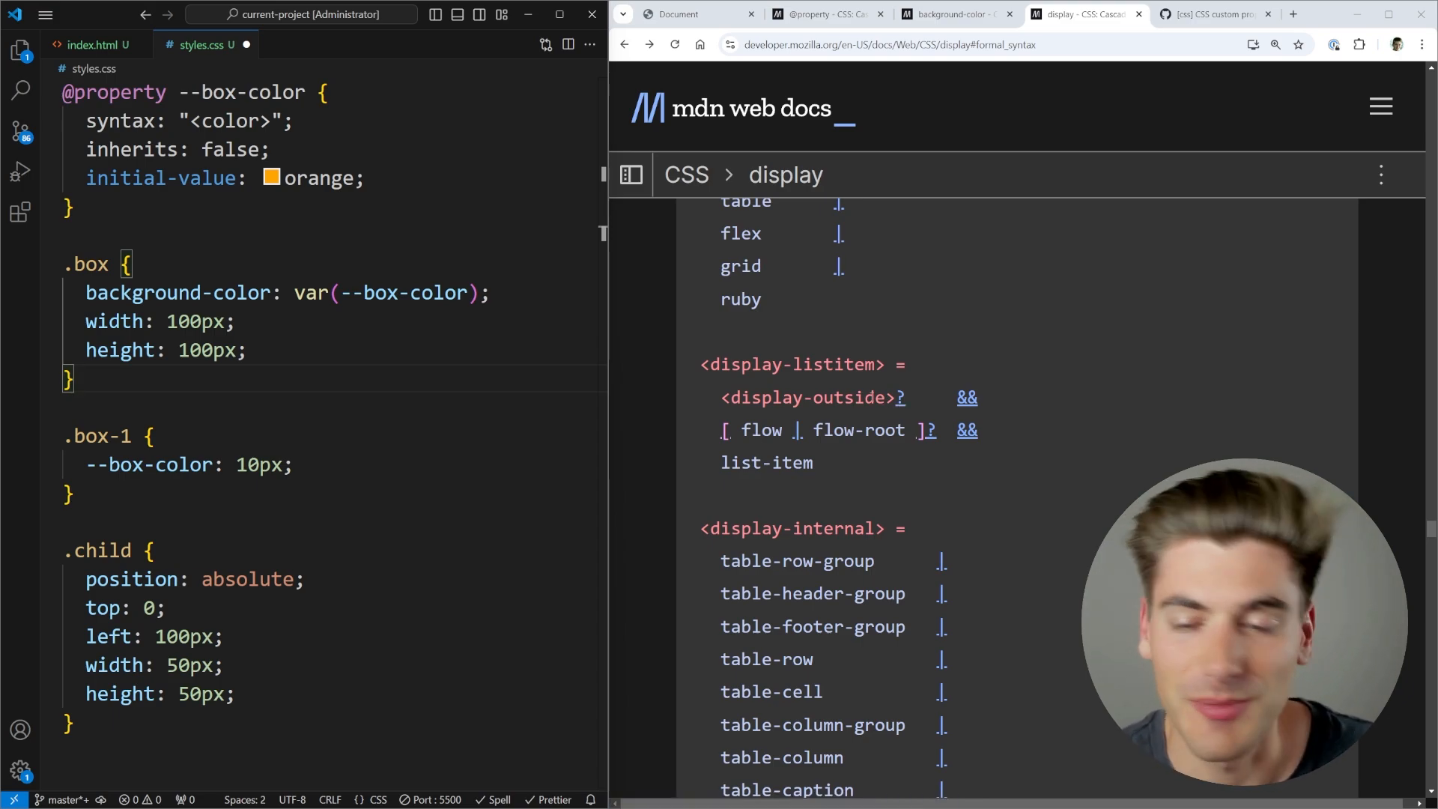
click(901, 396)
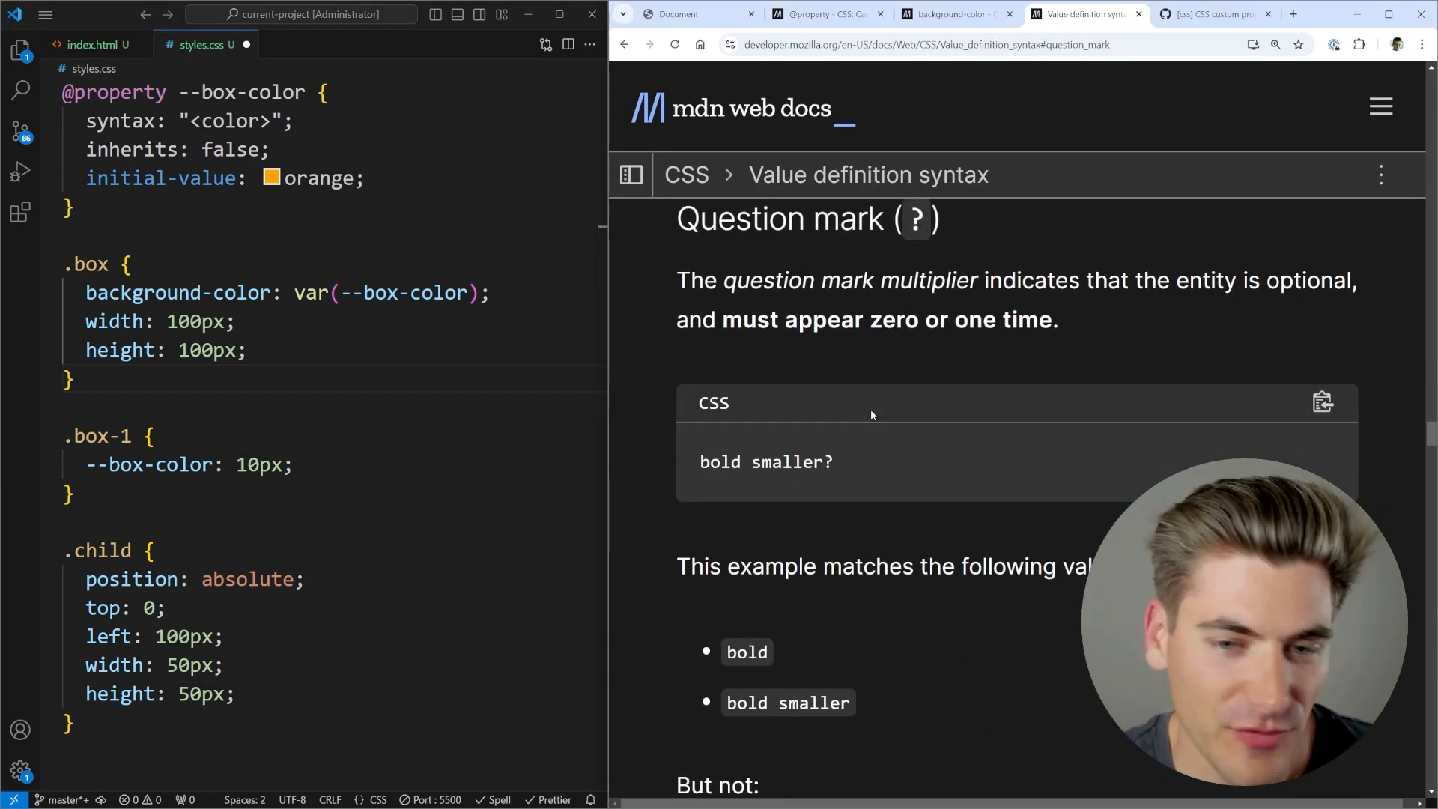
mouse_move(860, 420)
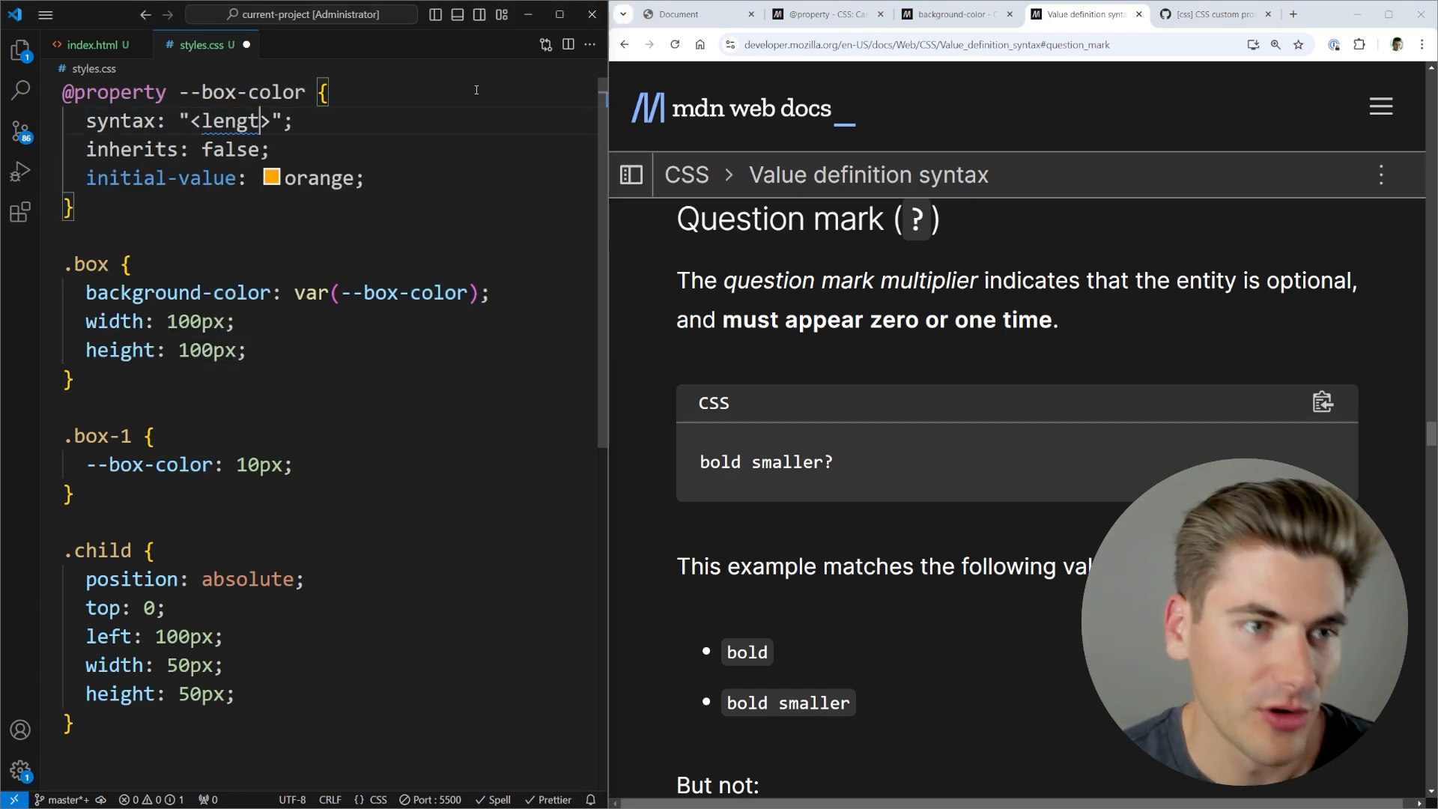
text(h)
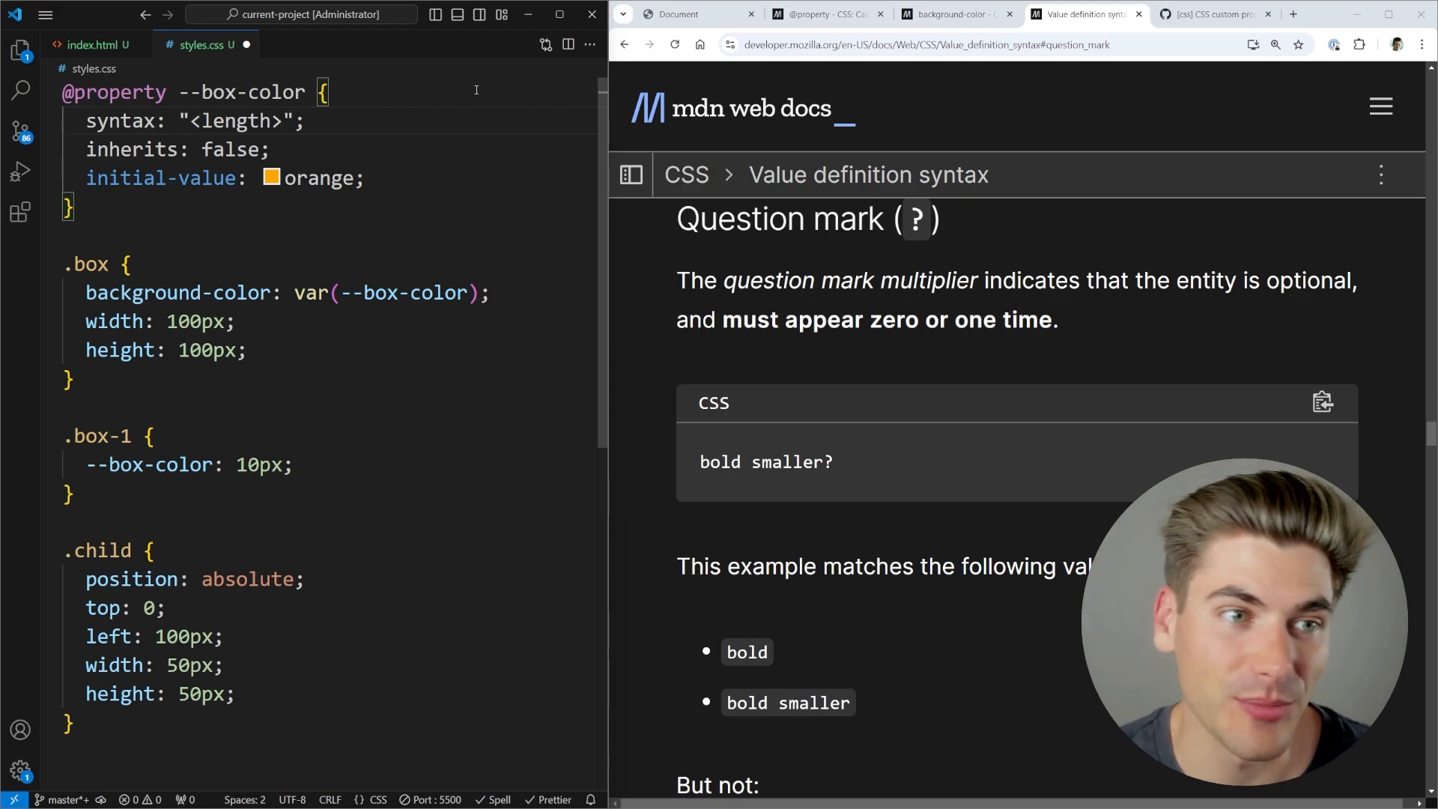
text(|)
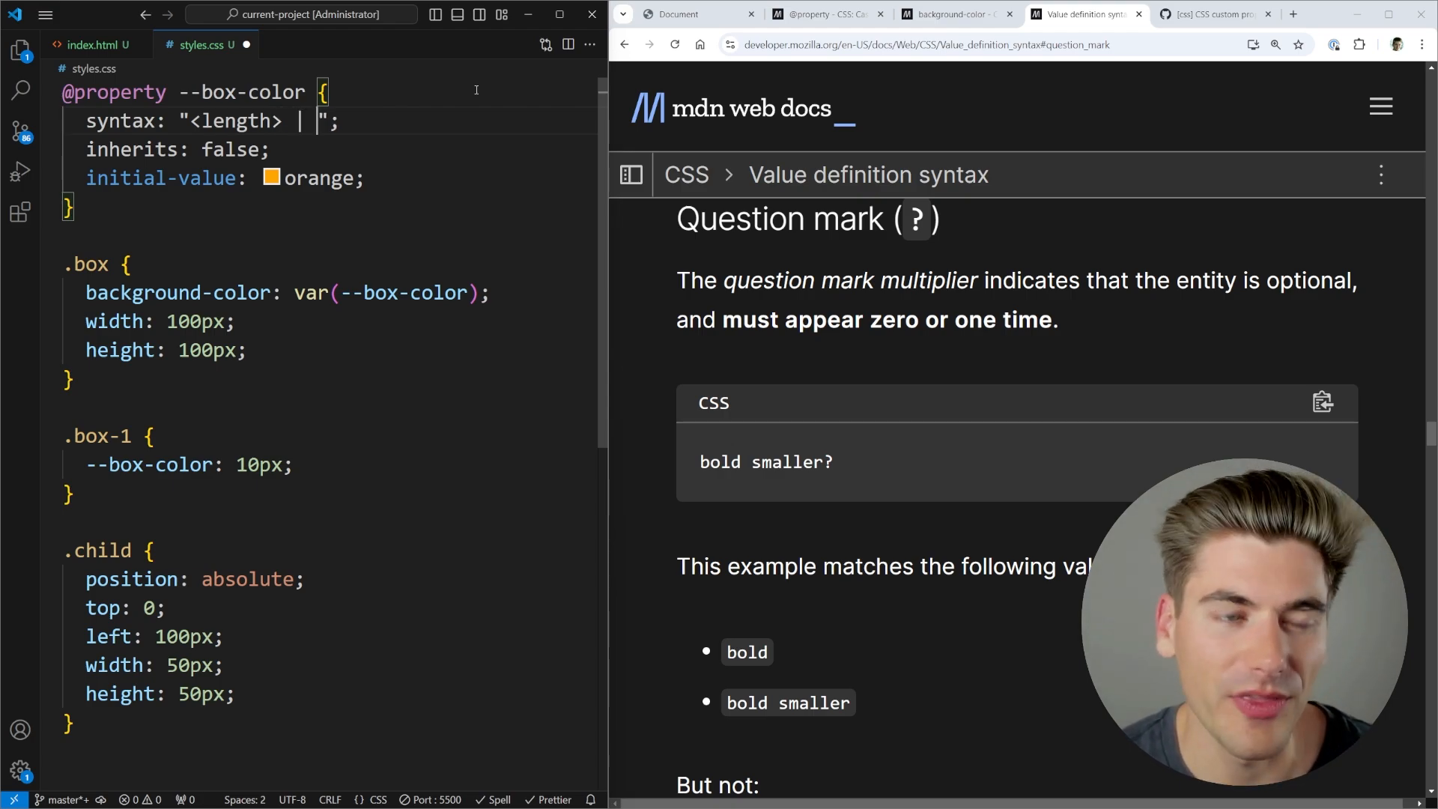
text(<color>)
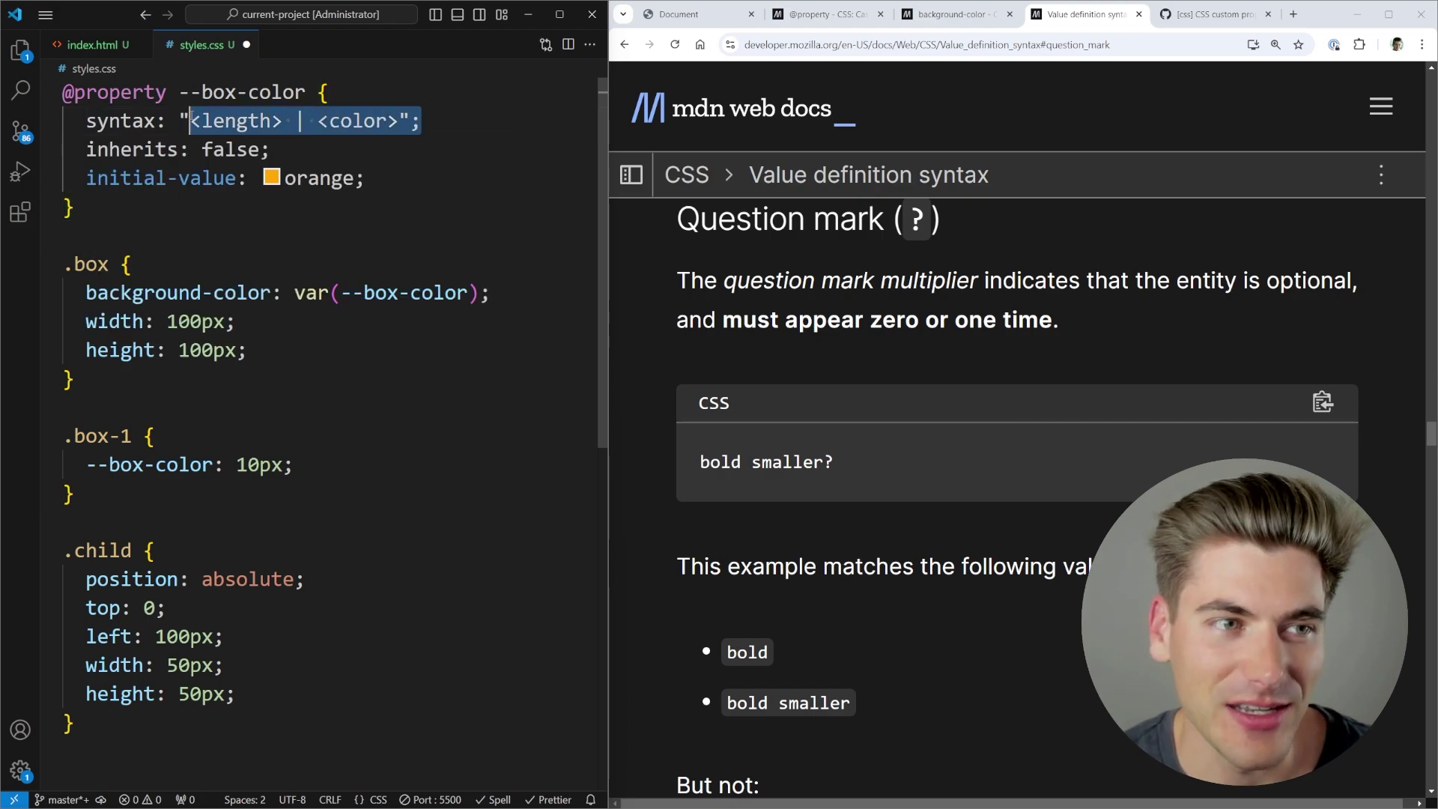
click(407, 228)
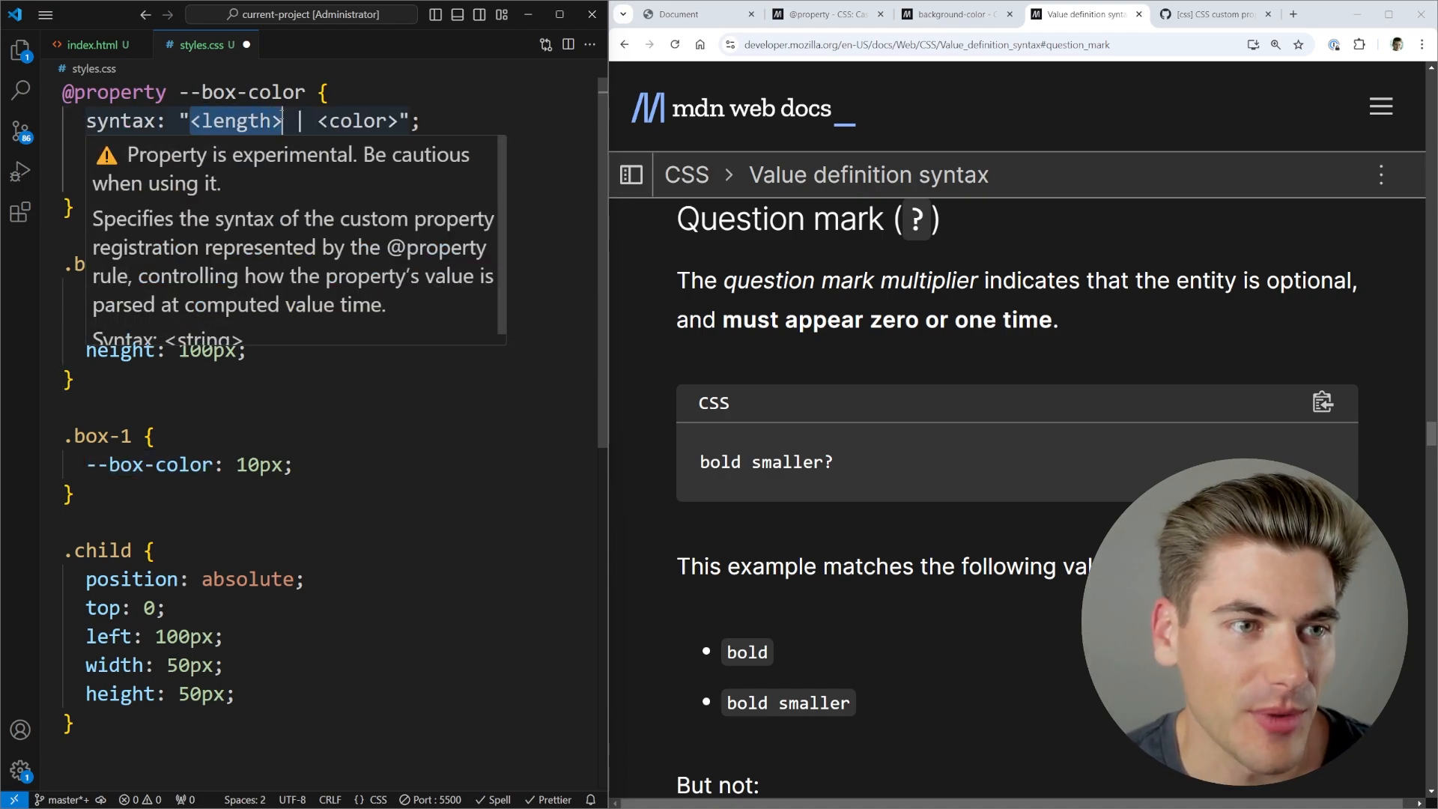
text(absolut)
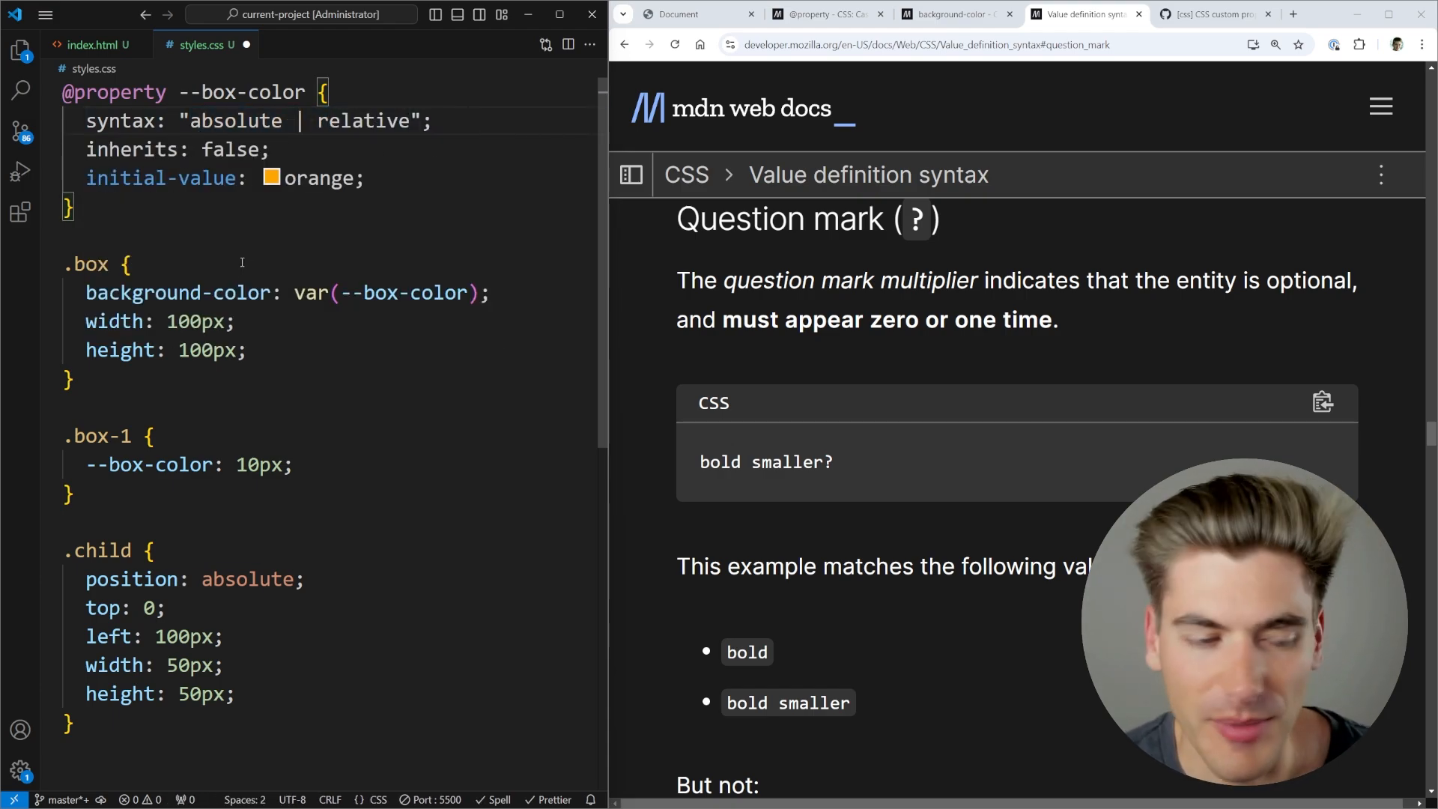
- Set initial-value relative, .box-1 to absolute, add --box-color 10px to .child, and return to Chrome
text(absolute)
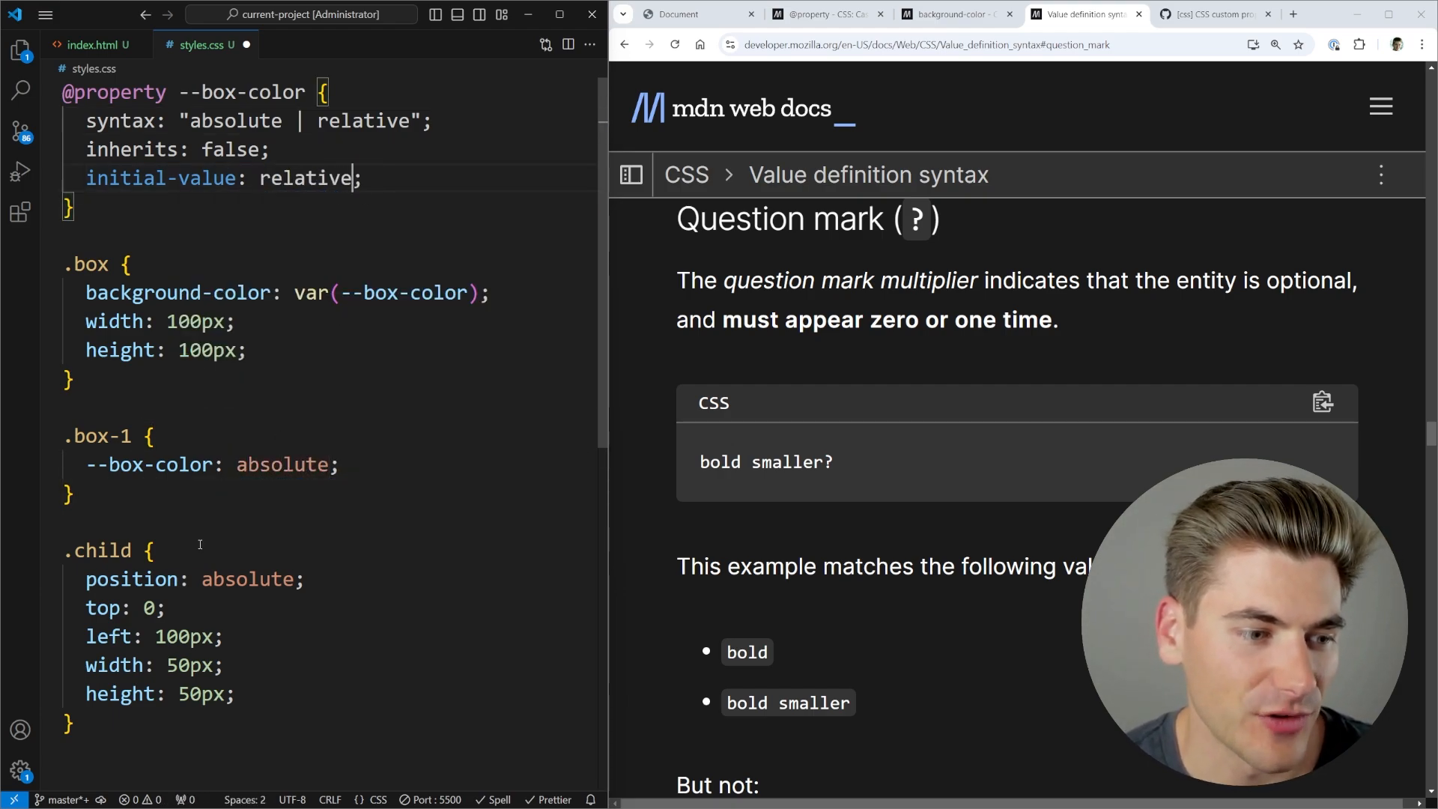
text(--box-color: sdfsdfsdf;)
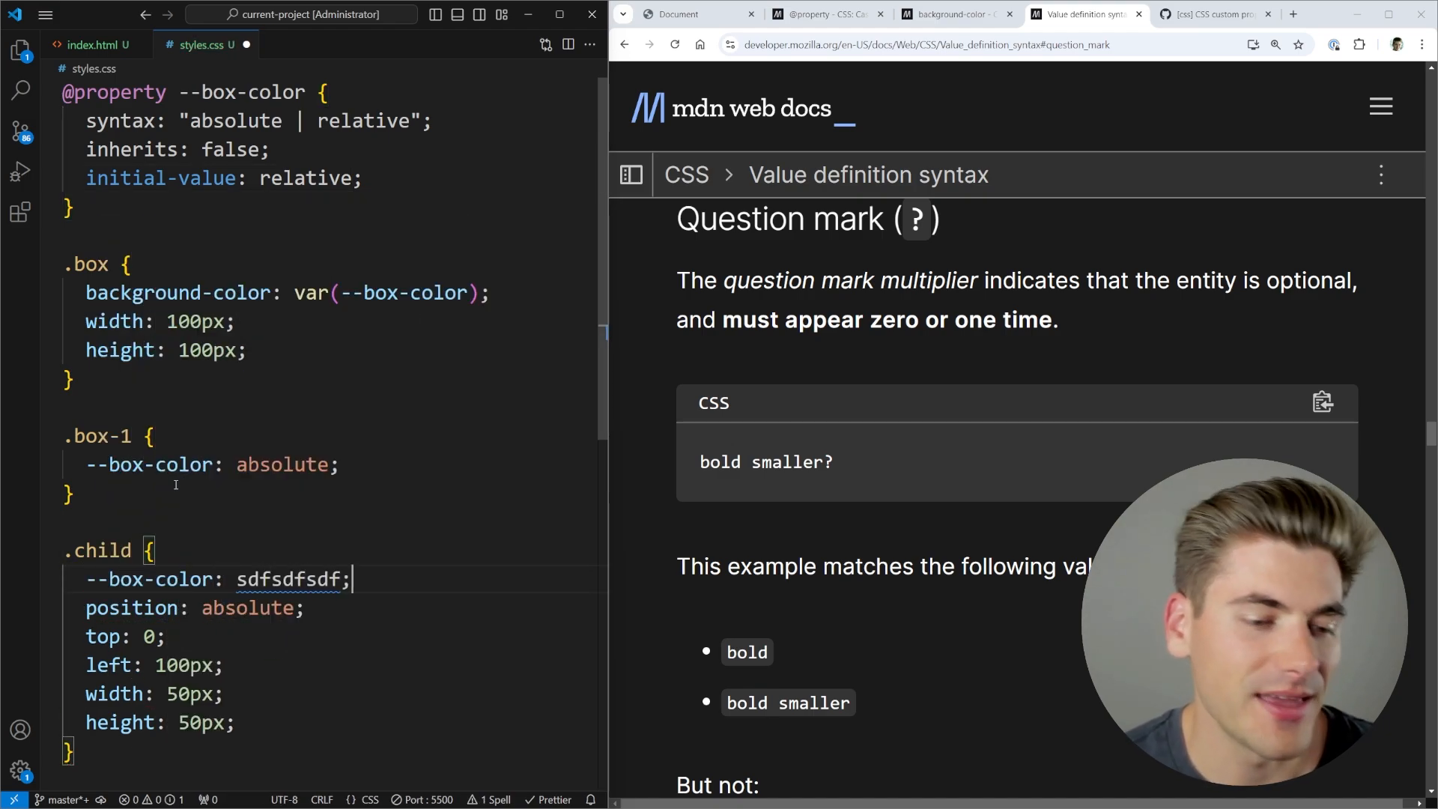
double_click(287, 578)
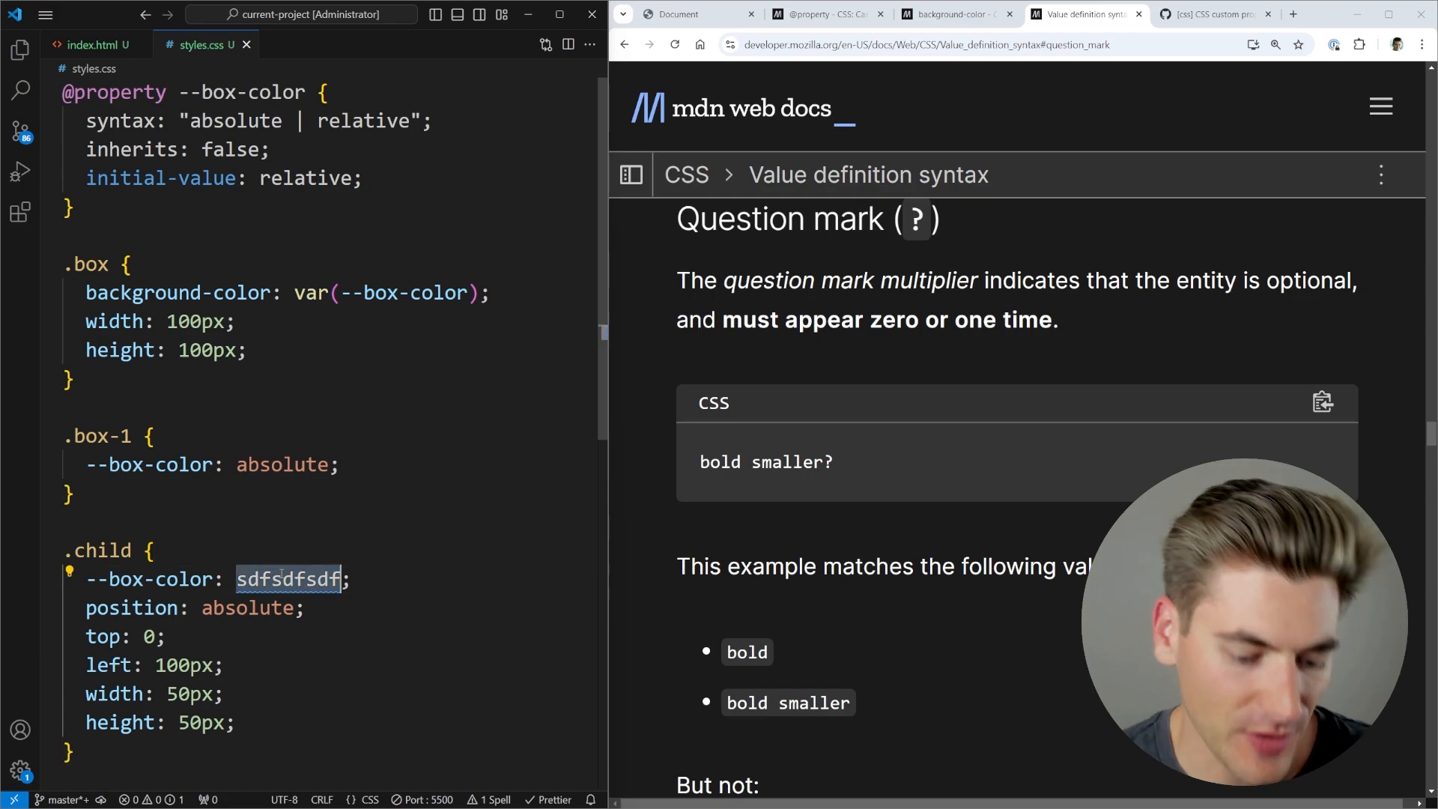
click(697, 14)
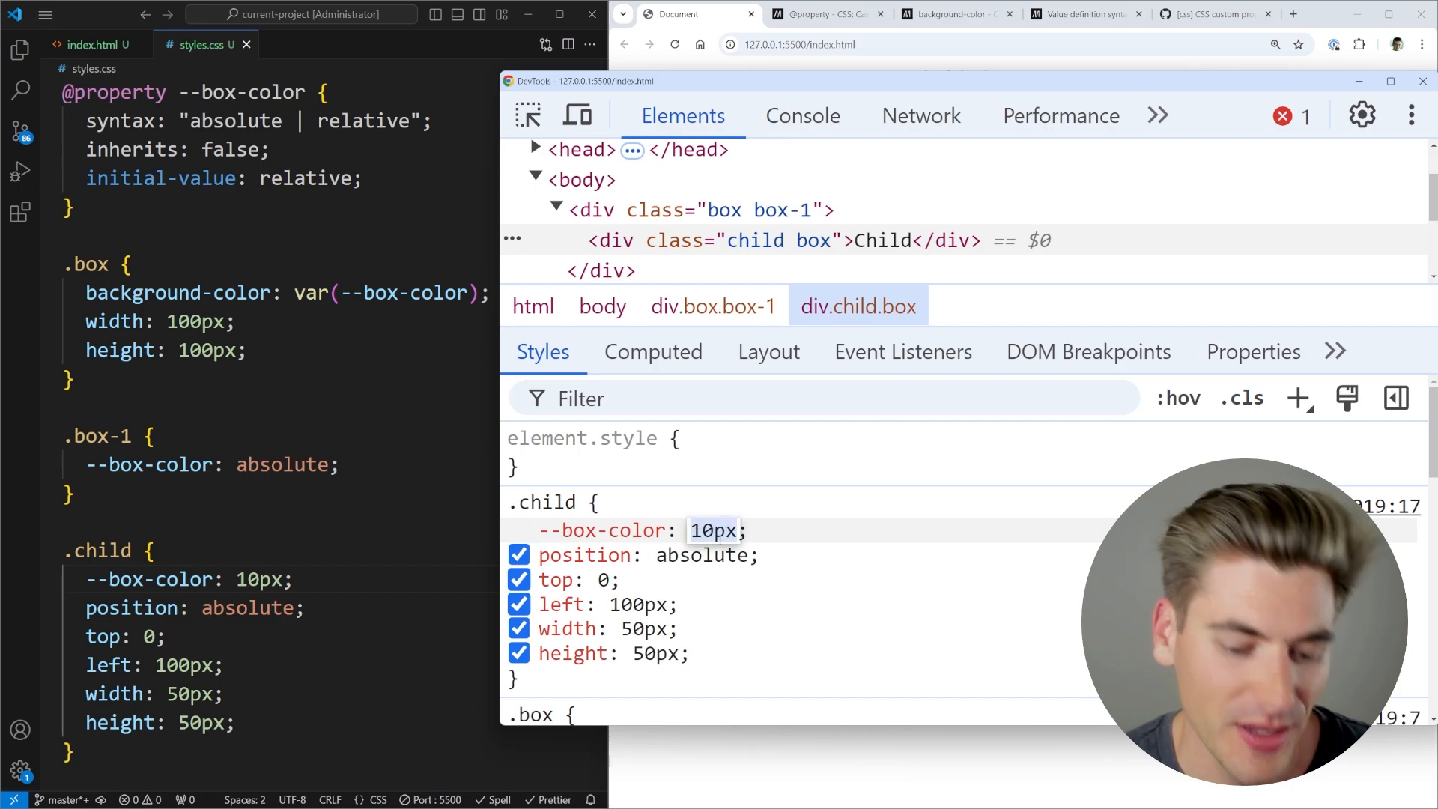
- Clear the child's --box-color value in the Styles pane to reveal DevTools' suggested values
click(716, 530)
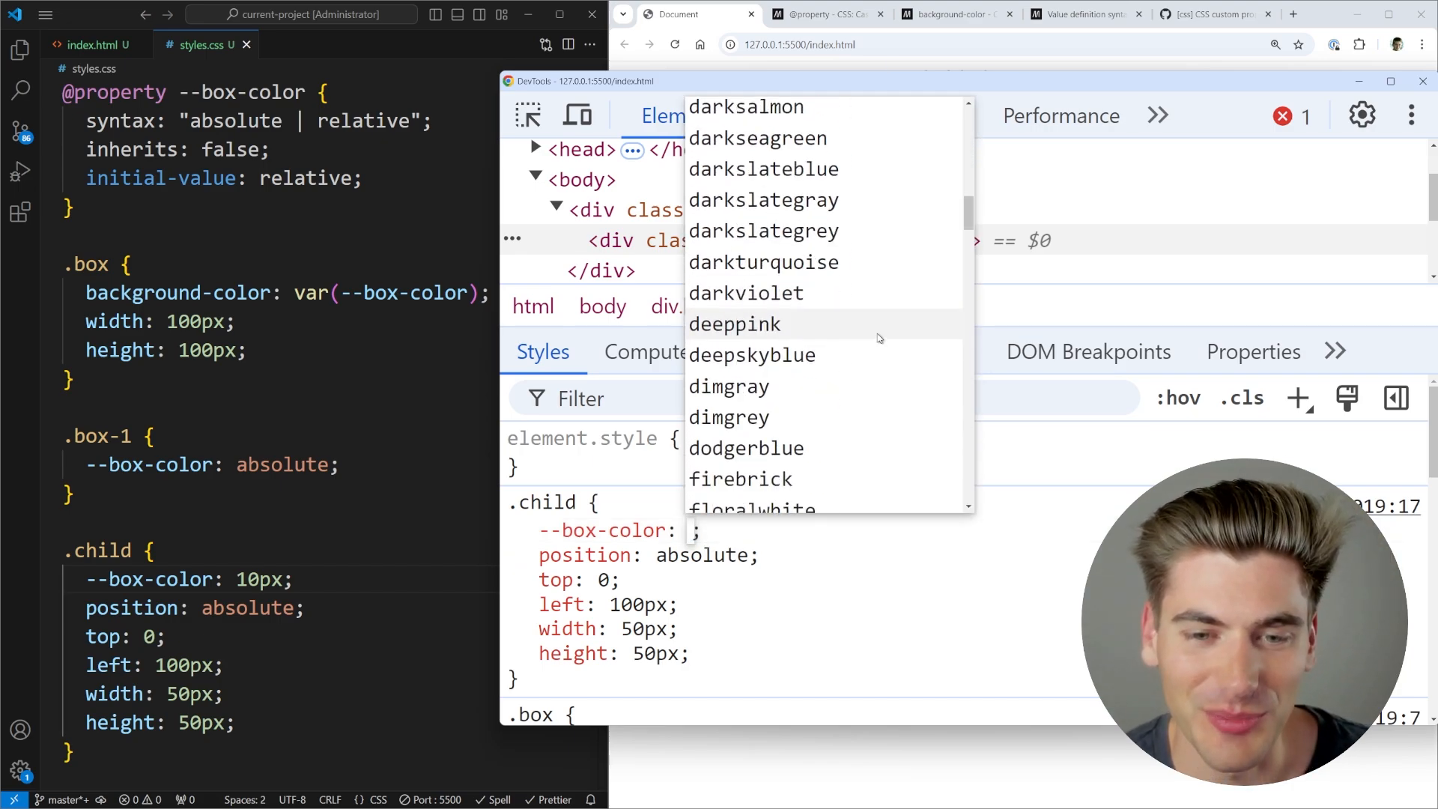
click(728, 386)
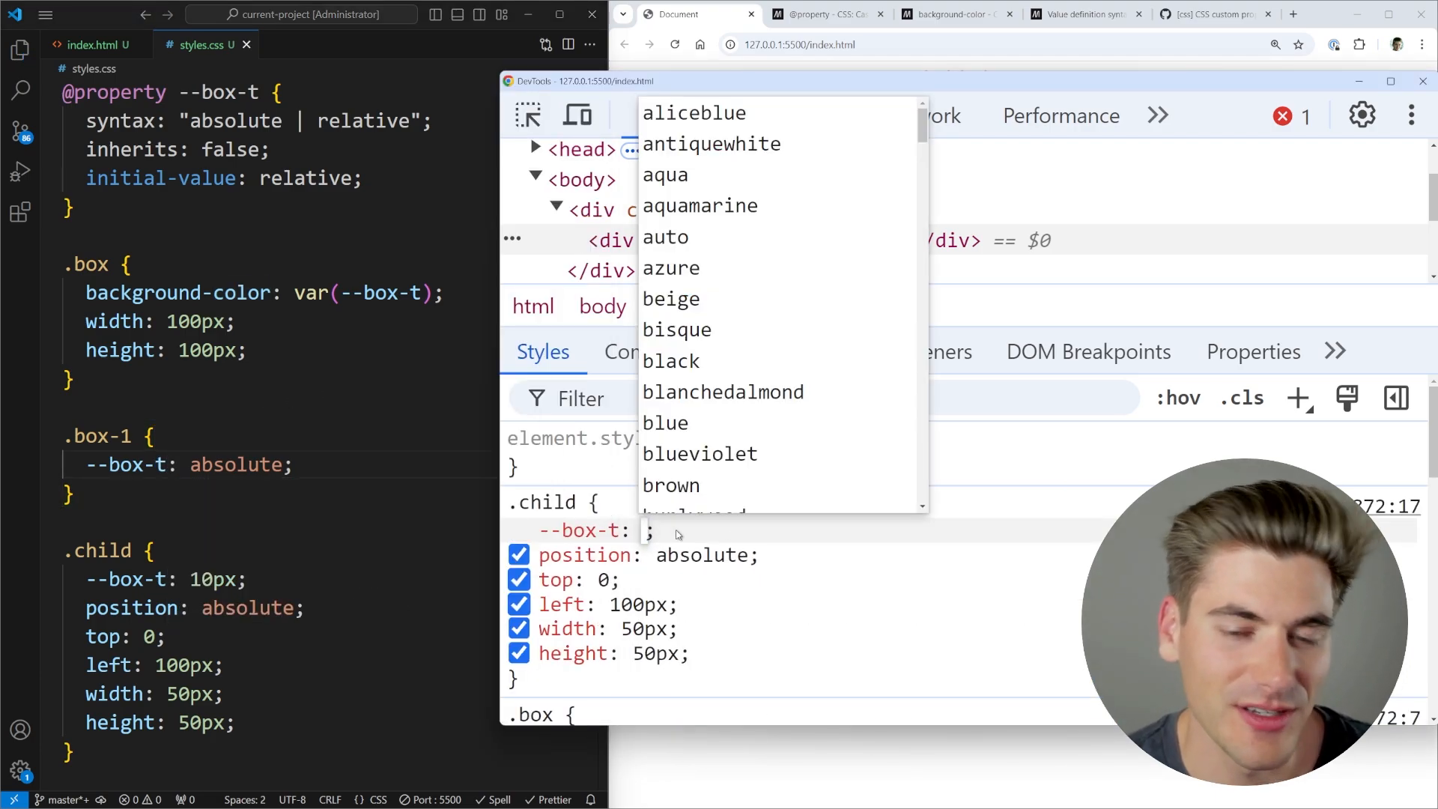
- Scroll the --box-t suggestion list through colour keywords to yellowgreen, inherit and initial
scroll(down, 3)
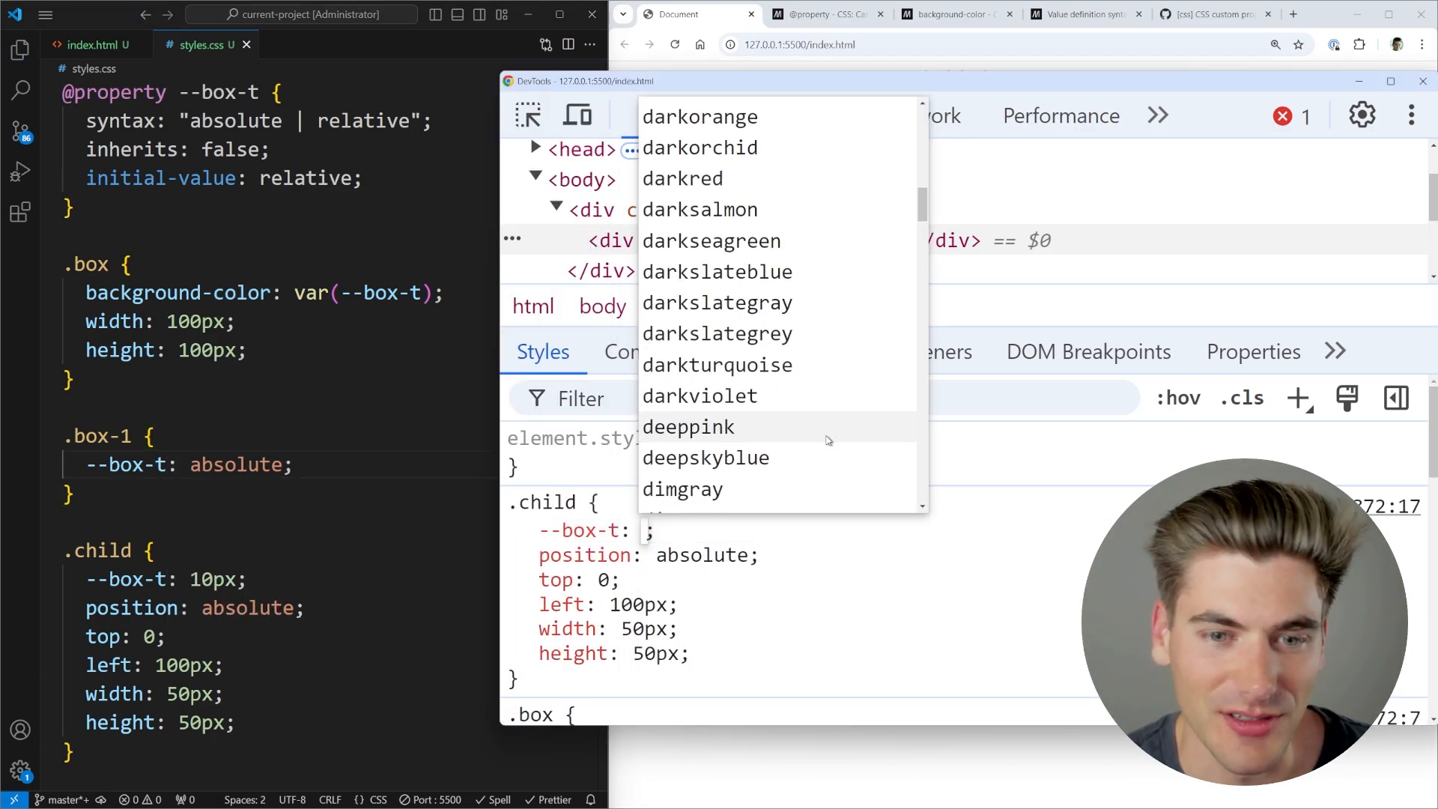
scroll(down, 3)
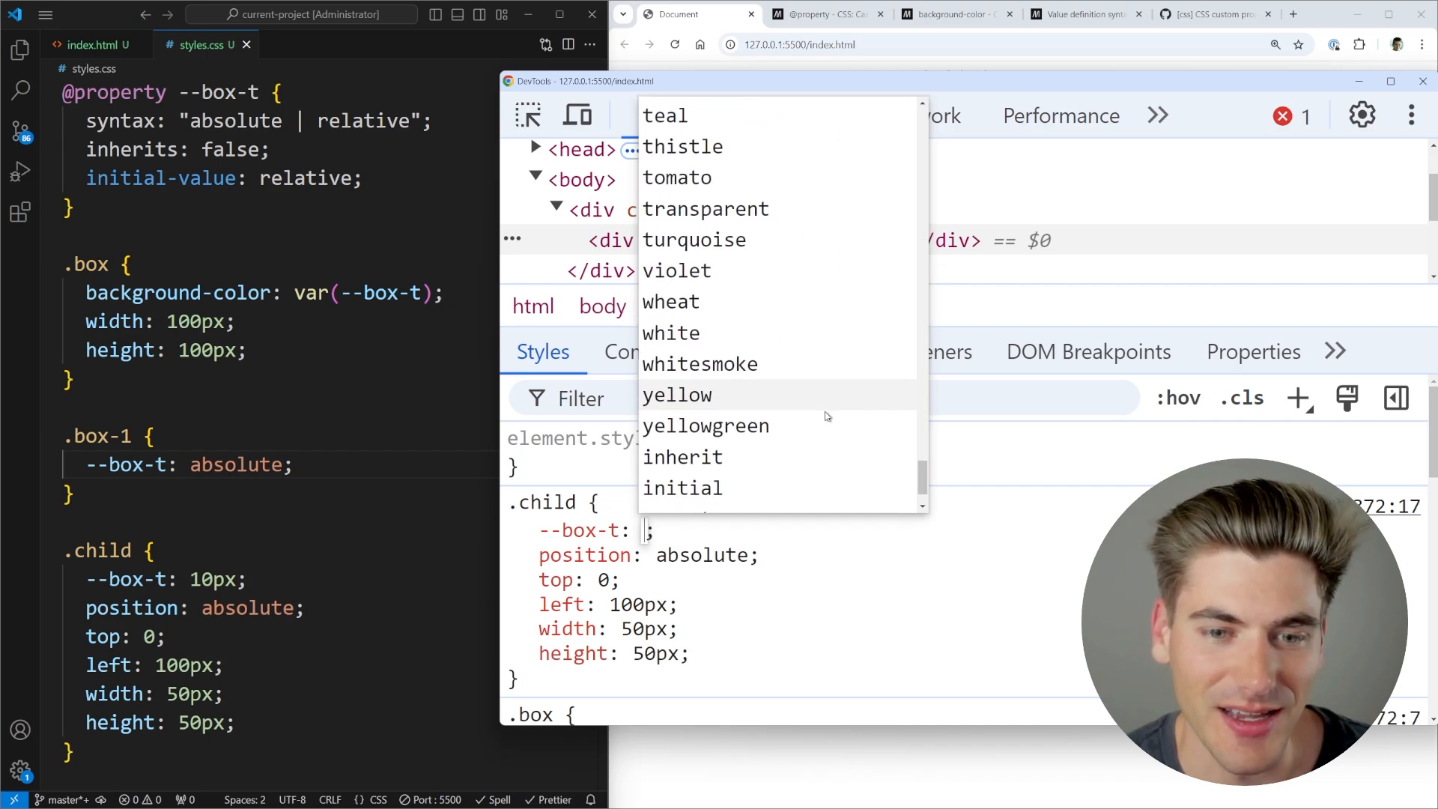